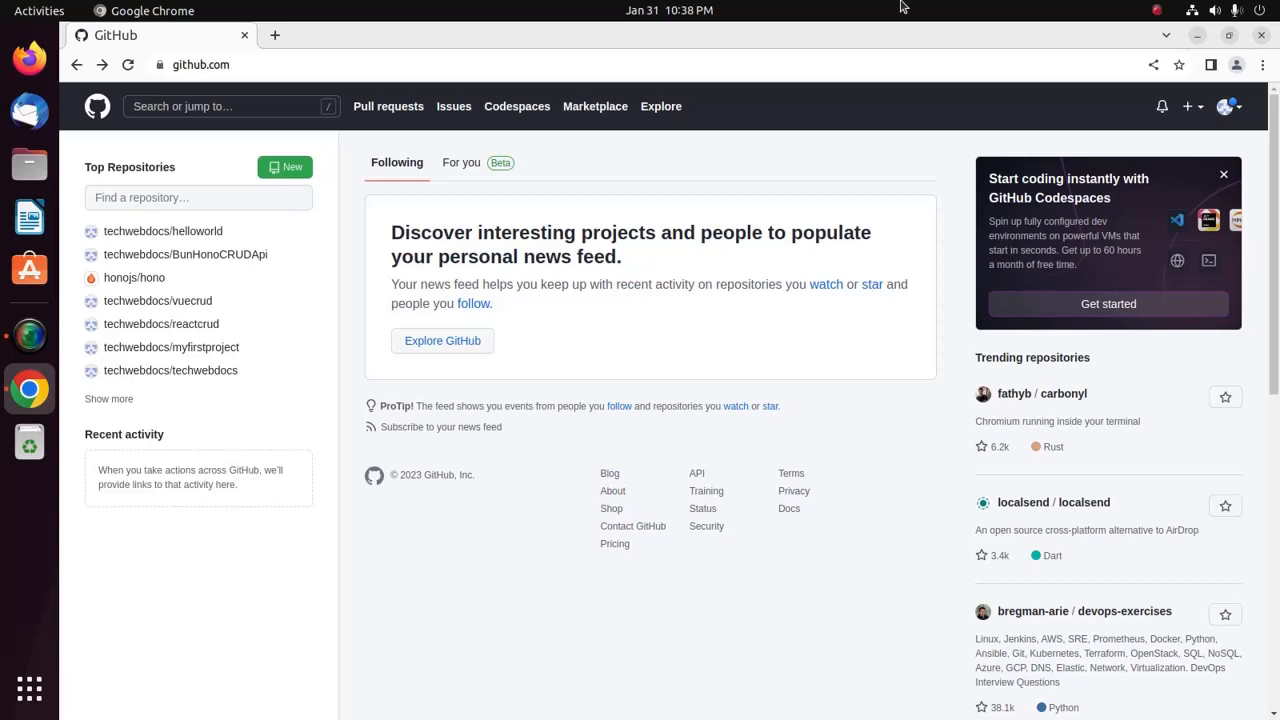
pyautogui.moveTo(905, 27)
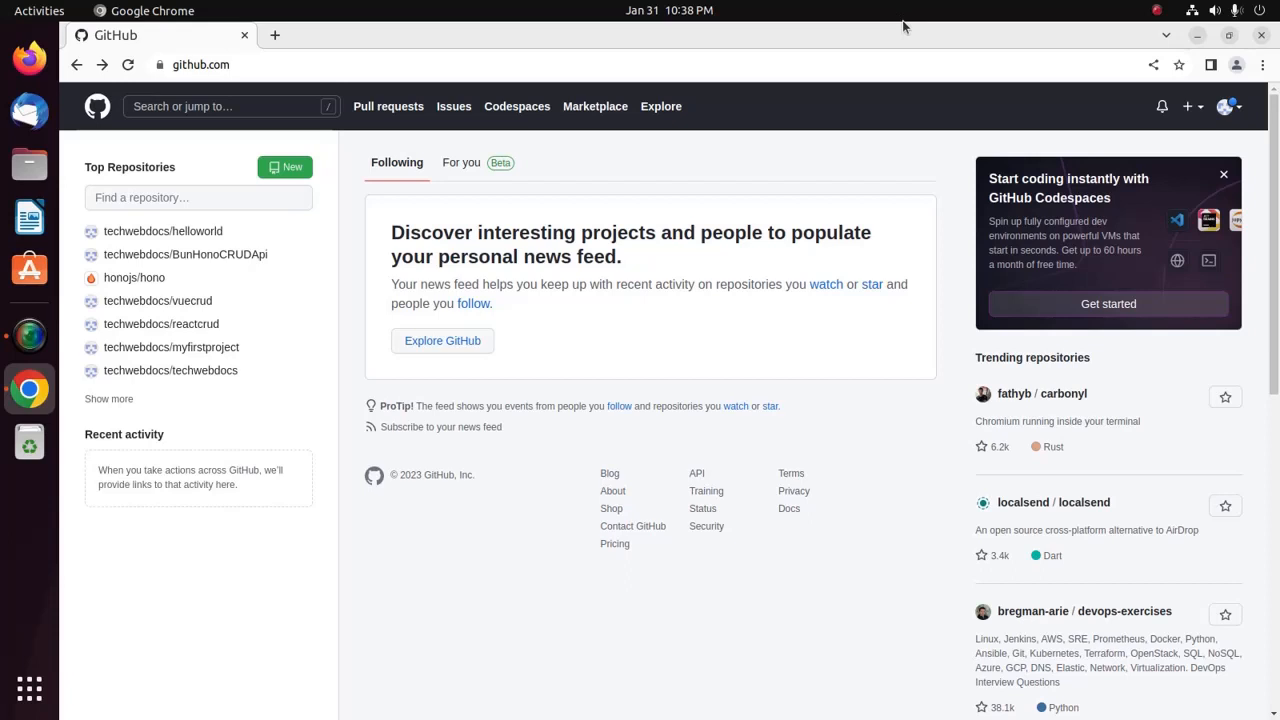
pyautogui.moveTo(1232, 123)
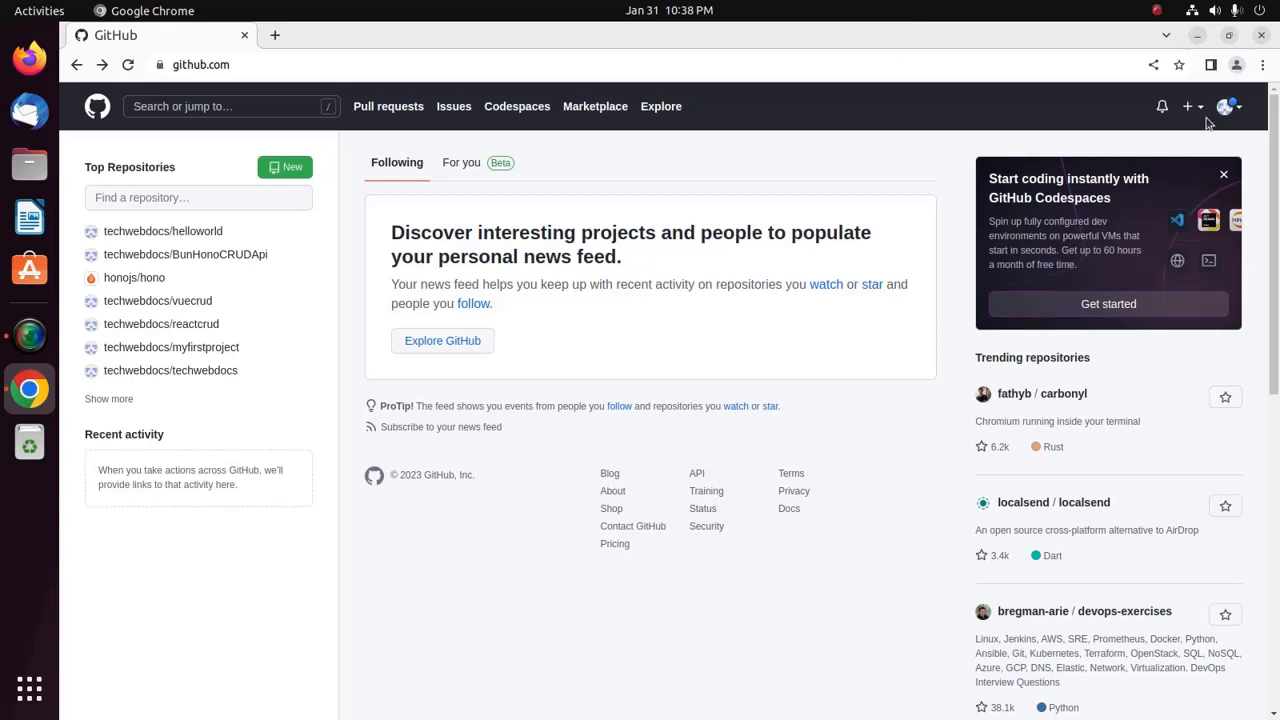
# Step: Bring up GitHub's create menu from the top navigation bar
pyautogui.click(1188, 106)
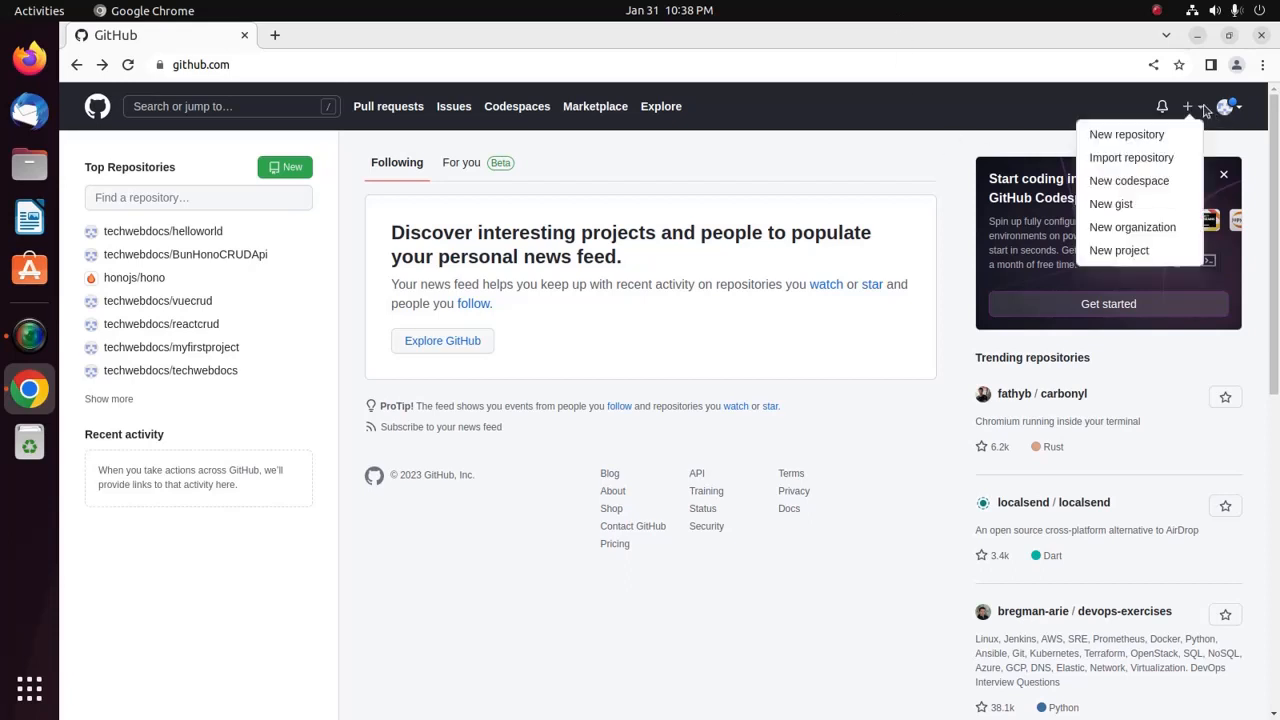
pyautogui.moveTo(1126, 134)
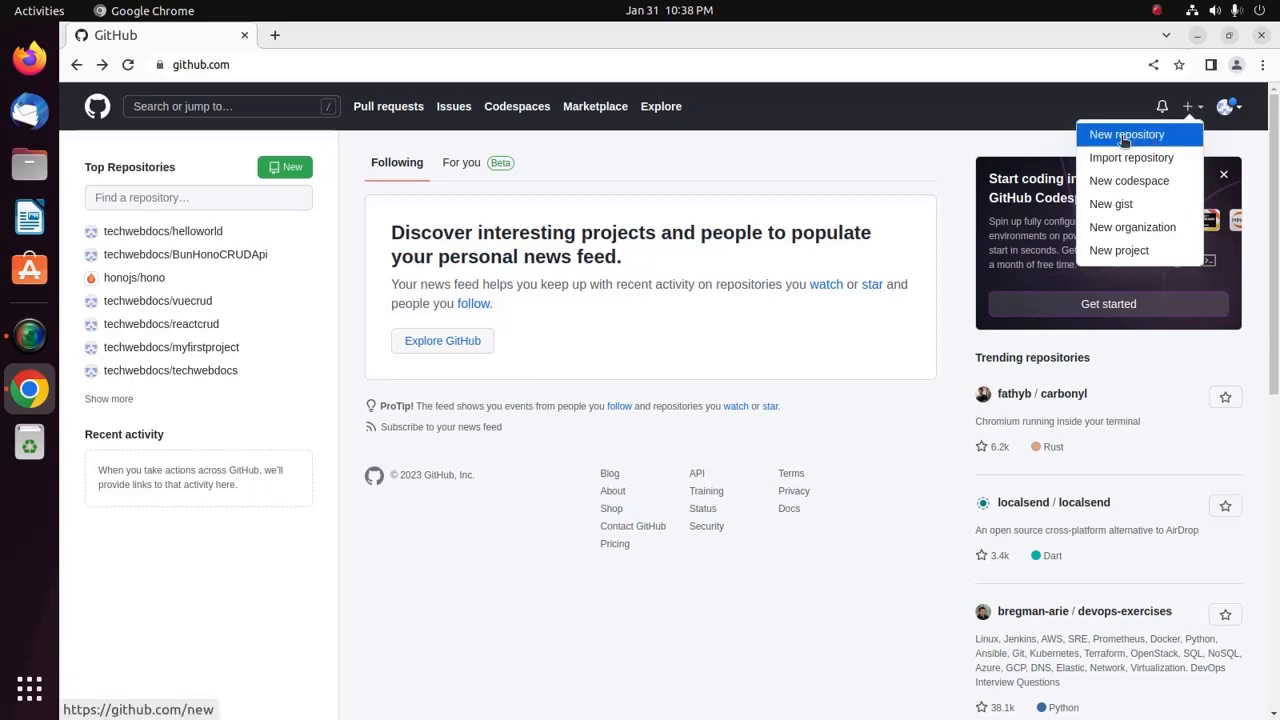
# Step: Start a new repository and keep the current account as its owner
pyautogui.click(1125, 134)
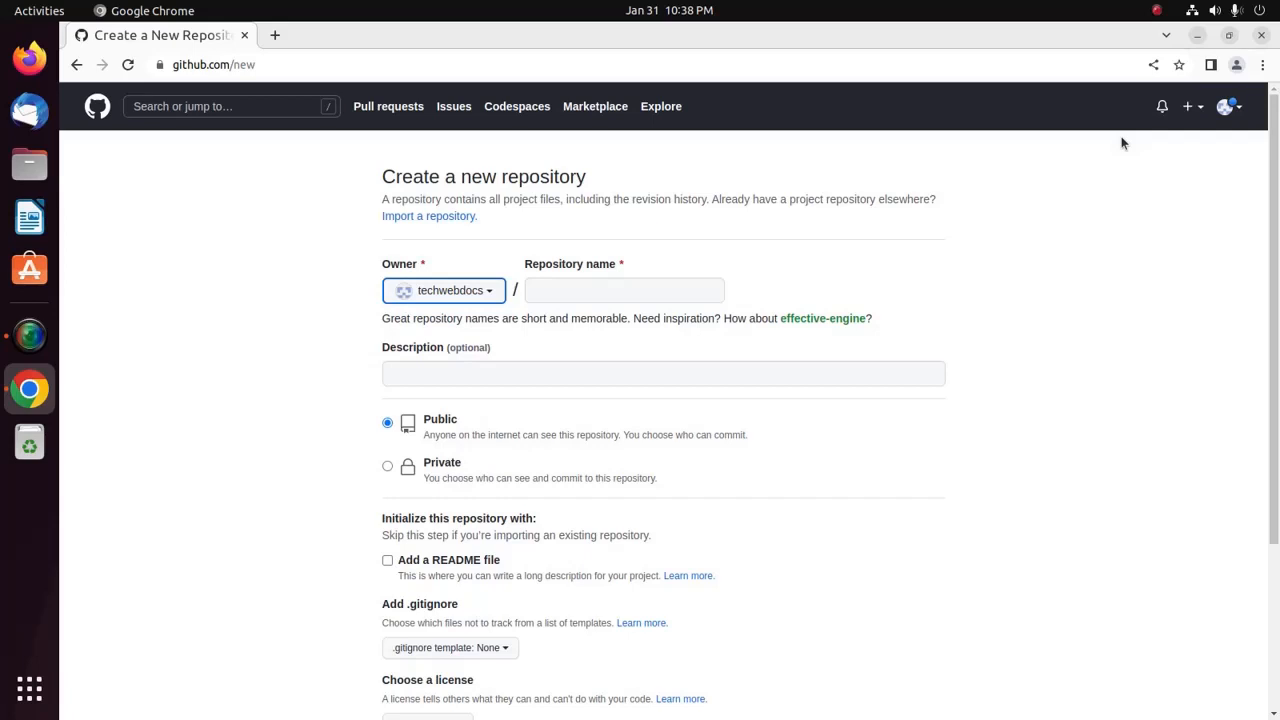
pyautogui.click(443, 290)
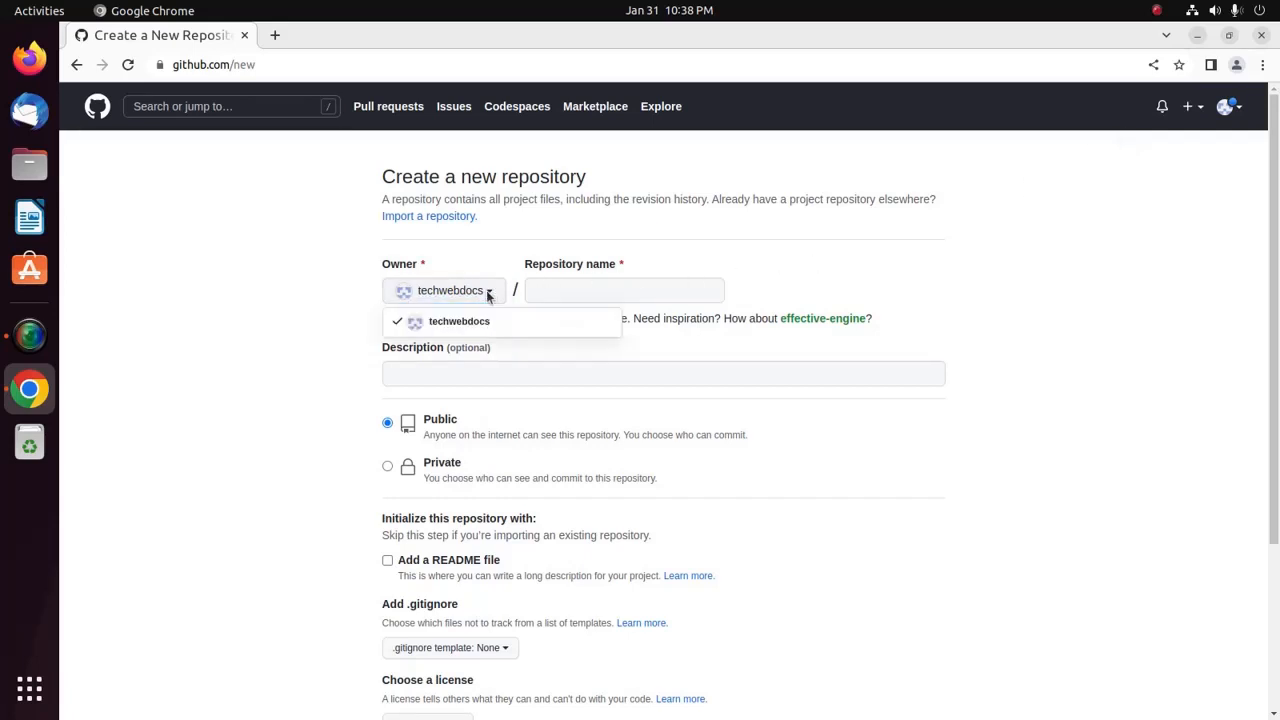
pyautogui.moveTo(439, 321)
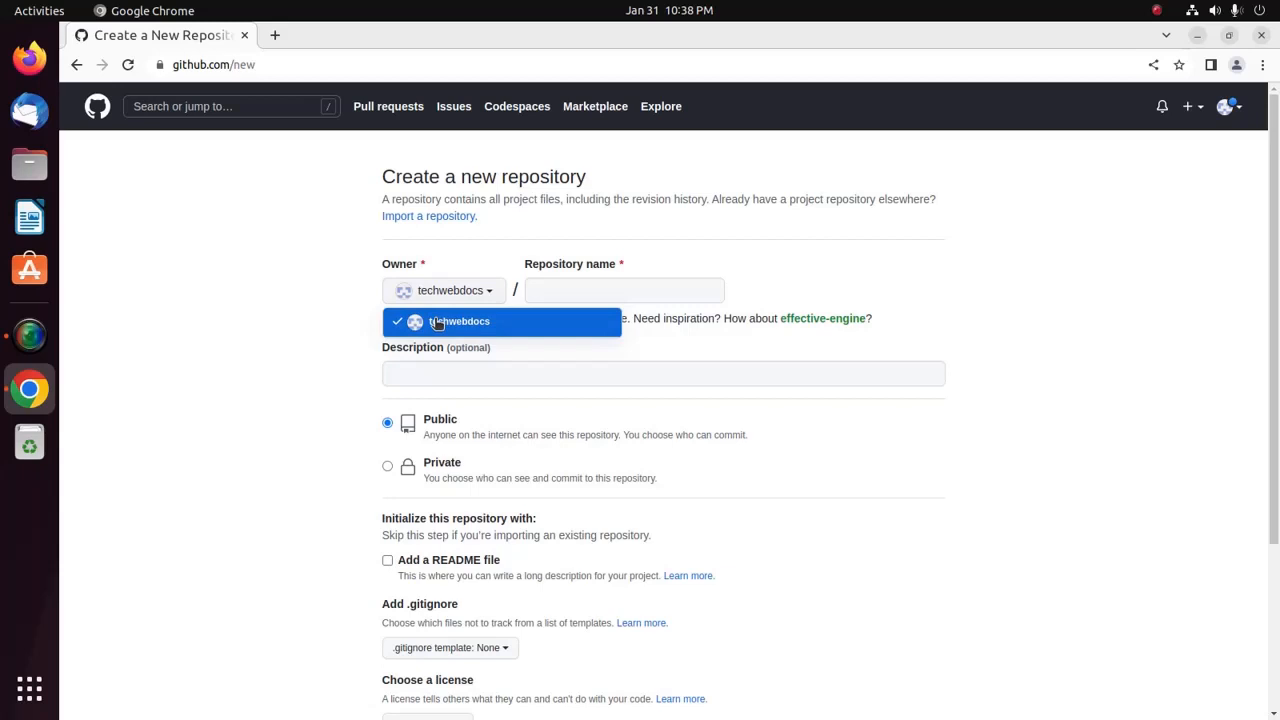
pyautogui.click(624, 290)
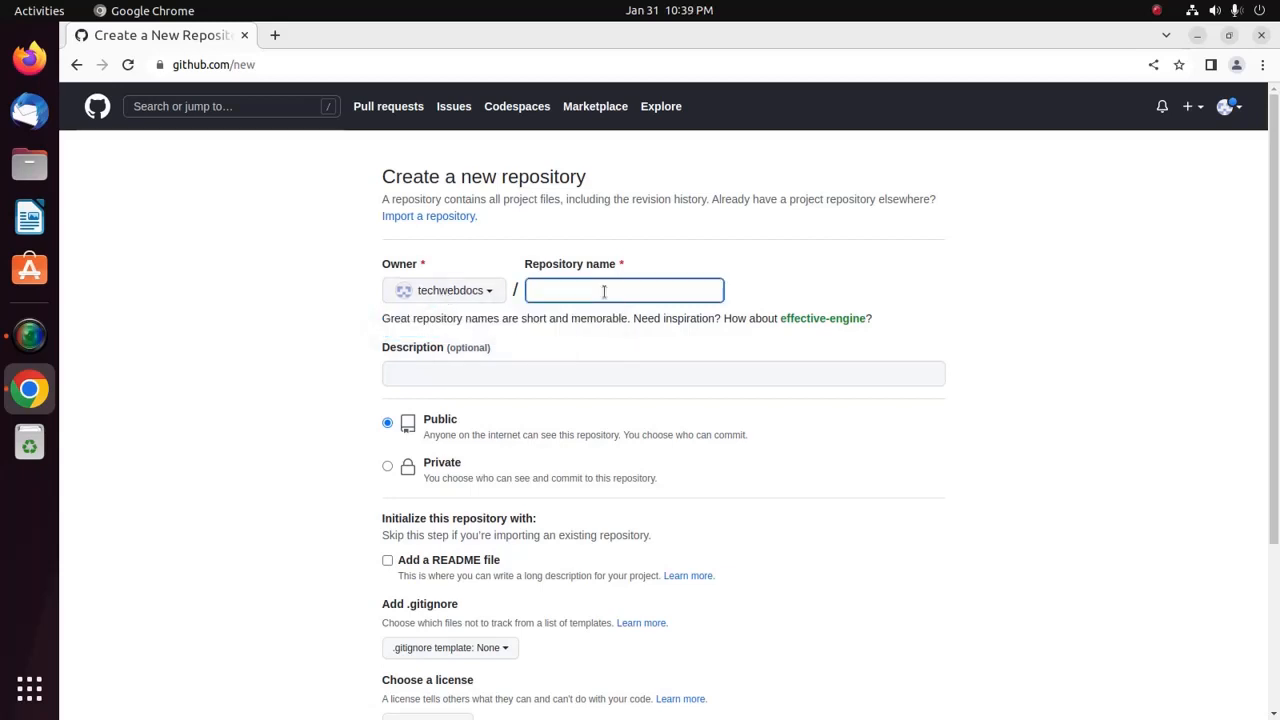
# Step: Name the repository techwebdocs.github.io so it shows as available
pyautogui.write('username')
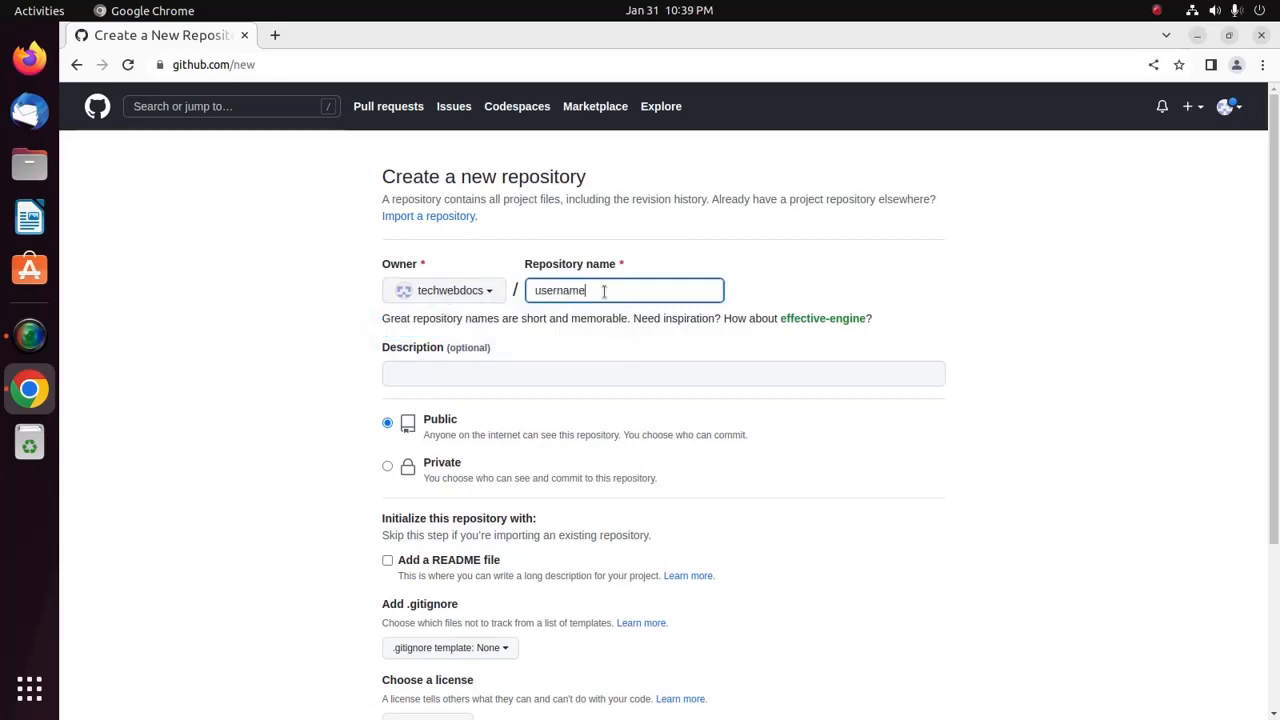
pyautogui.write('.gitl')
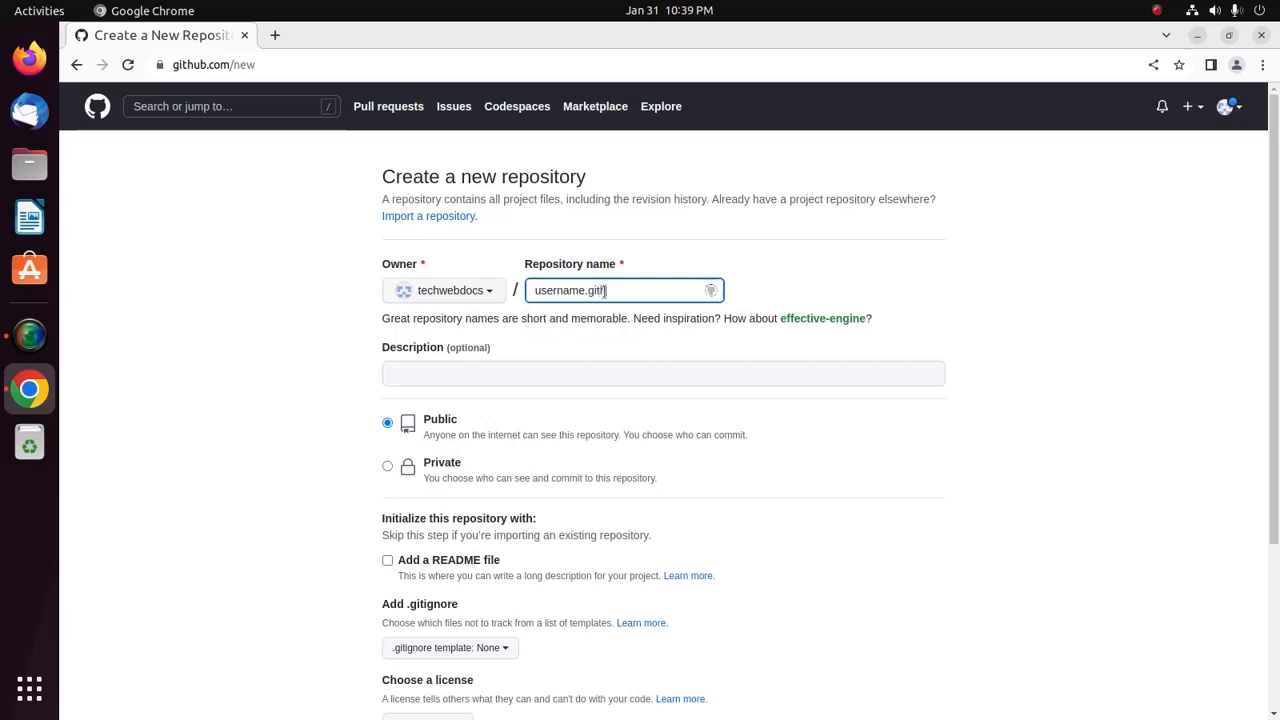
pyautogui.write('hub.io')
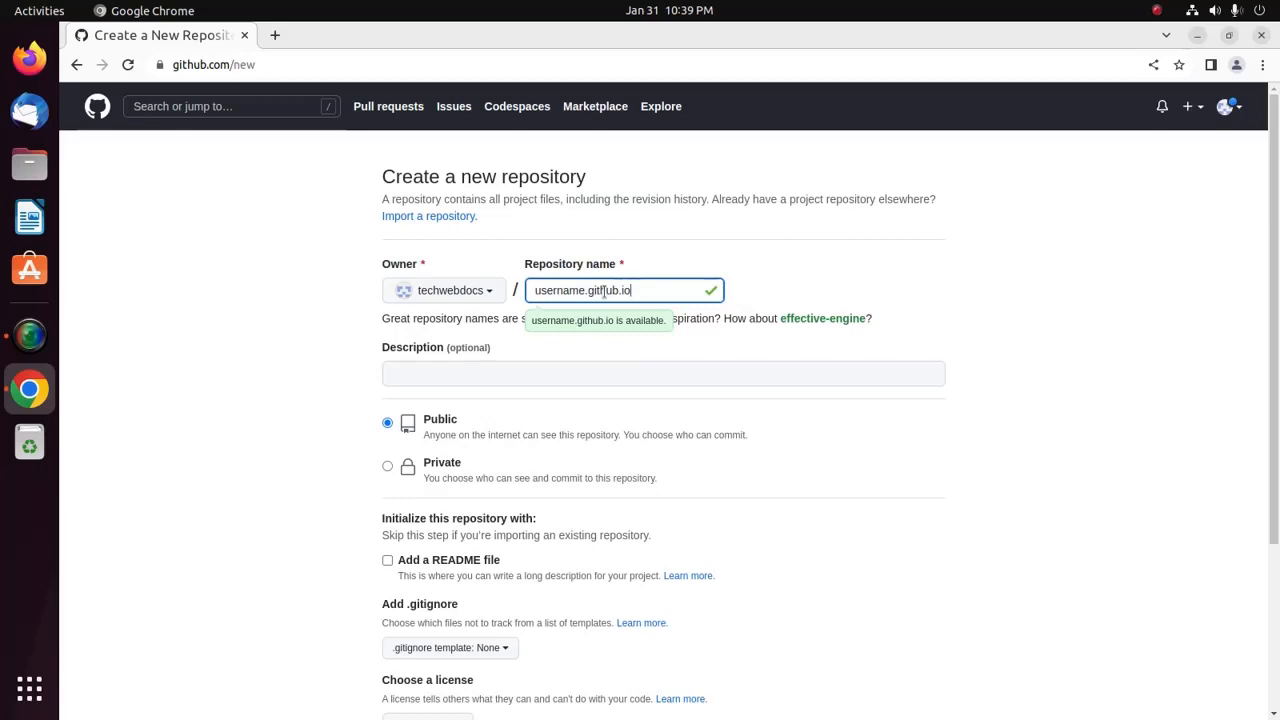
pyautogui.doubleClick(555, 290)
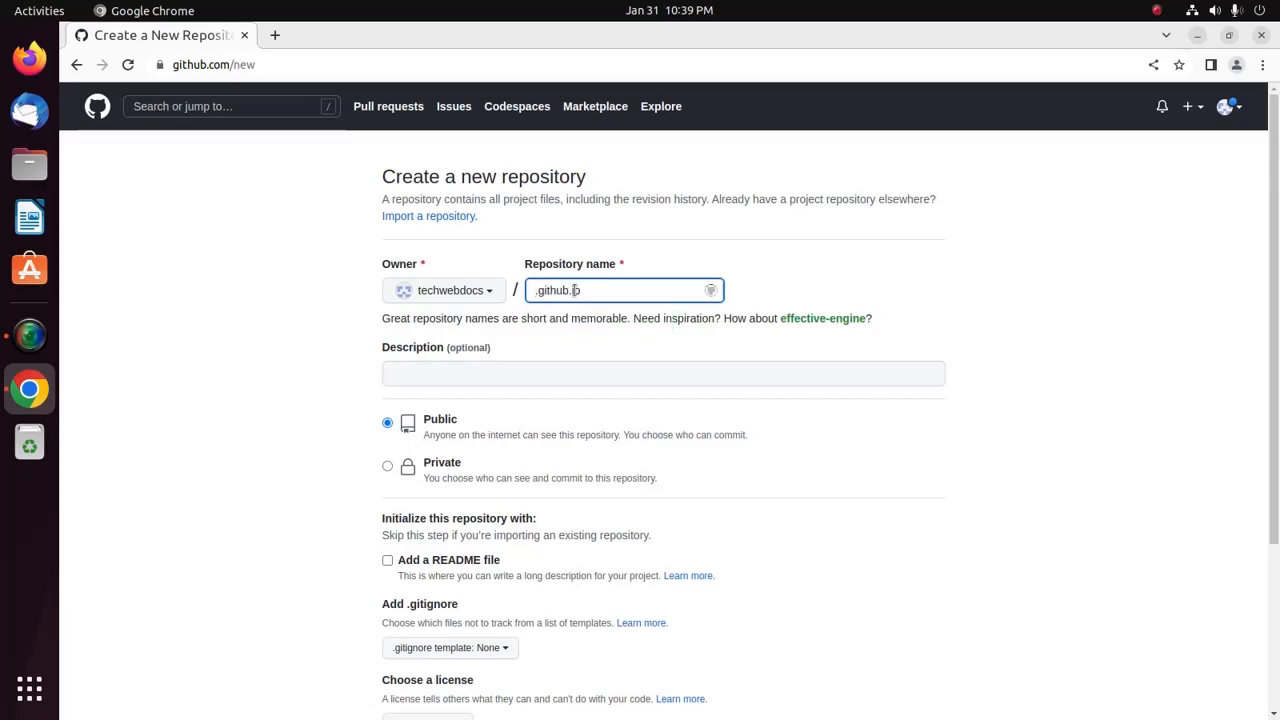
pyautogui.write('te.github.io')
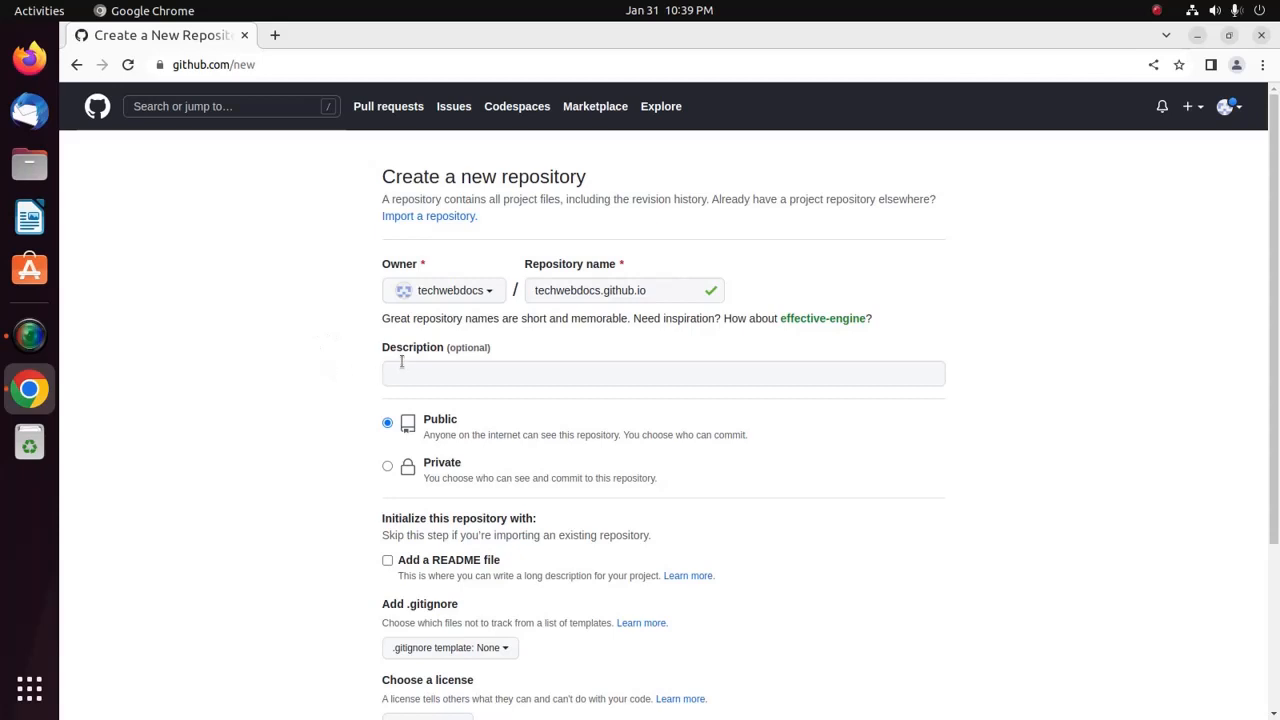
pyautogui.moveTo(334, 351)
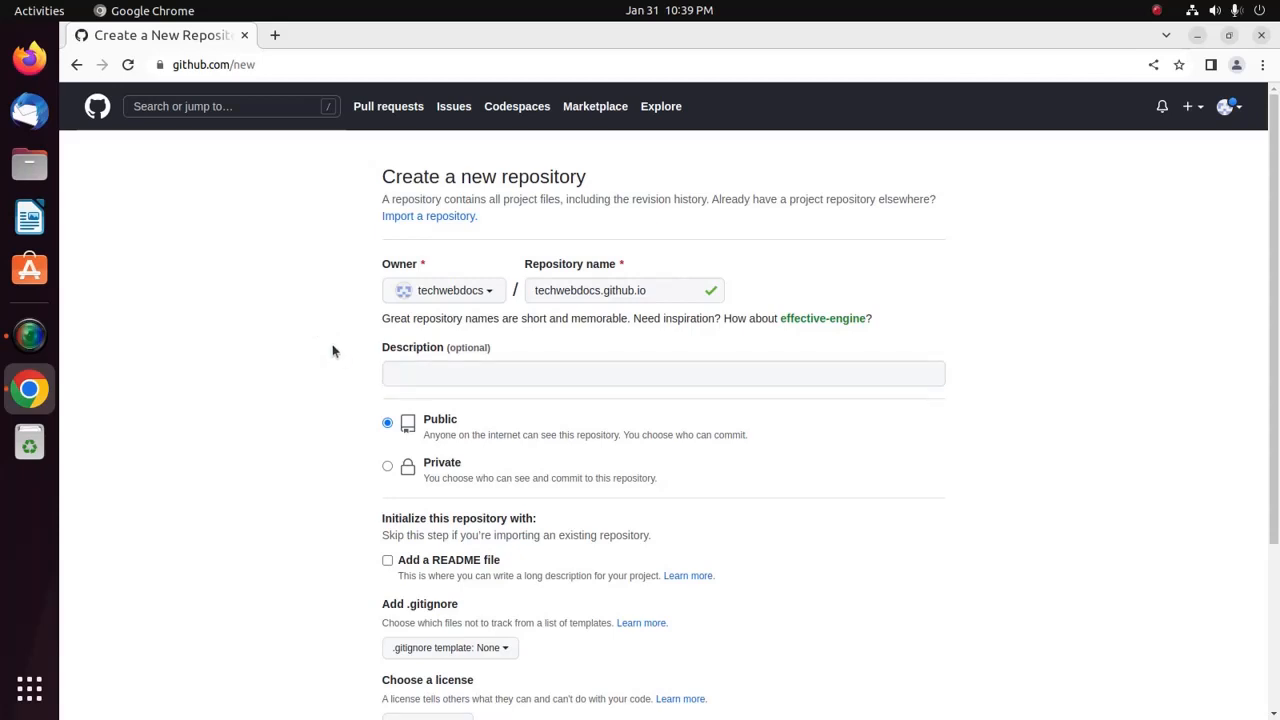
pyautogui.moveTo(341, 377)
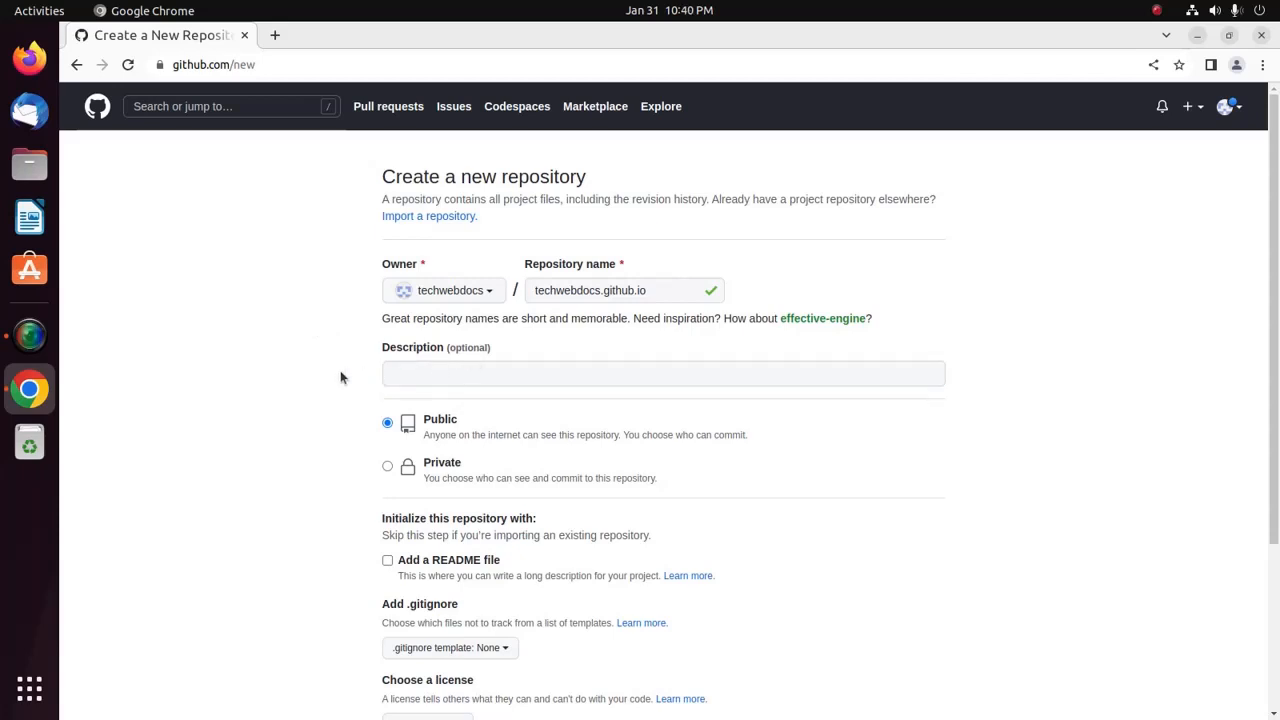
# Step: Keep the repository public and include a README file
pyautogui.scroll(-3)
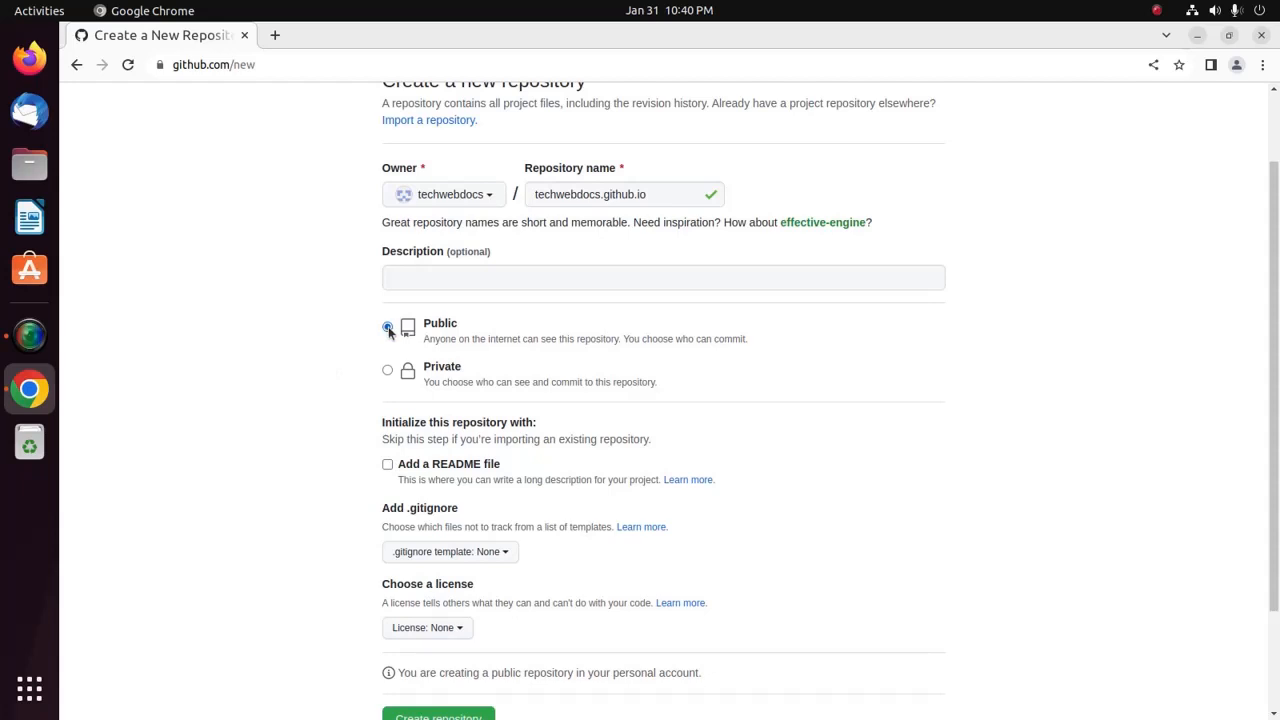
pyautogui.scroll(-3)
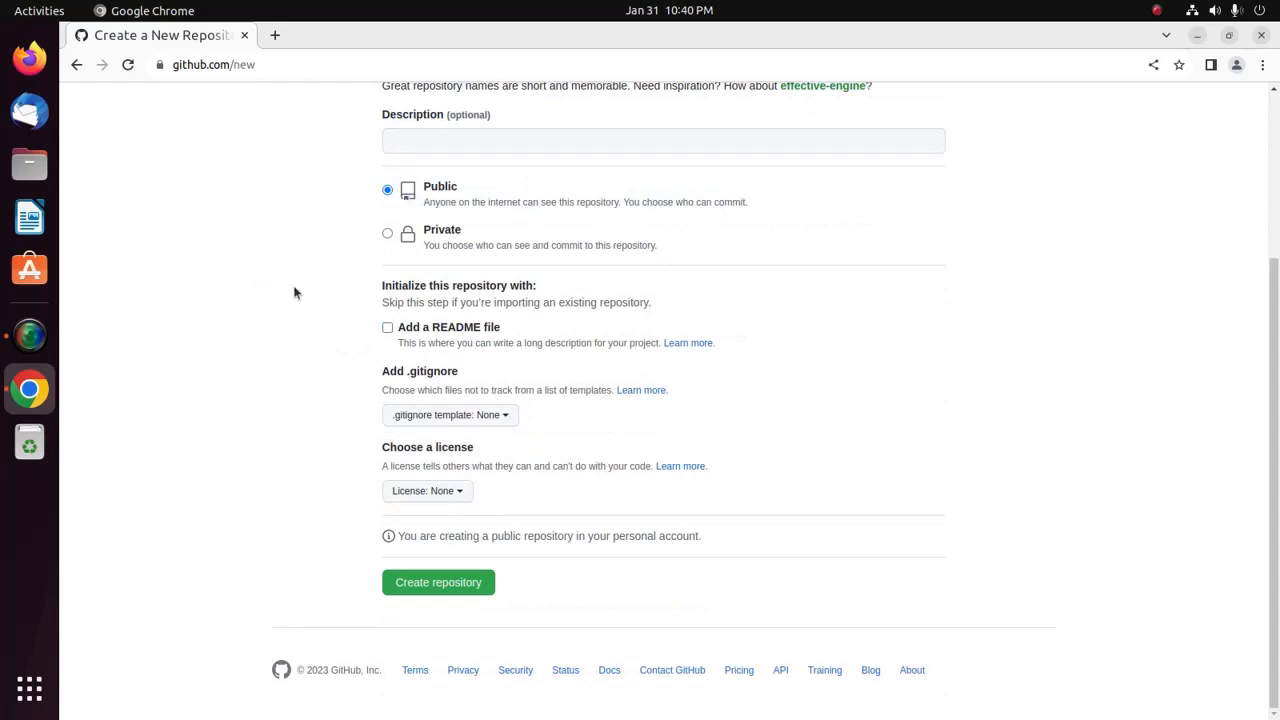
pyautogui.moveTo(405, 296)
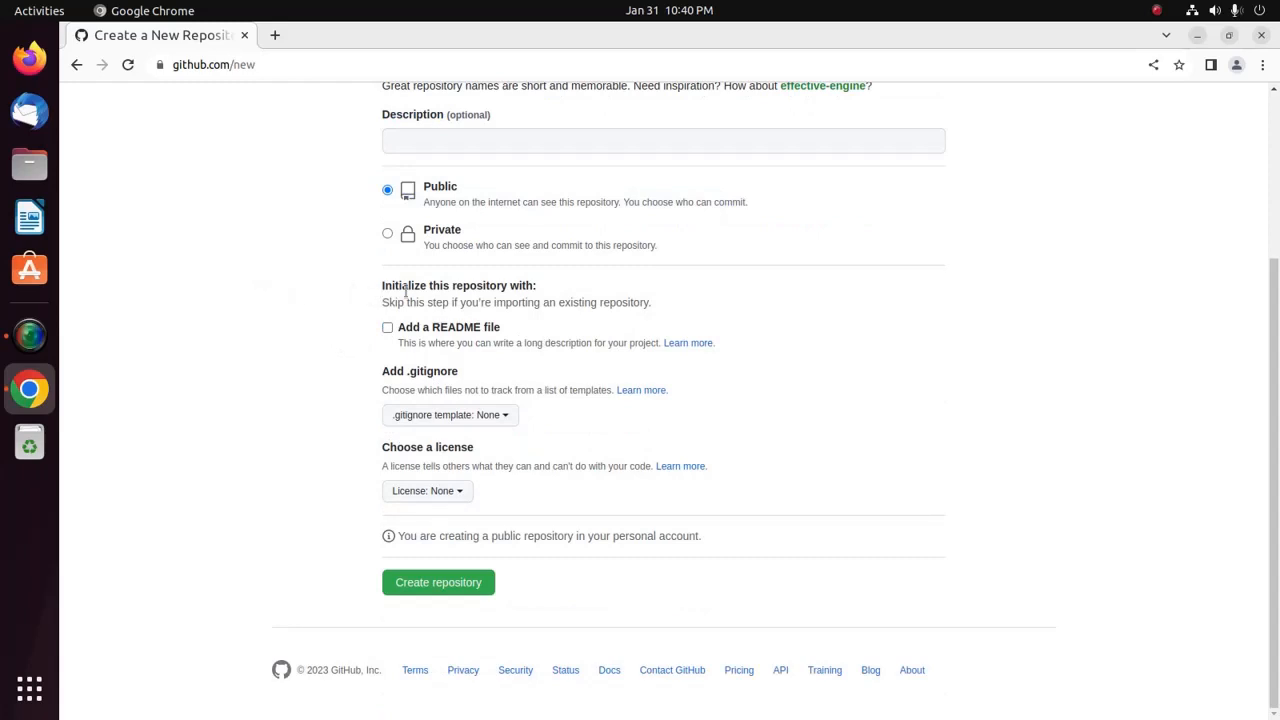
pyautogui.moveTo(408, 300)
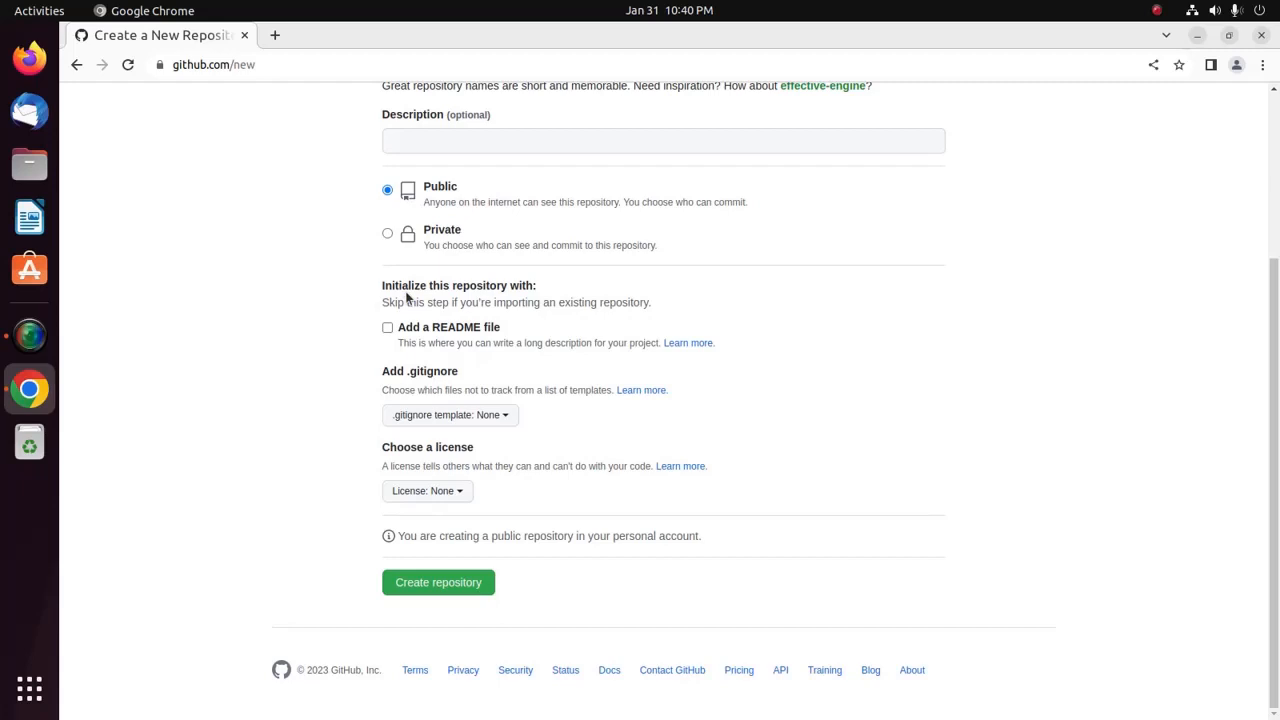
pyautogui.click(387, 327)
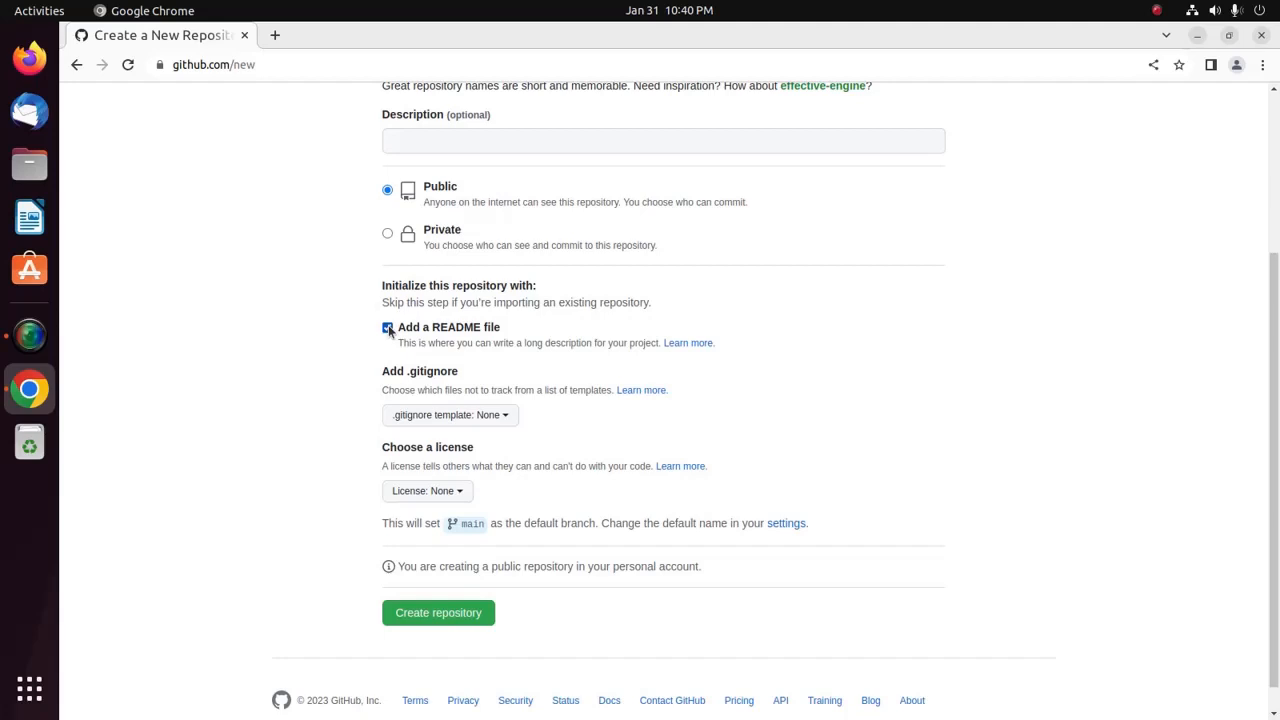
pyautogui.click(387, 327)
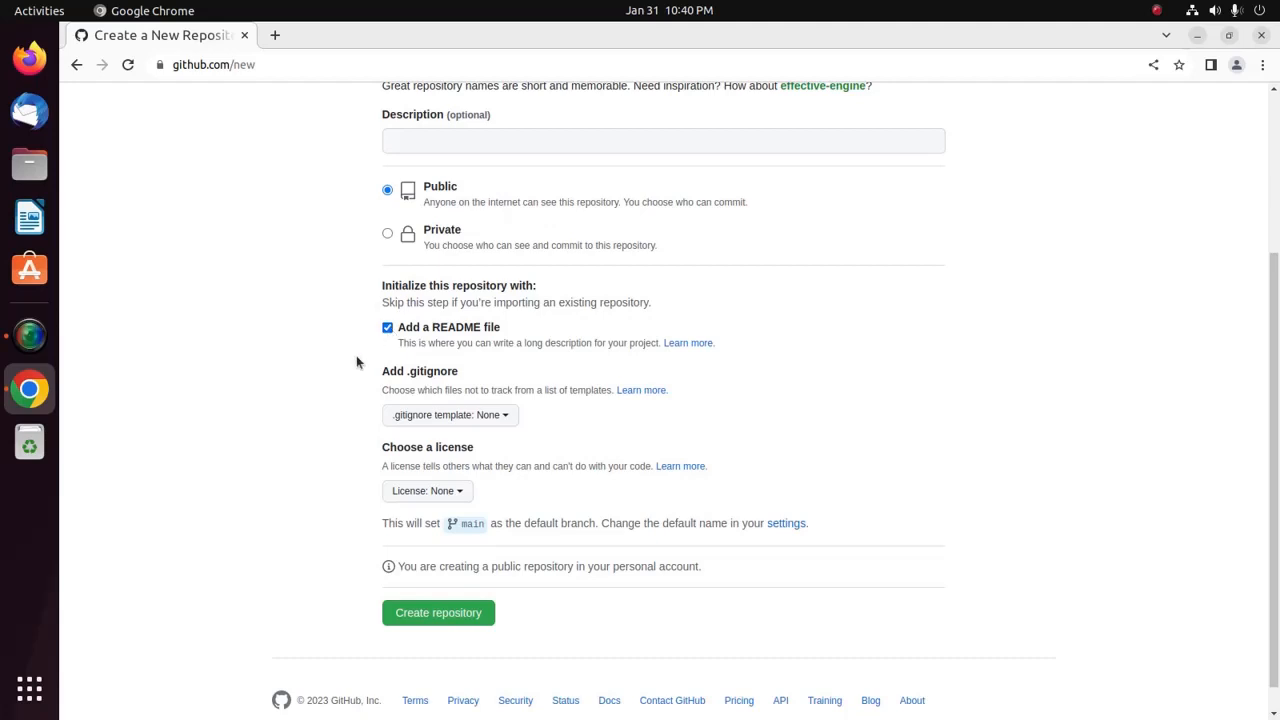
pyautogui.moveTo(425, 625)
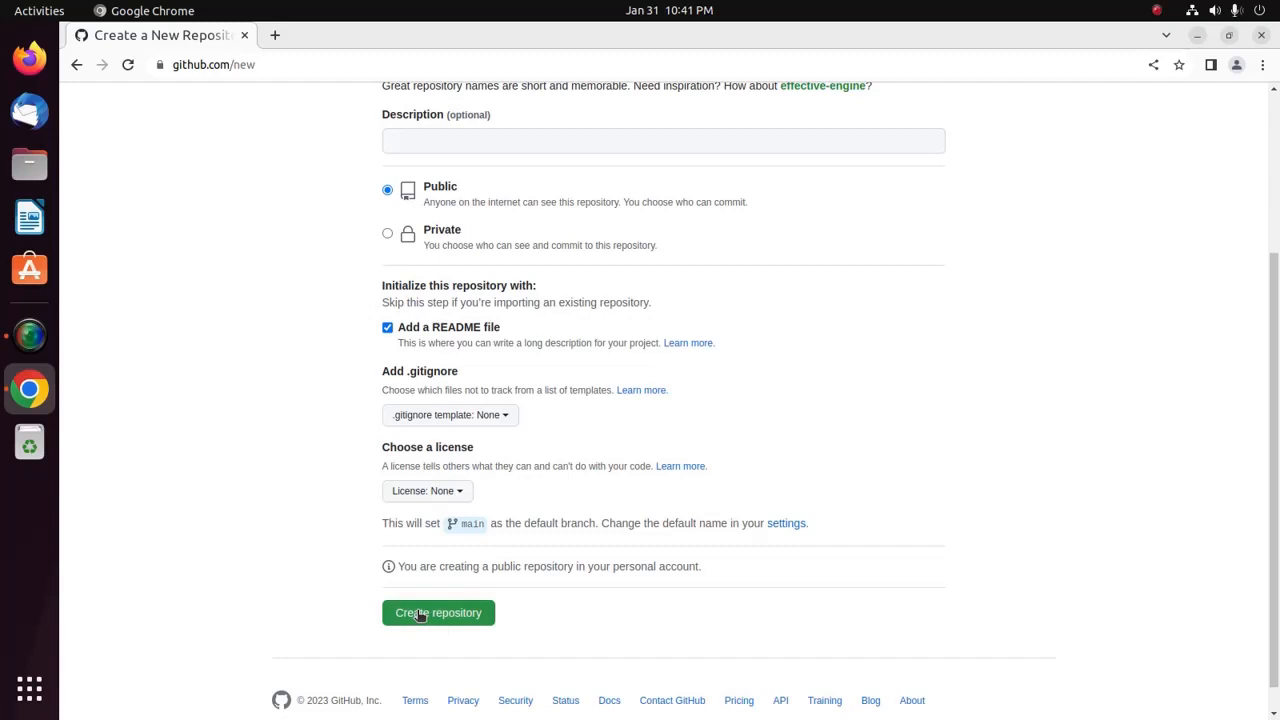
# Step: Create the techwebdocs.github.io repository
pyautogui.click(437, 612)
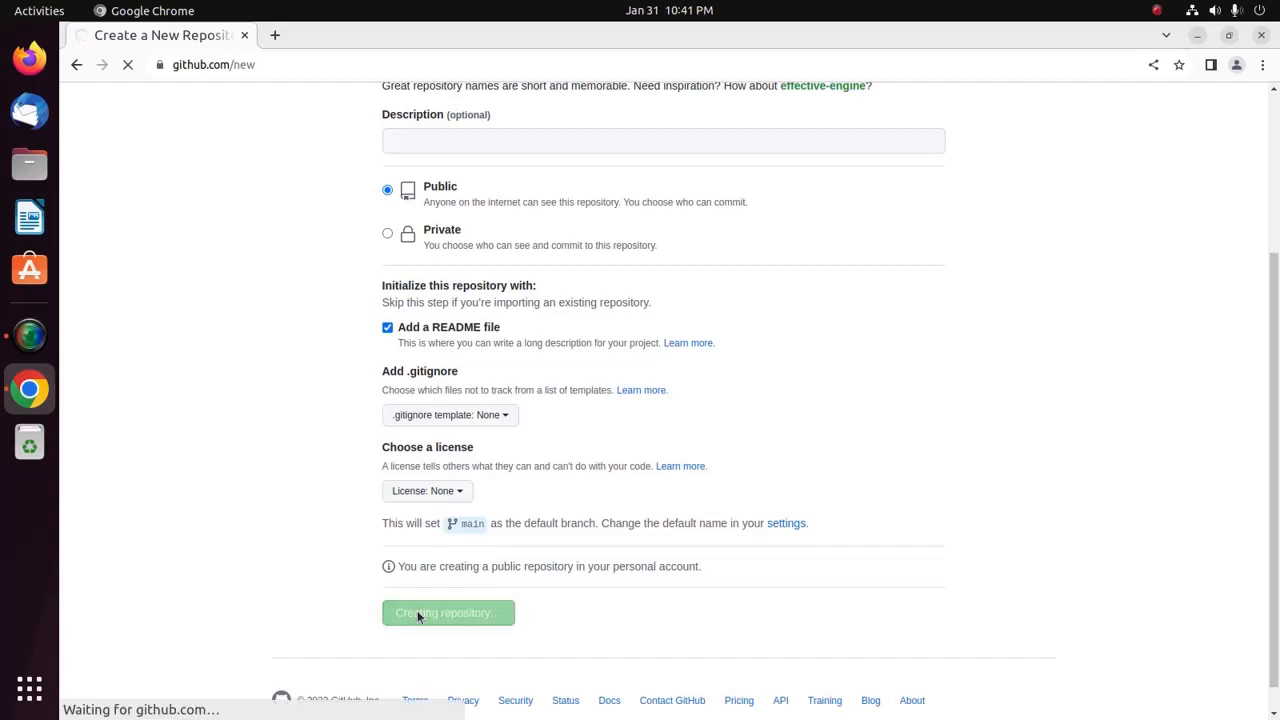
pyautogui.click(447, 613)
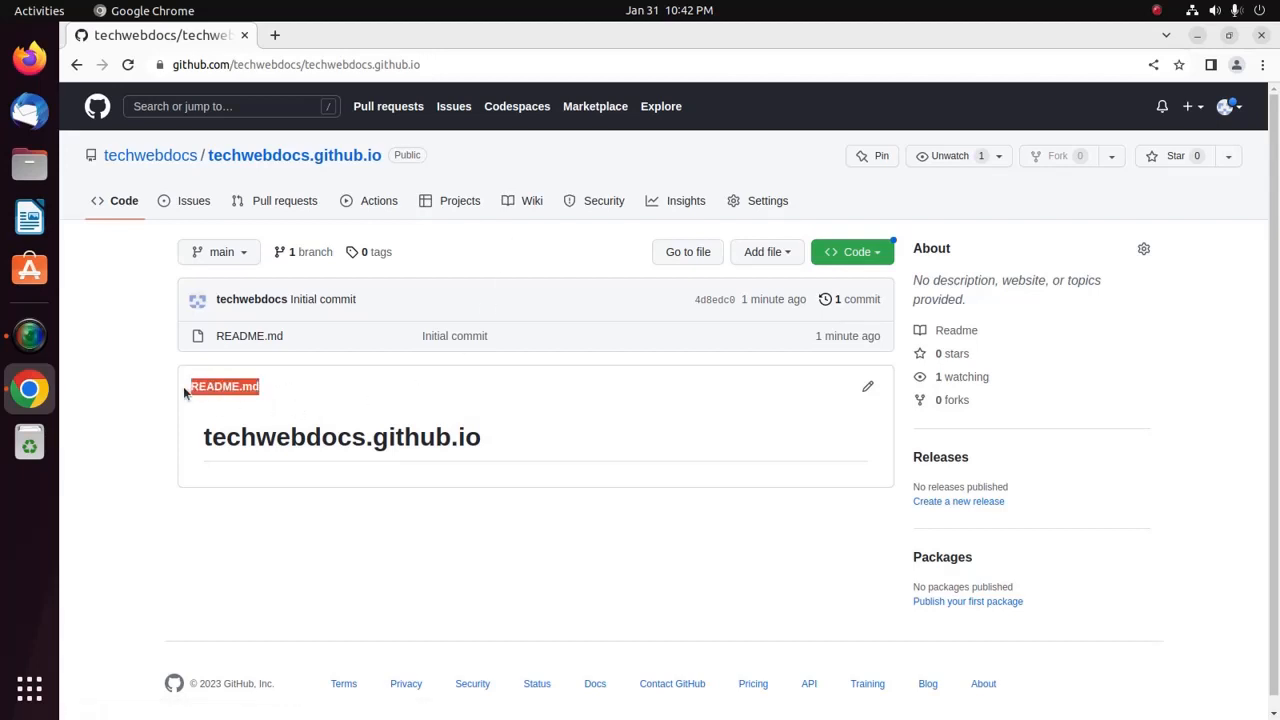
pyautogui.moveTo(122, 370)
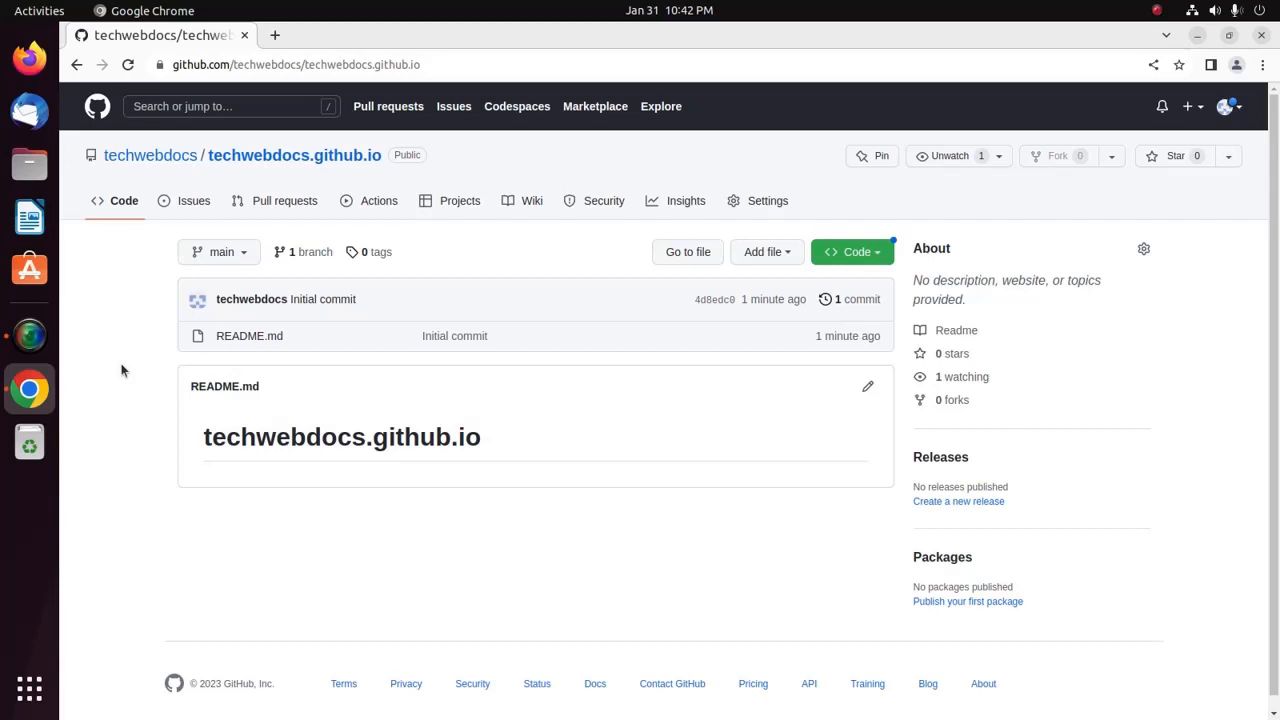
pyautogui.moveTo(735, 158)
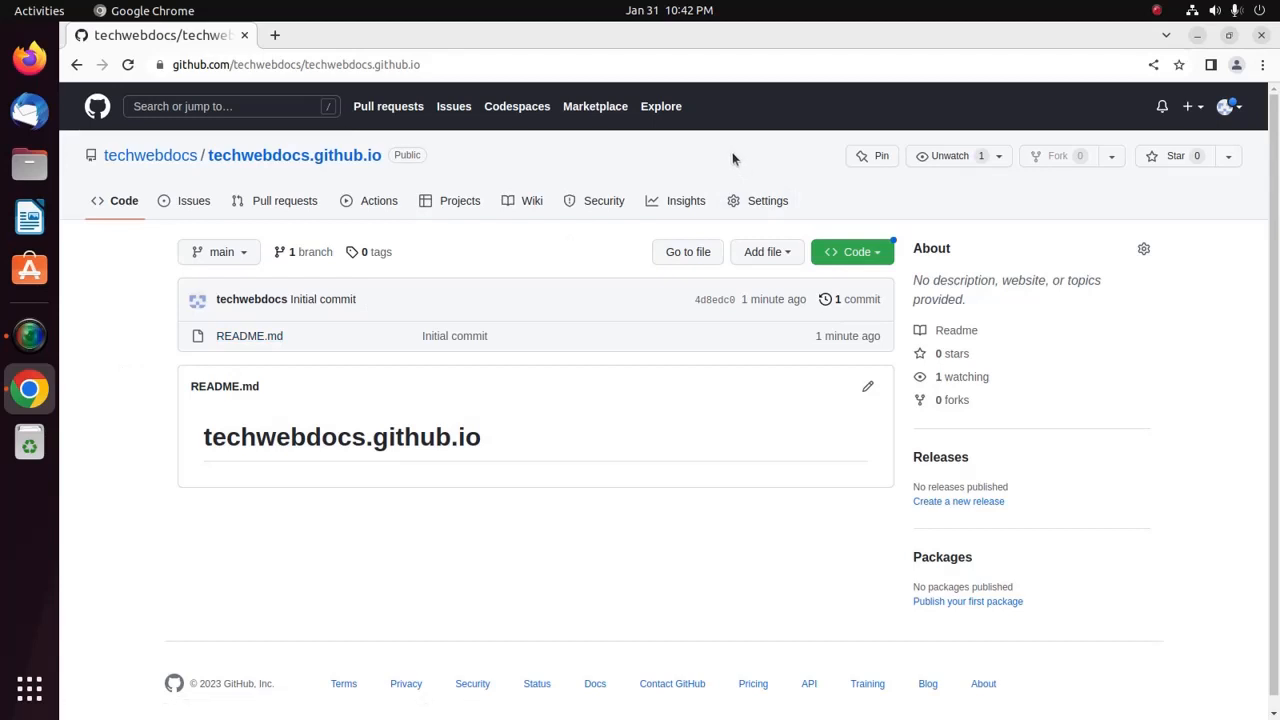
pyautogui.moveTo(735, 201)
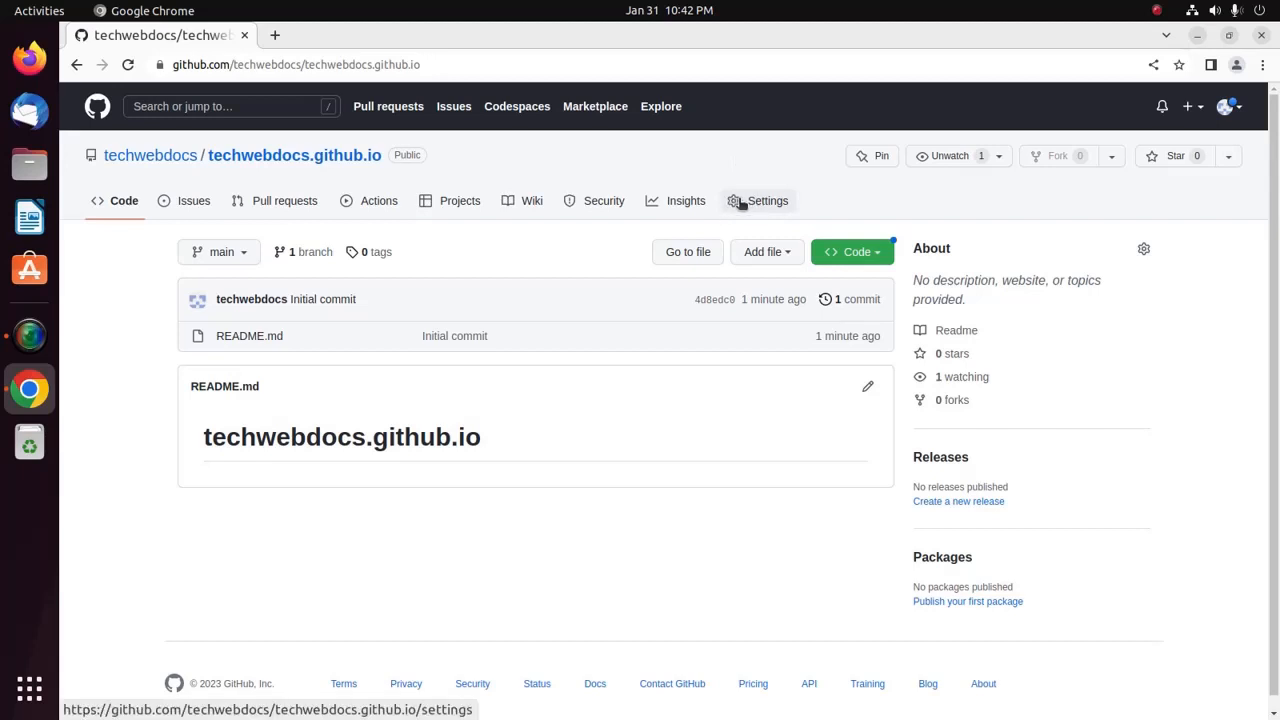
pyautogui.click(758, 200)
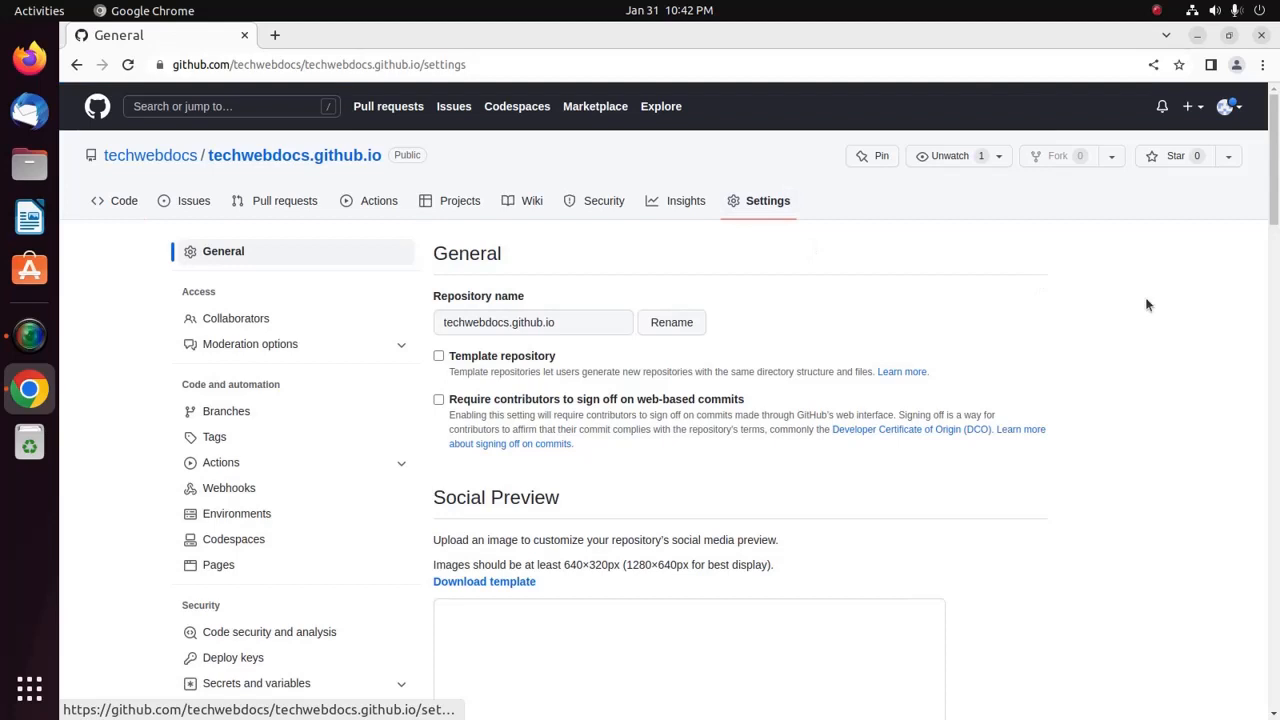
pyautogui.moveTo(1176, 307)
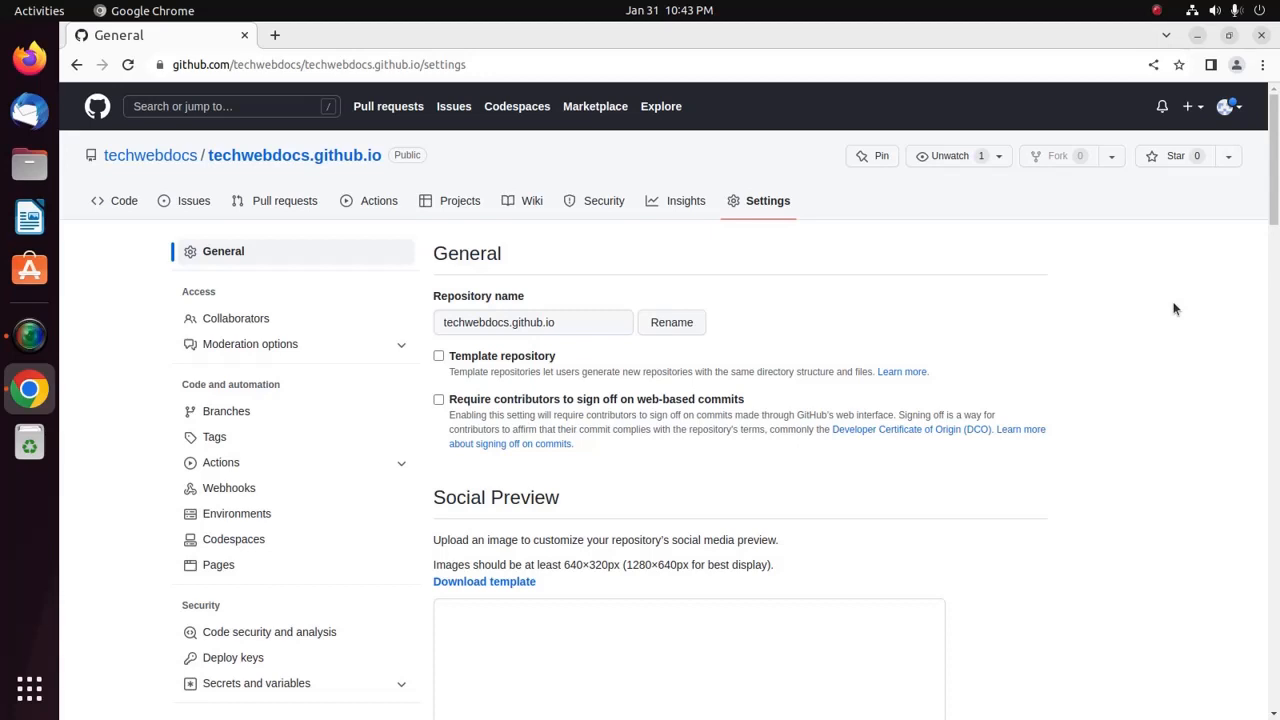
pyautogui.scroll(-3)
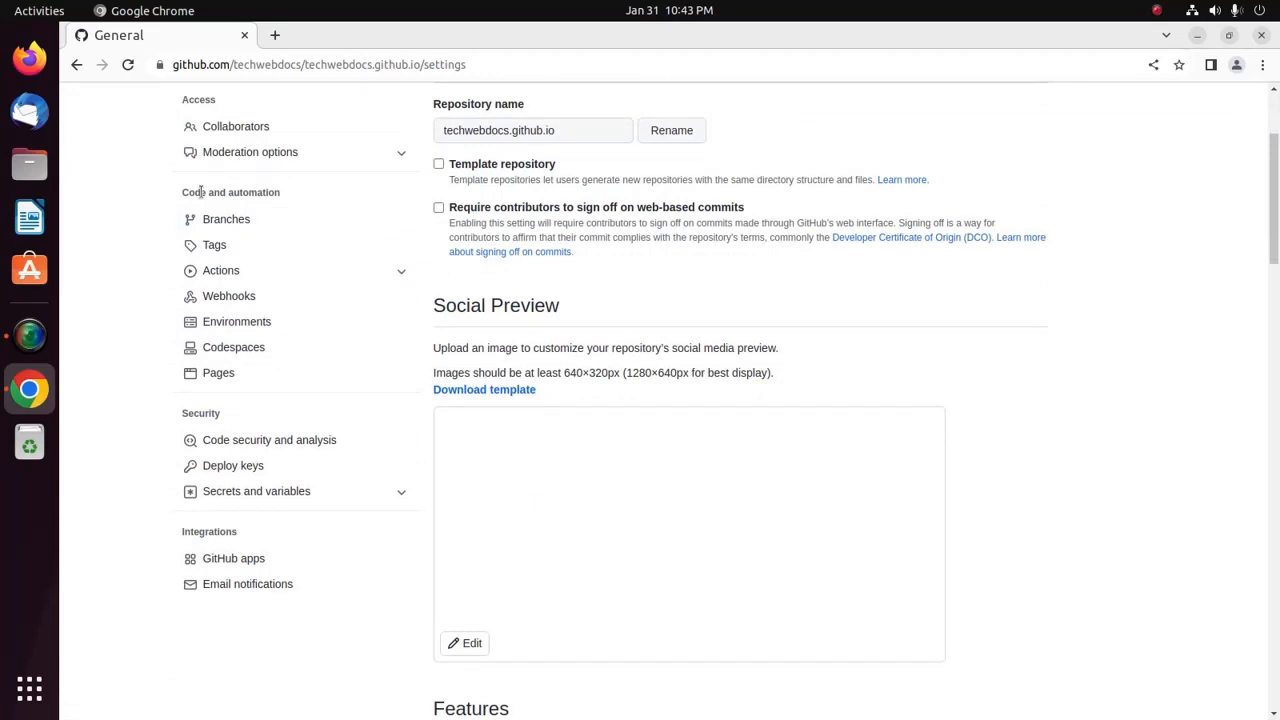
pyautogui.moveTo(218, 372)
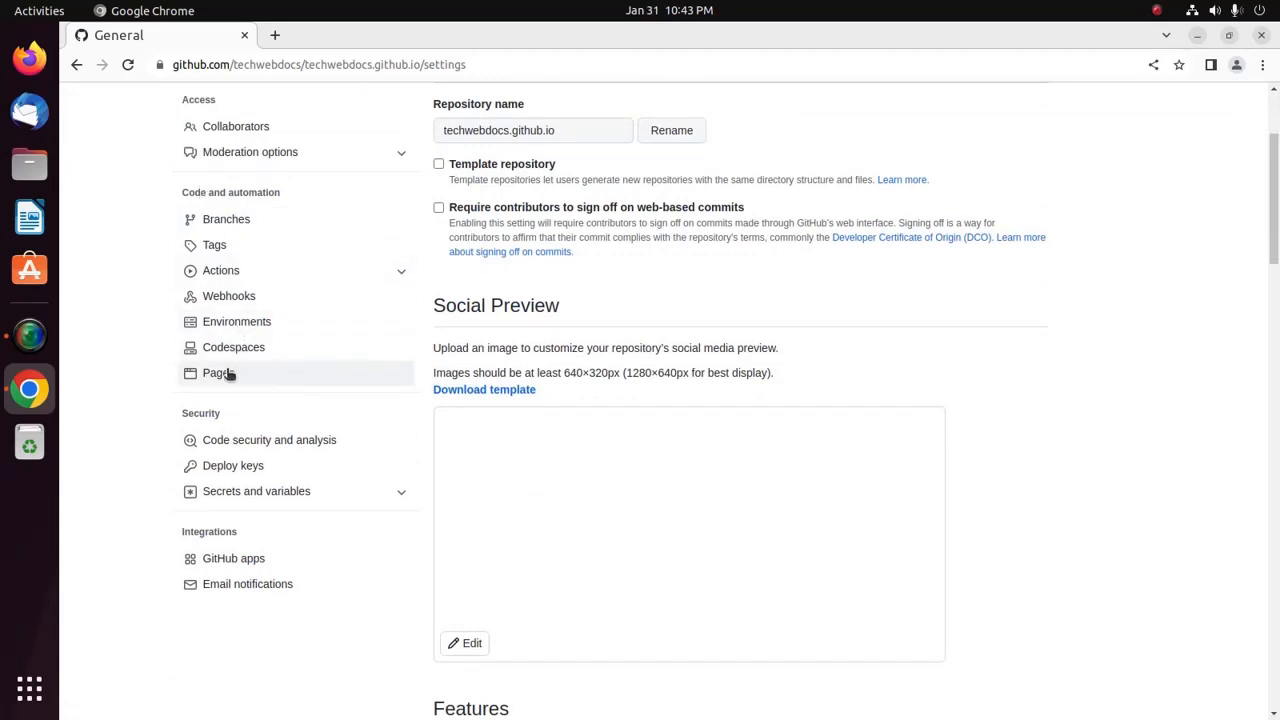
pyautogui.click(213, 373)
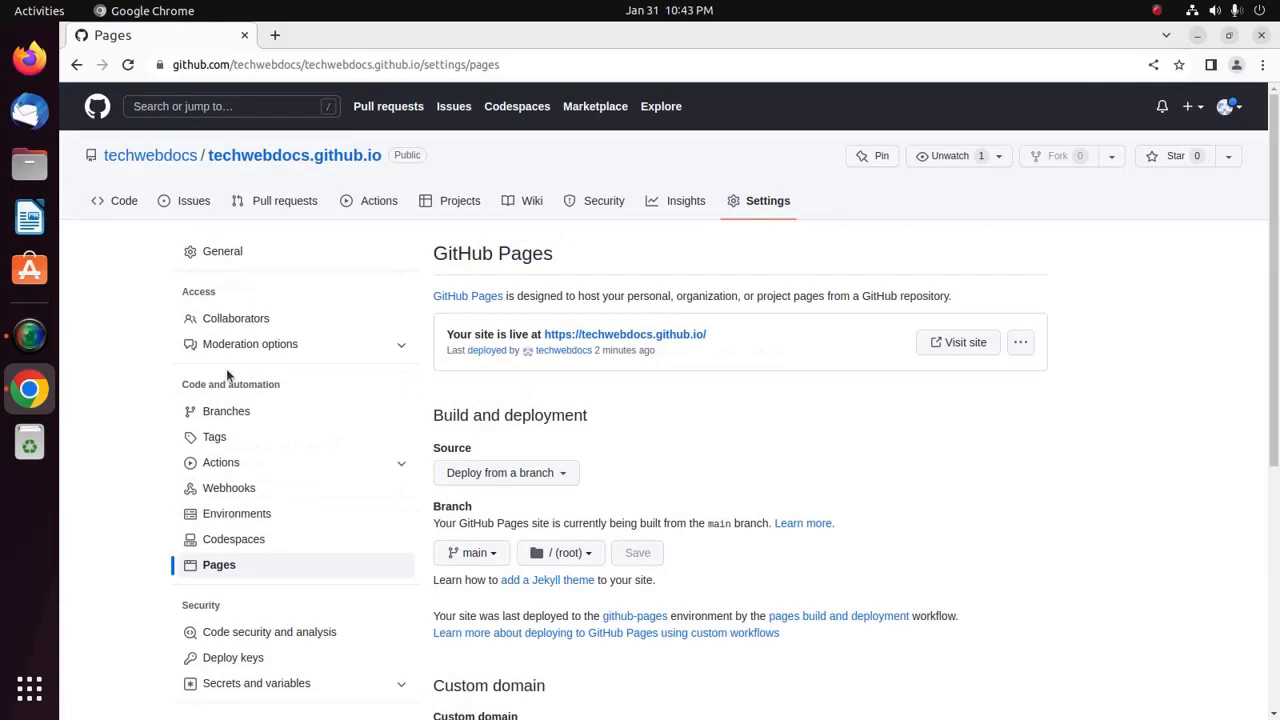
pyautogui.moveTo(972, 452)
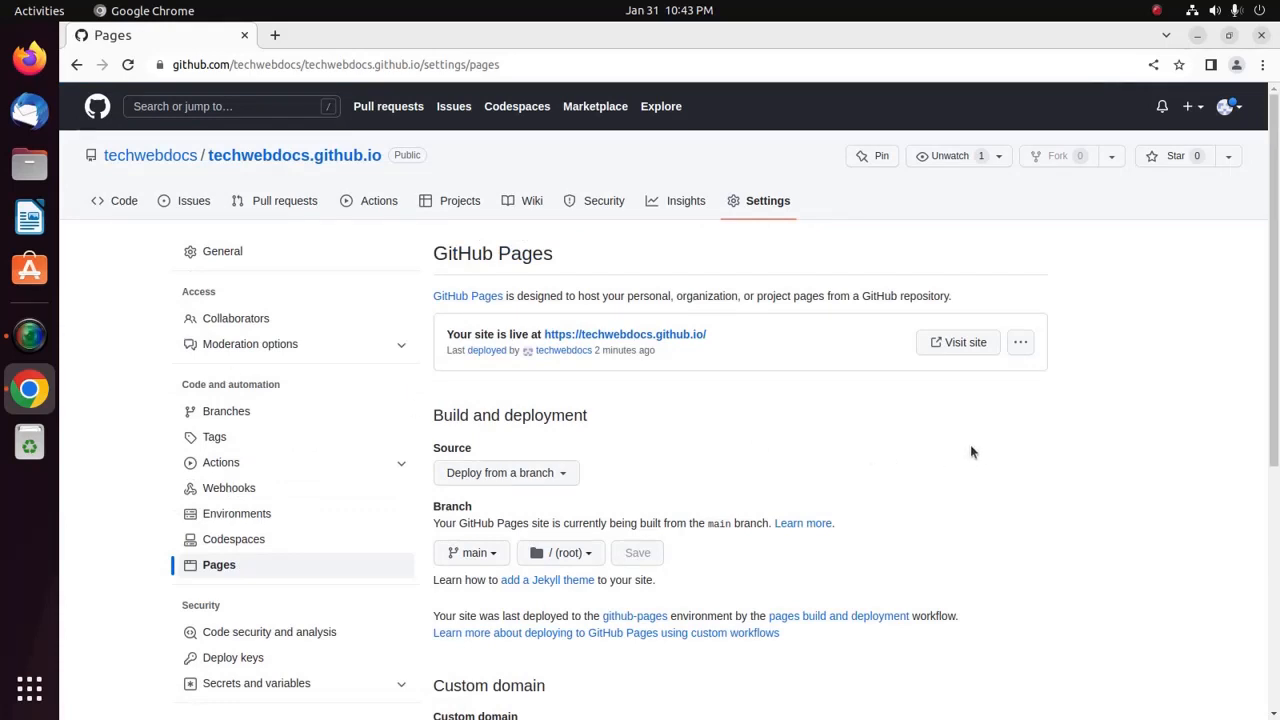
pyautogui.doubleClick(509, 415)
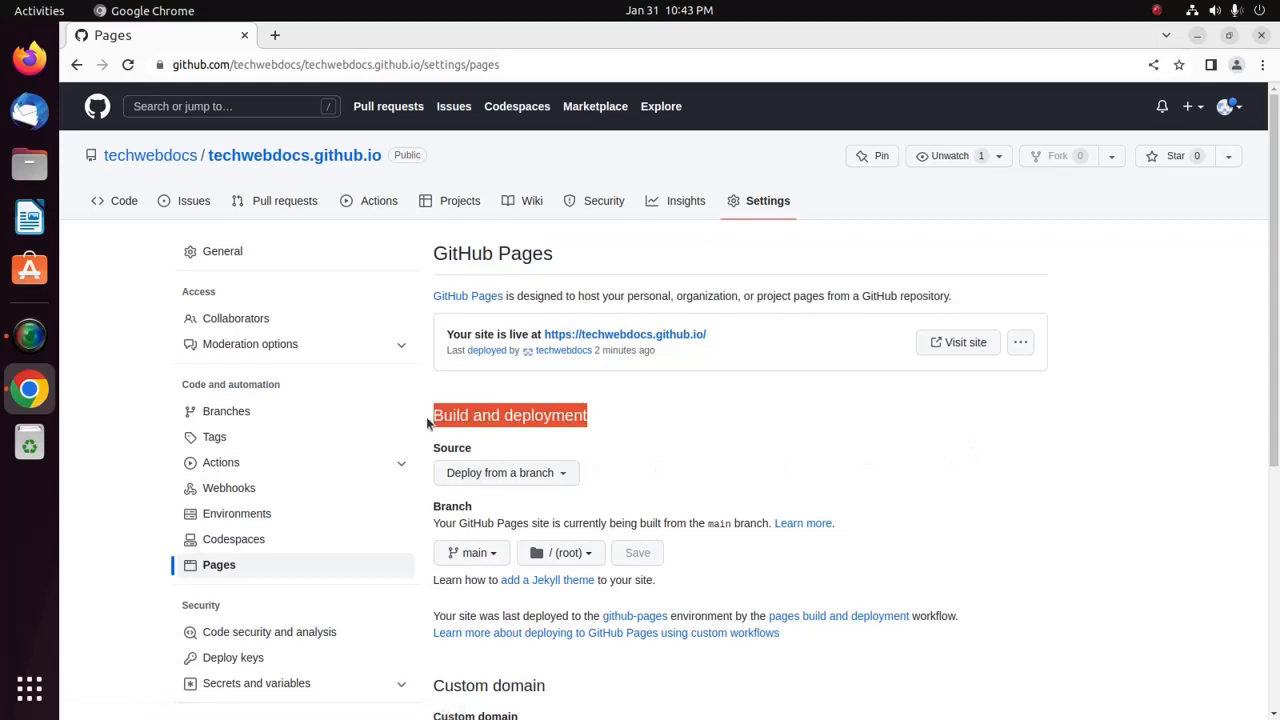
pyautogui.click(505, 473)
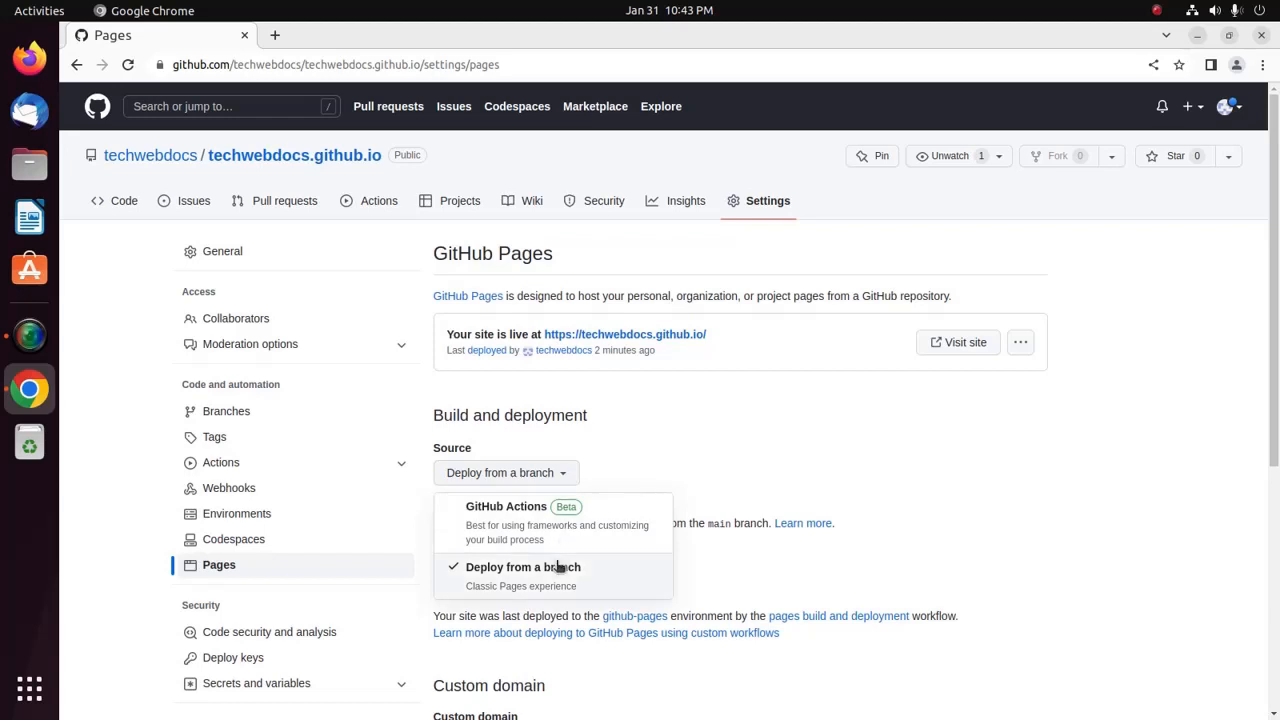
pyautogui.click(525, 566)
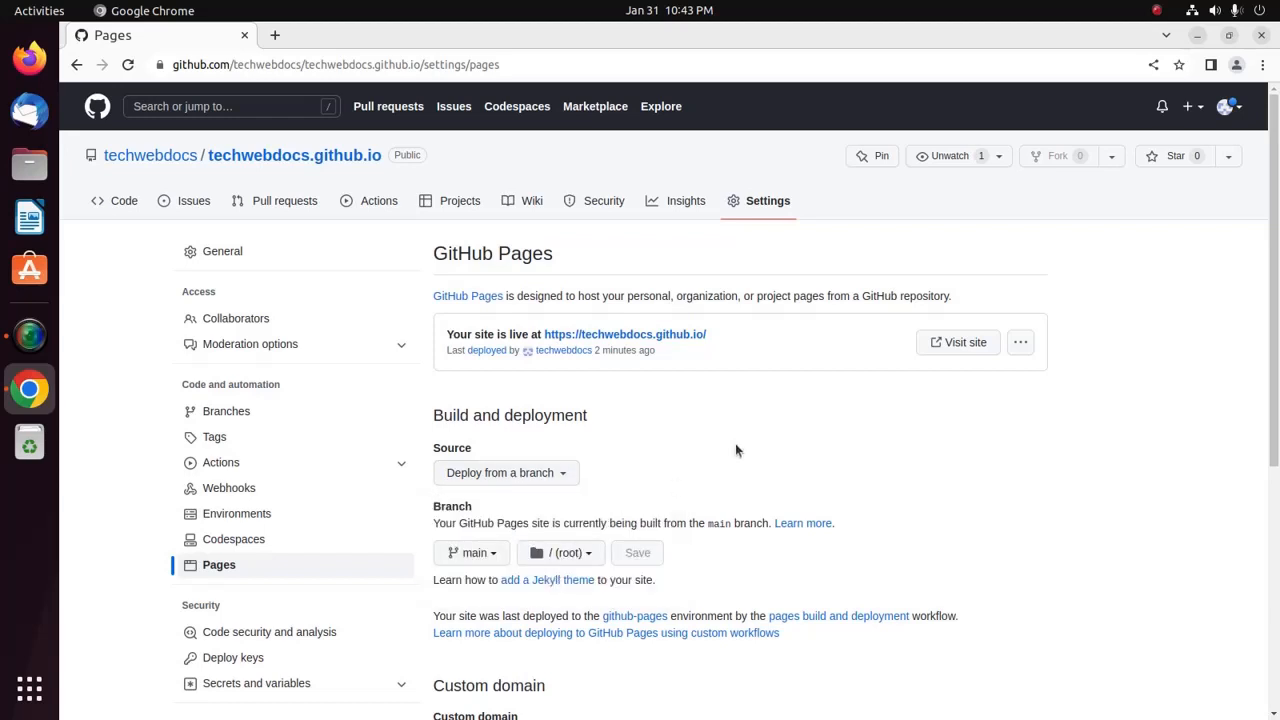
pyautogui.scroll(-3)
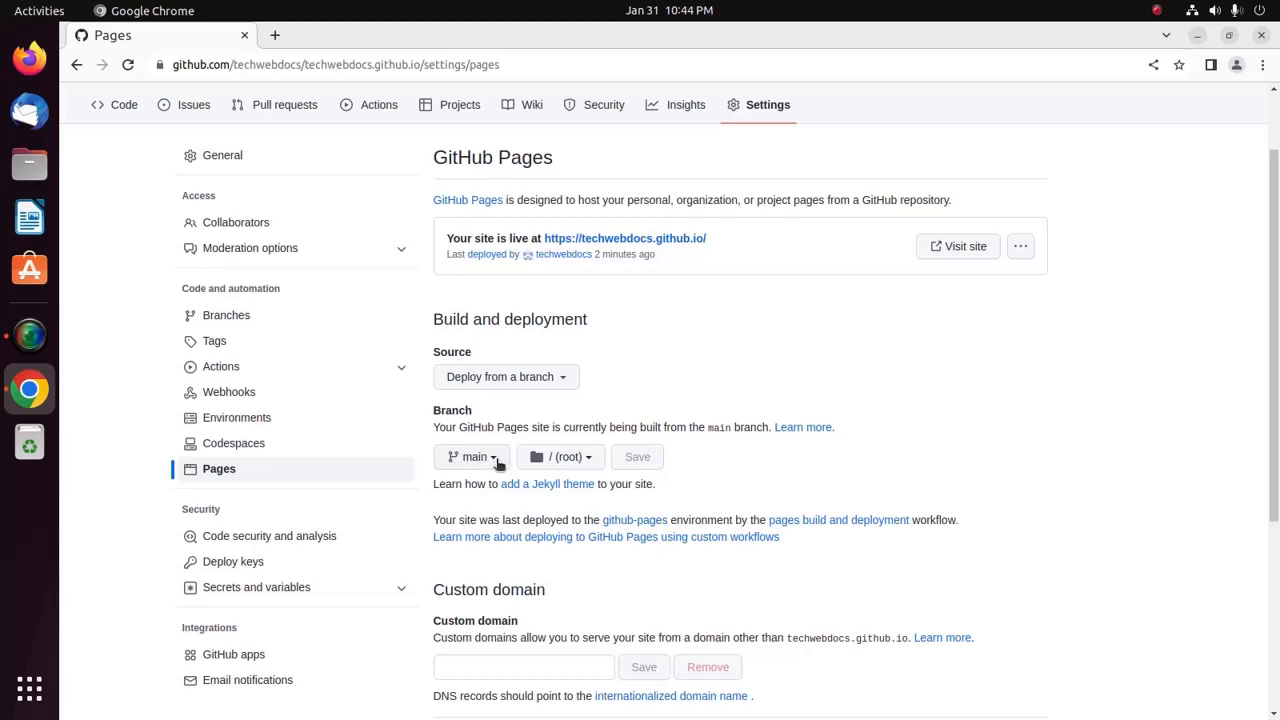
pyautogui.click(469, 457)
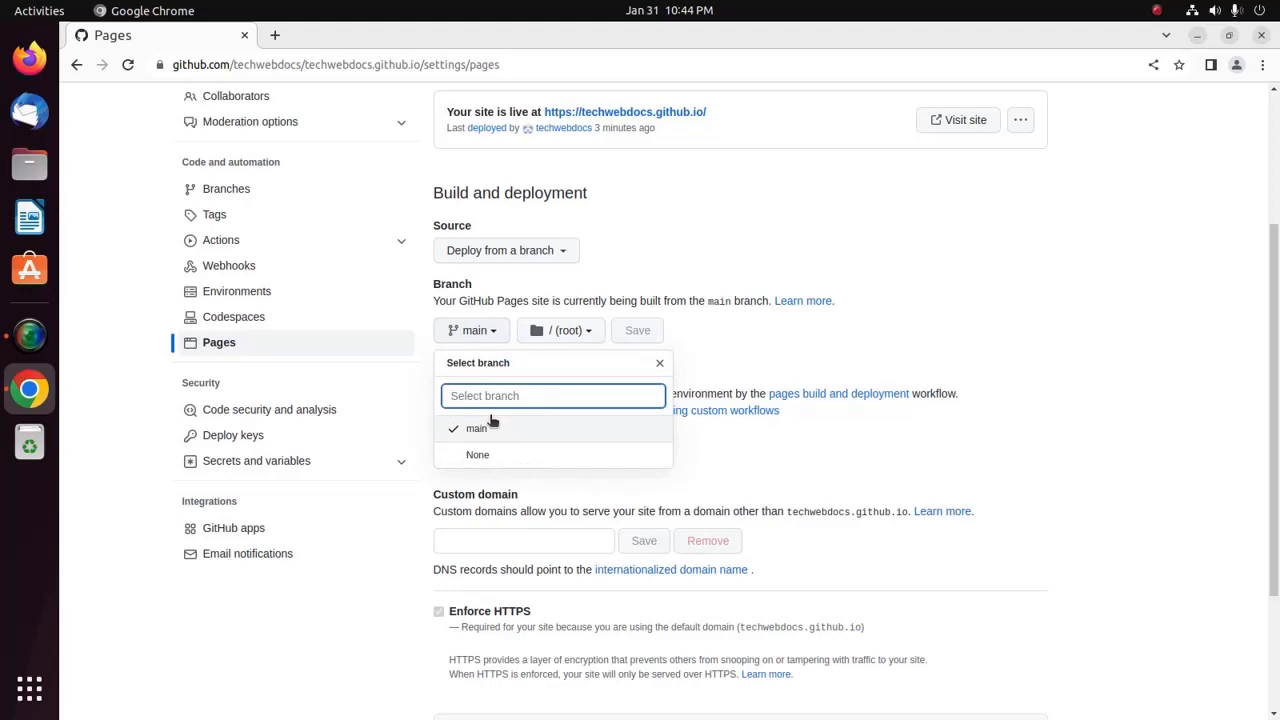
pyautogui.moveTo(491, 430)
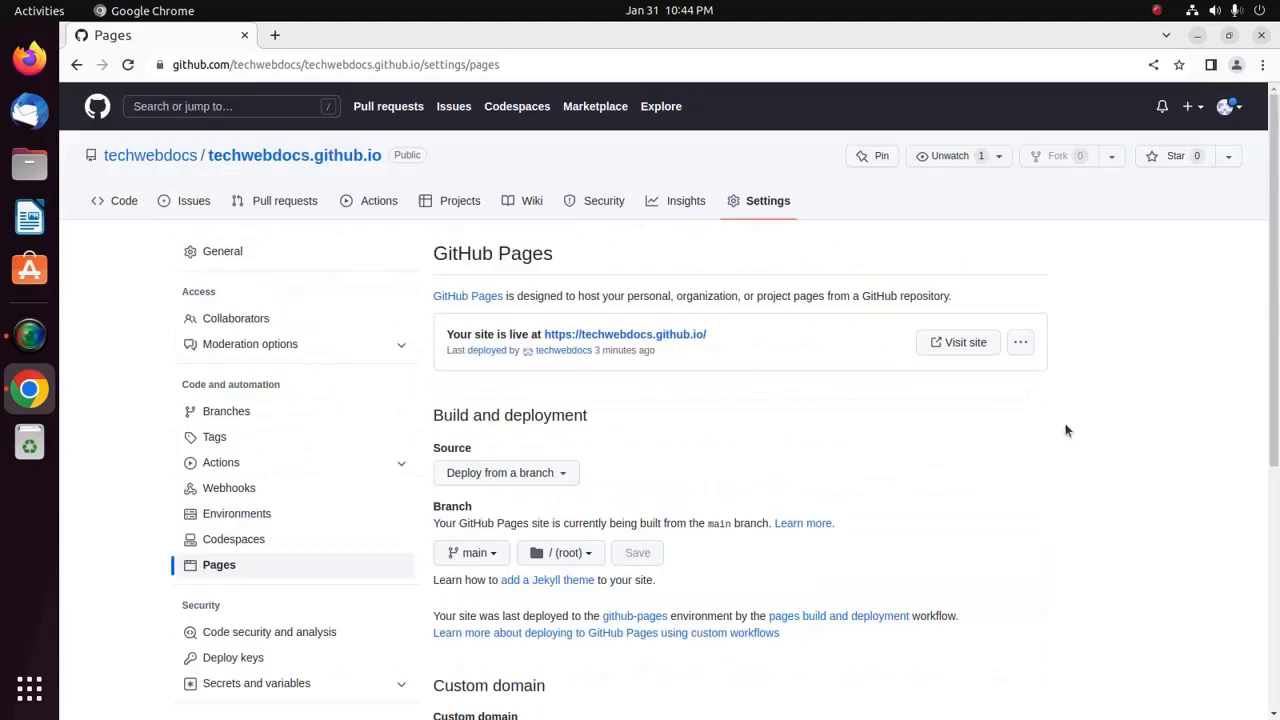
pyautogui.moveTo(877, 464)
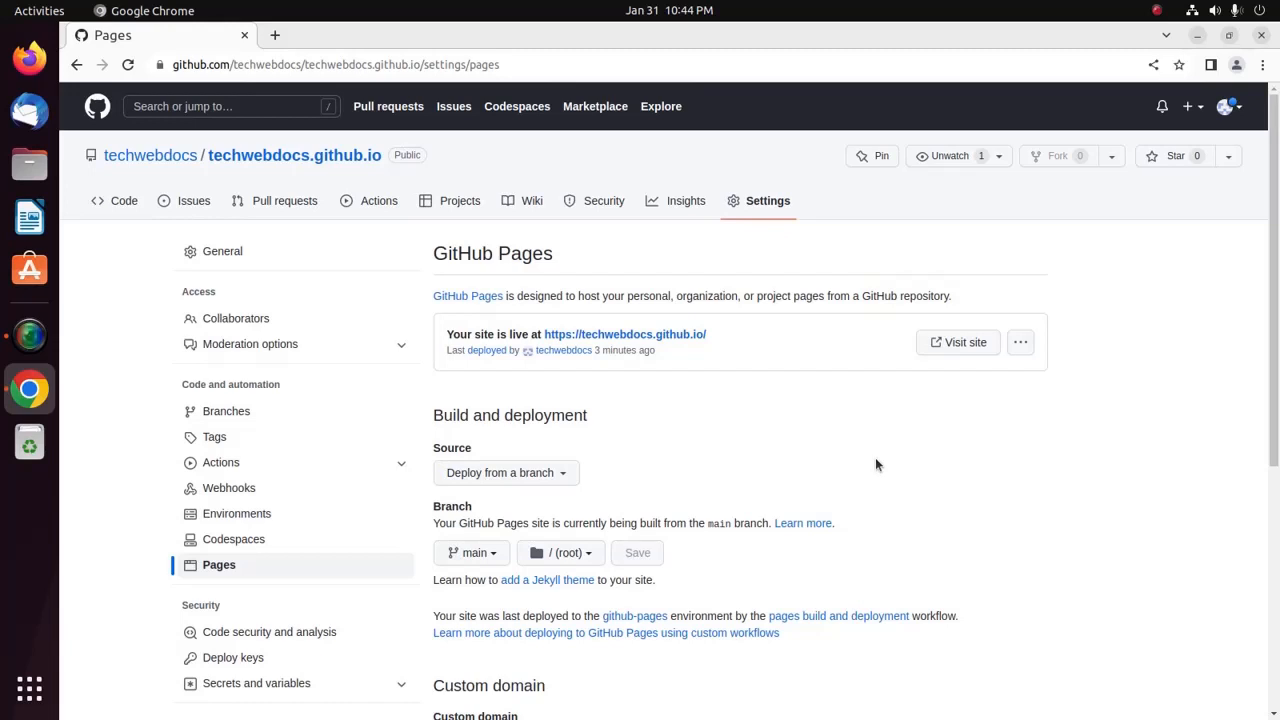
pyautogui.moveTo(701, 345)
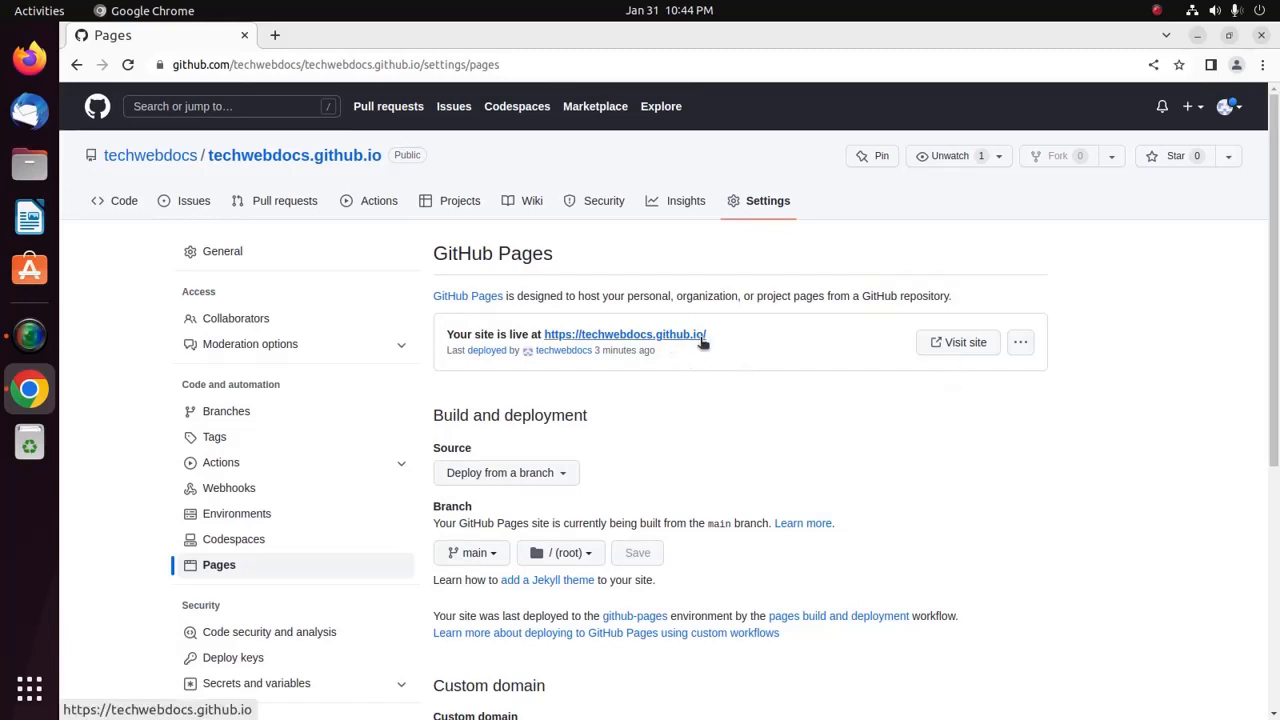
pyautogui.moveTo(668, 345)
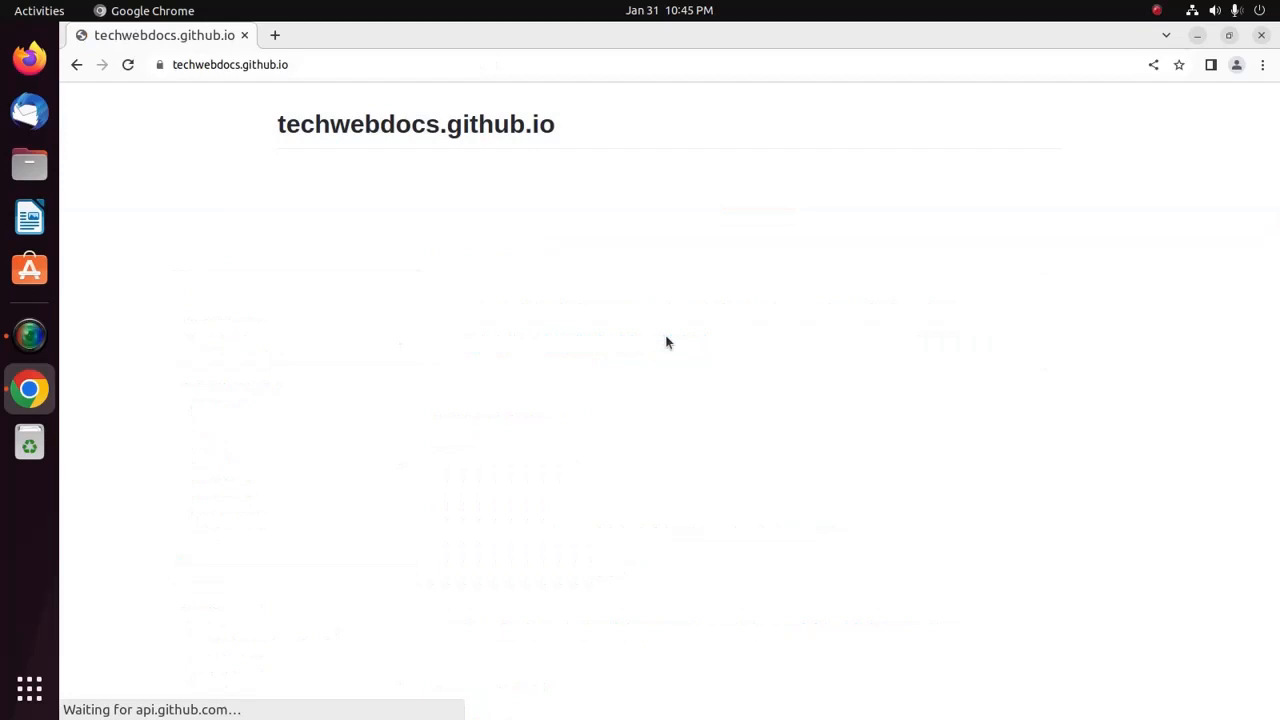
# Step: Inspect the live site's title at techwebdocs.github.io, then return to the code page
pyautogui.doubleClick(415, 124)
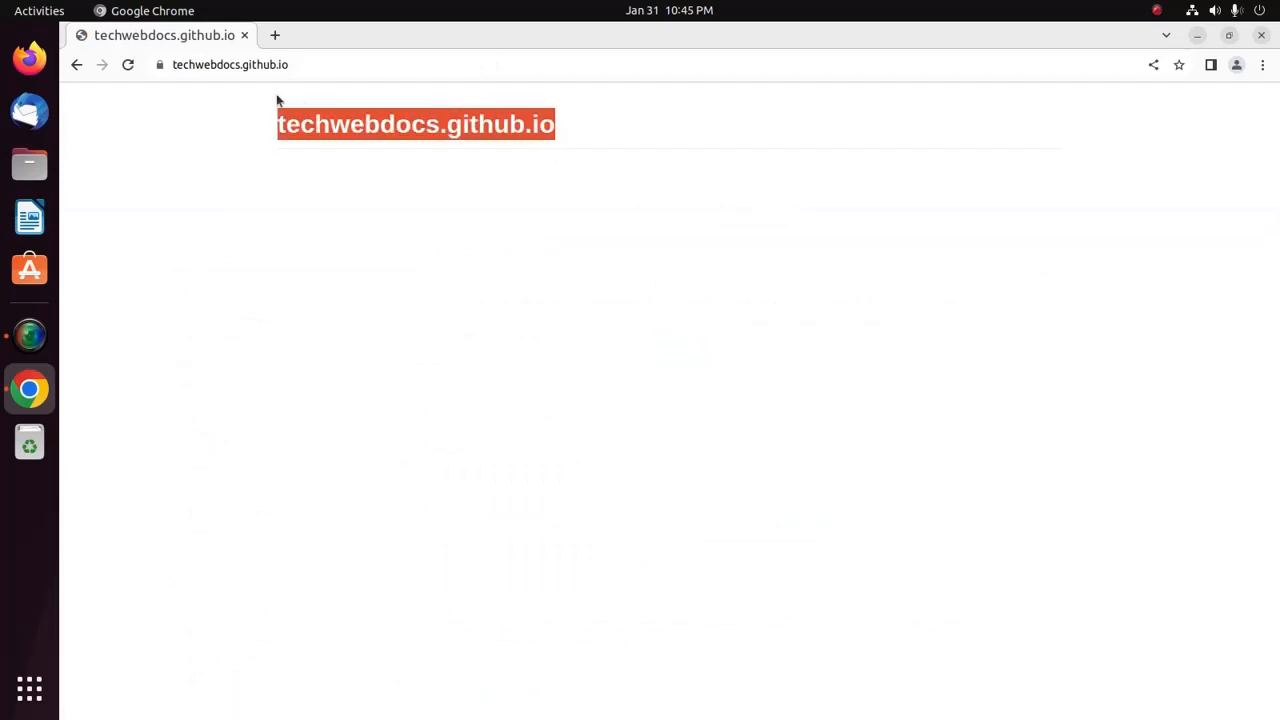
pyautogui.click(470, 257)
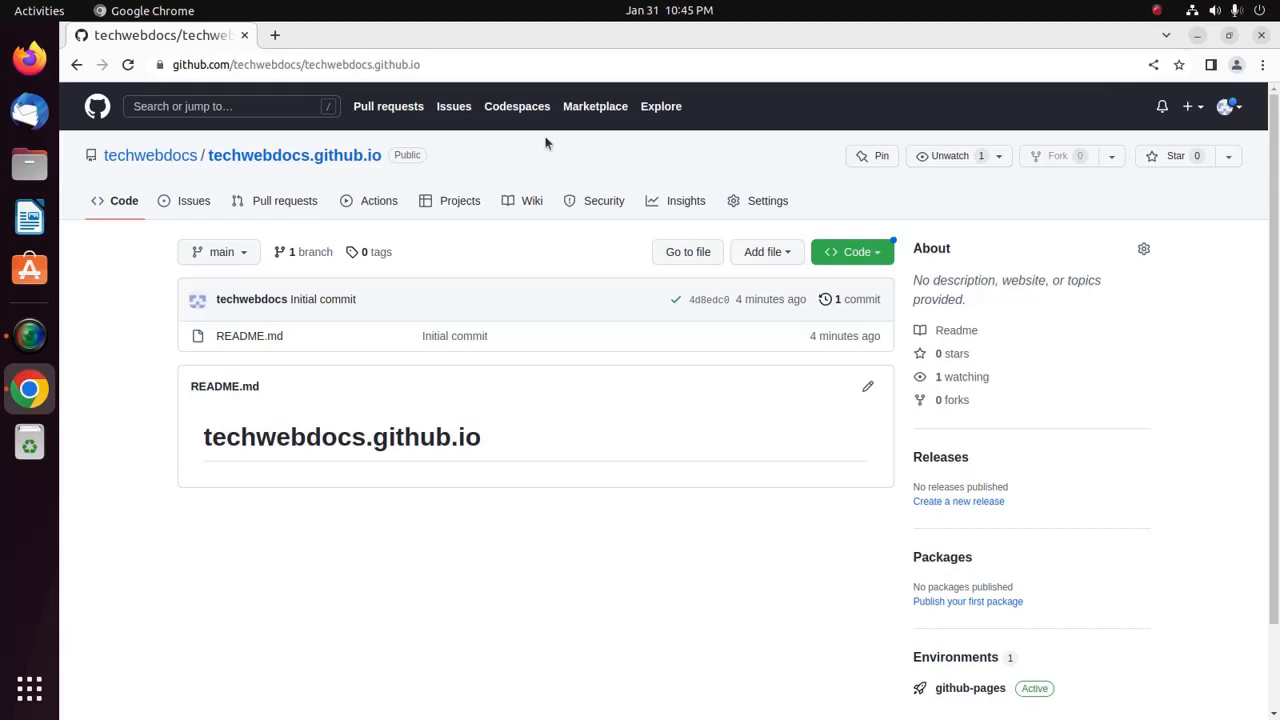
# Step: Copy the repository's HTTPS clone address from the Code button
pyautogui.click(851, 251)
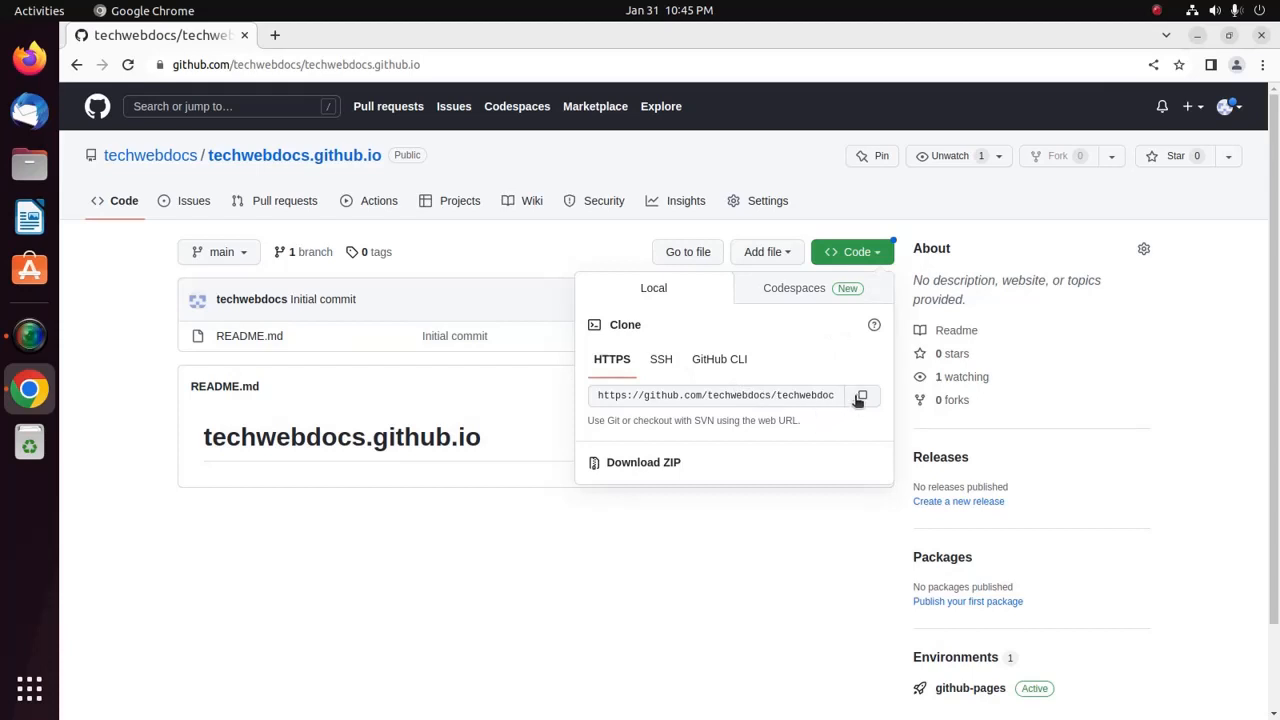
pyautogui.click(863, 396)
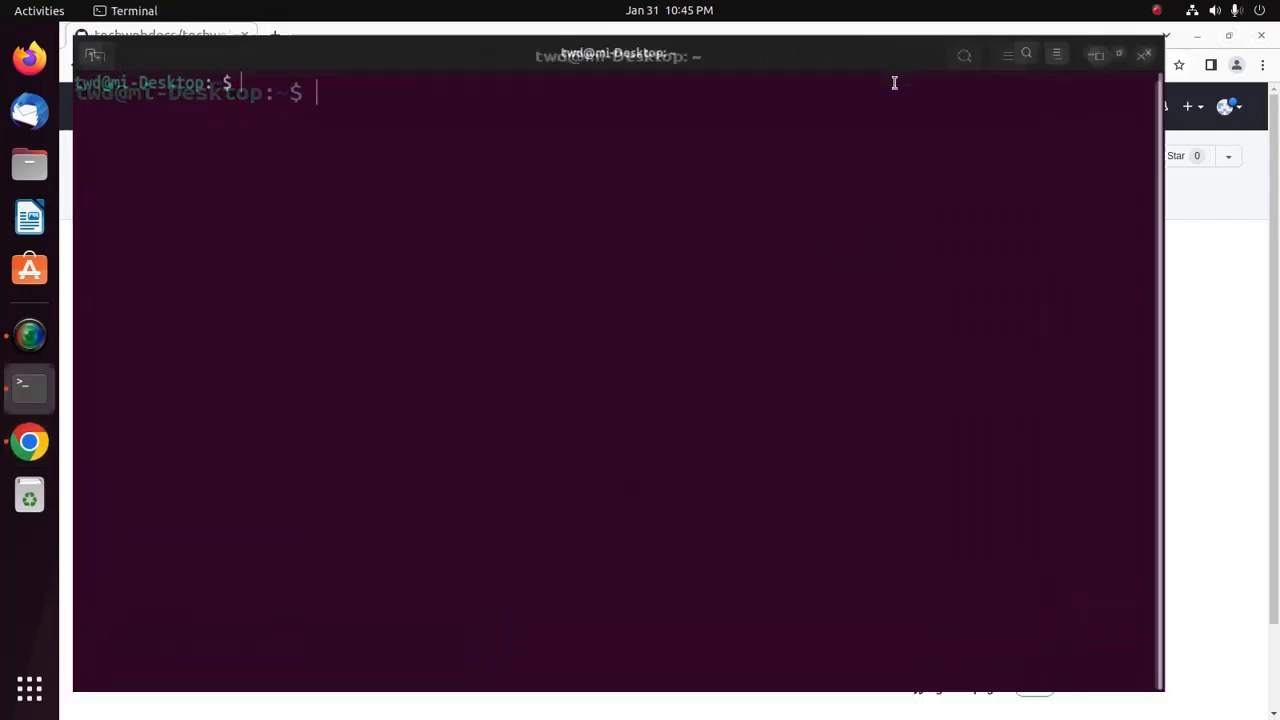
# Step: Clone techwebdocs.github.io into the home folder and change into it
pyautogui.click(1118, 54)
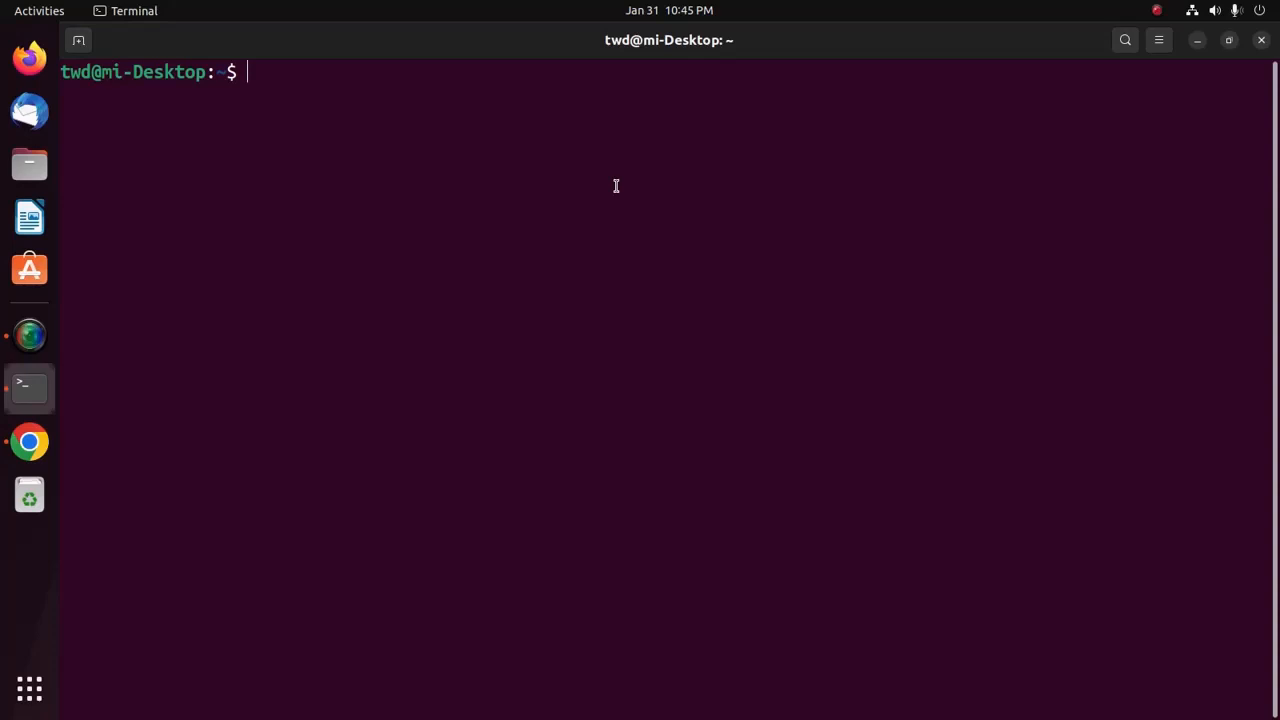
pyautogui.write('git clone')
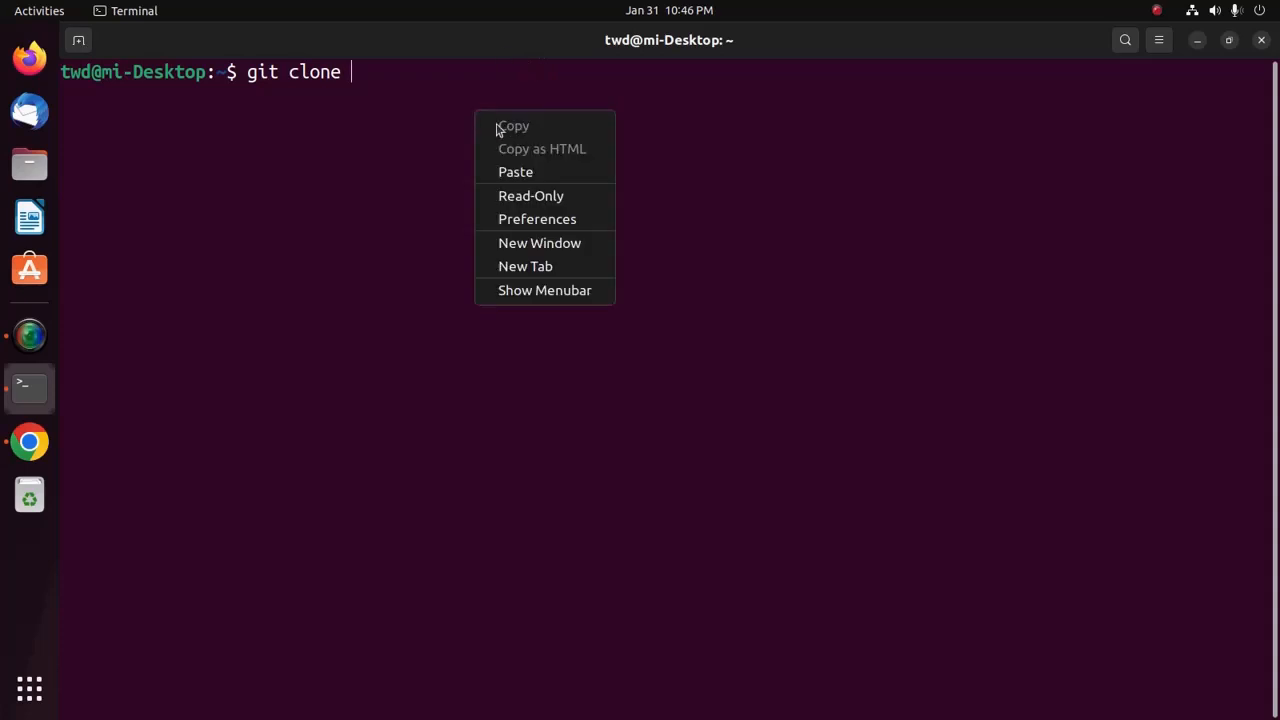
pyautogui.click(515, 171)
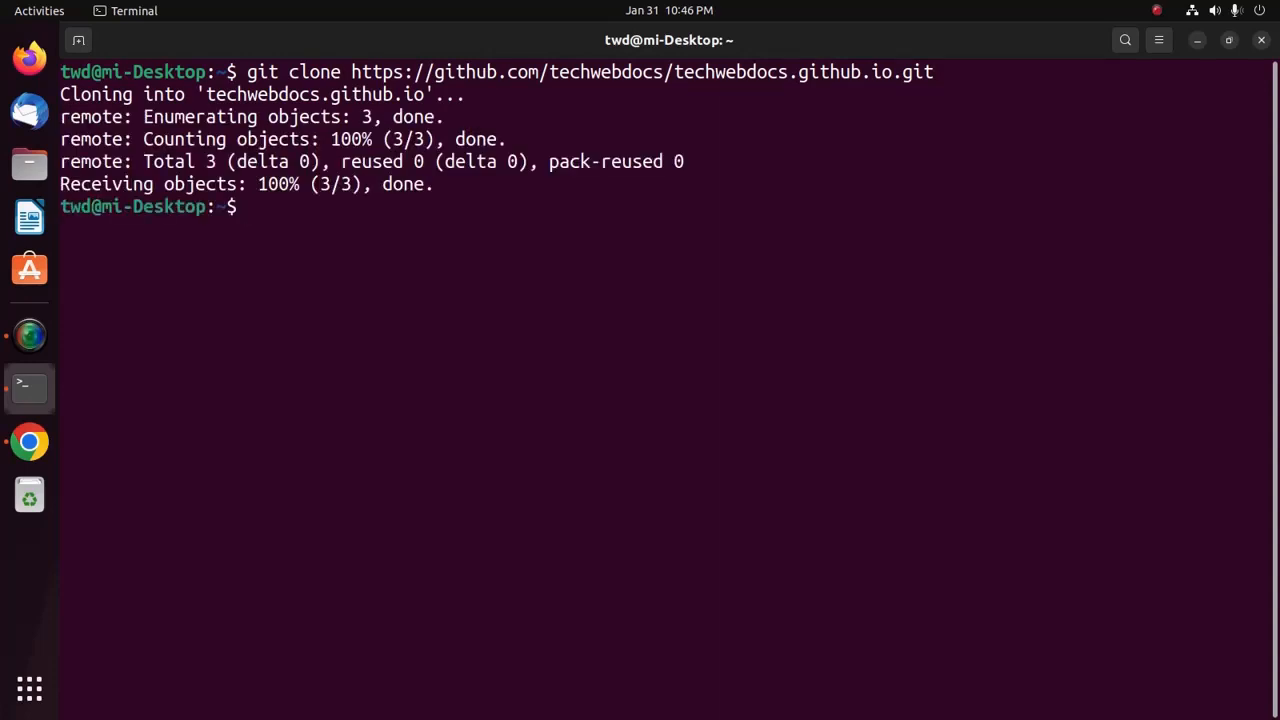
pyautogui.write('cd techwebdocs.github.io/')
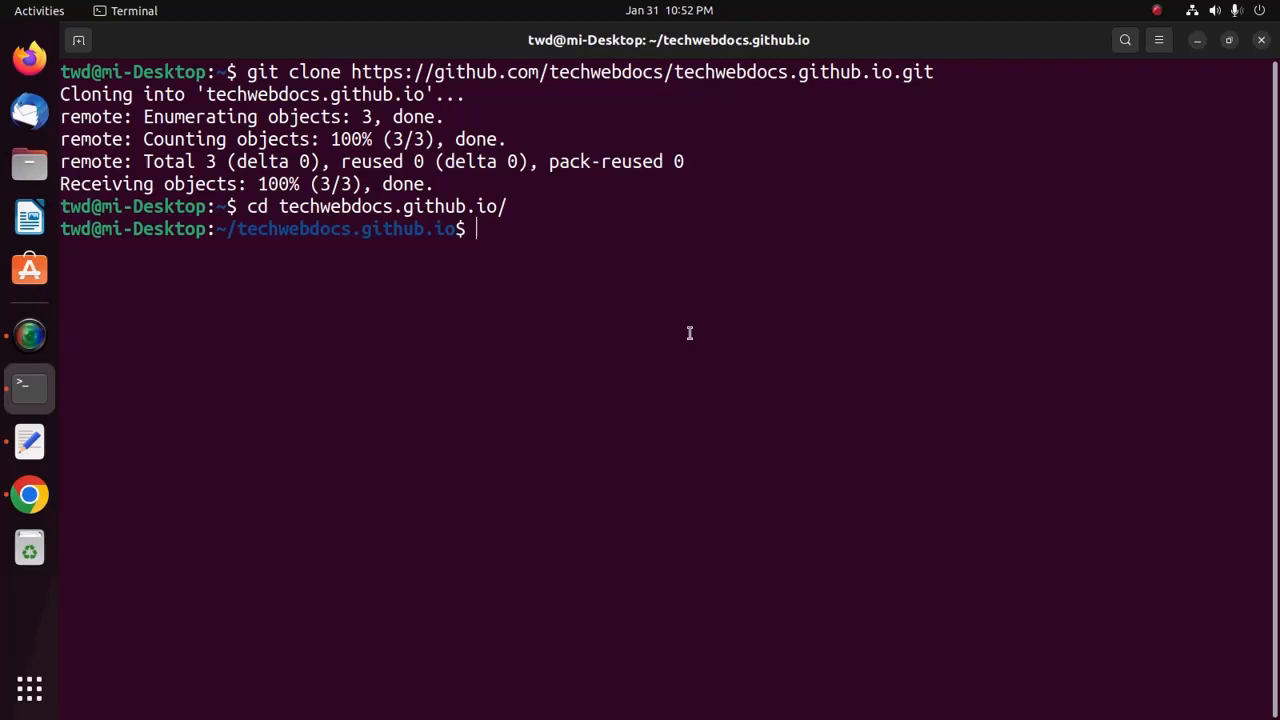
# Step: Launch the clone in Visual Studio Code with code . and trust its authors
pyautogui.write('code .')
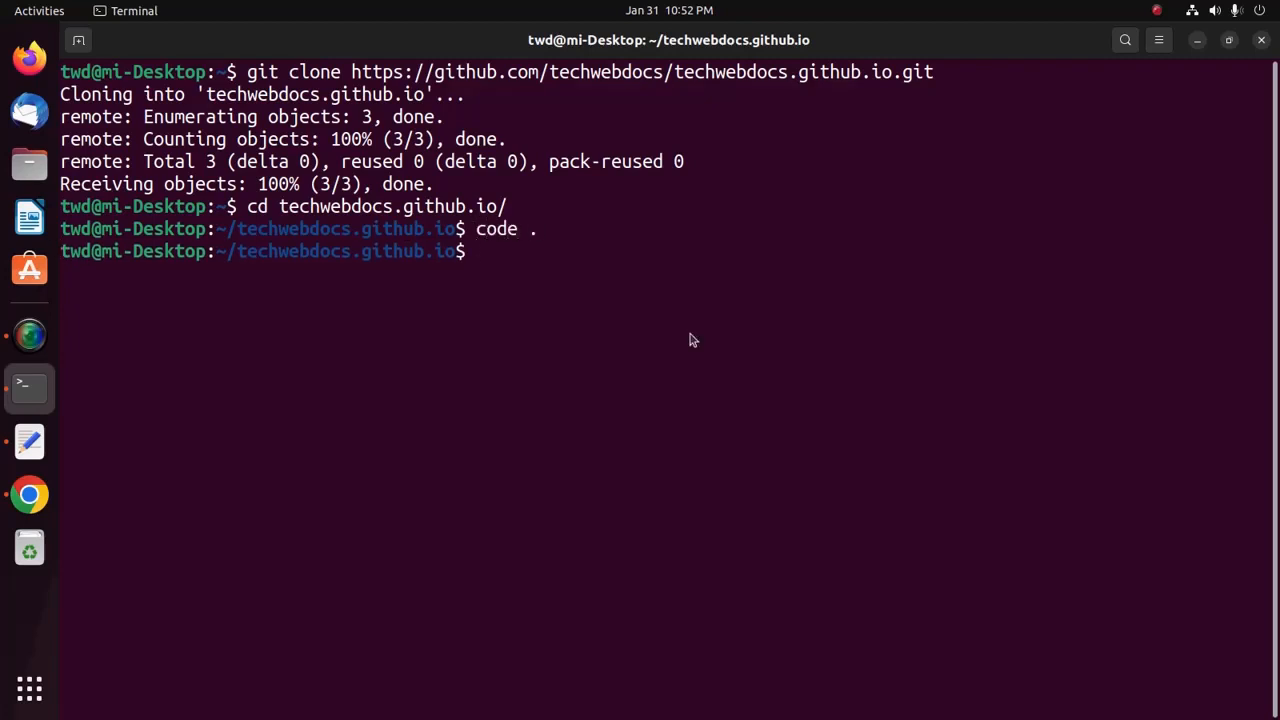
pyautogui.press('Return')
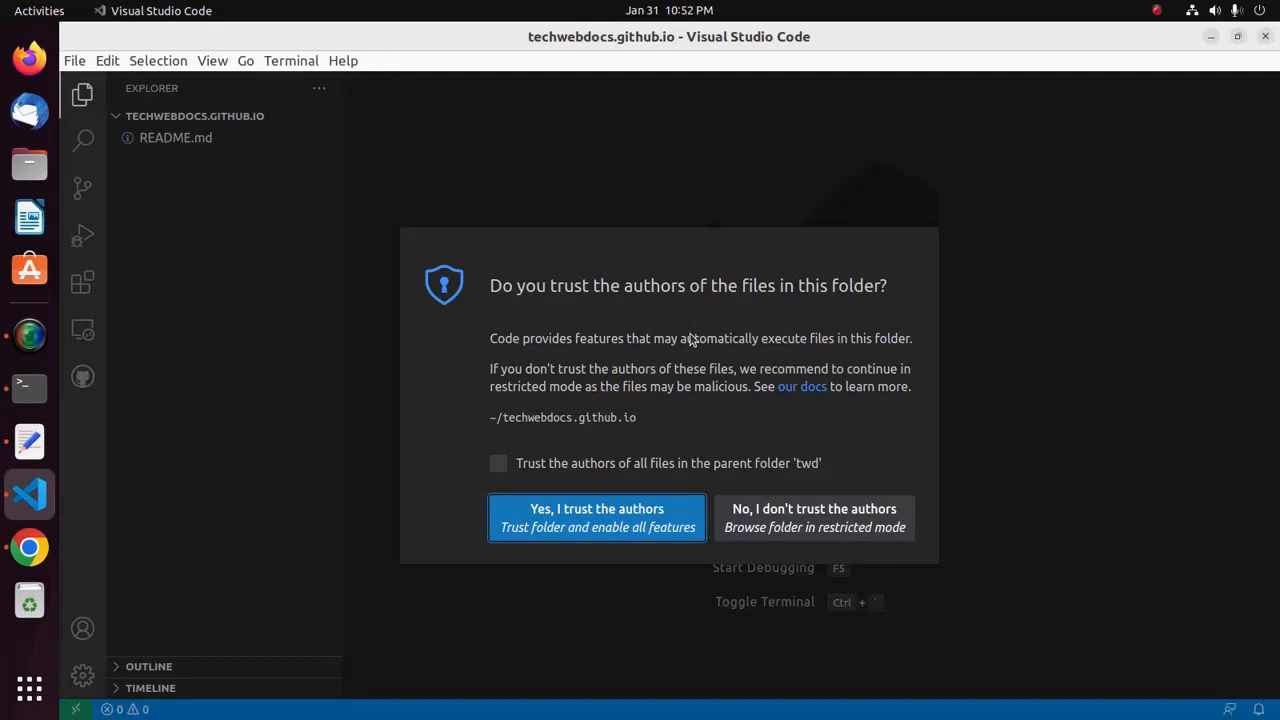
pyautogui.click(596, 517)
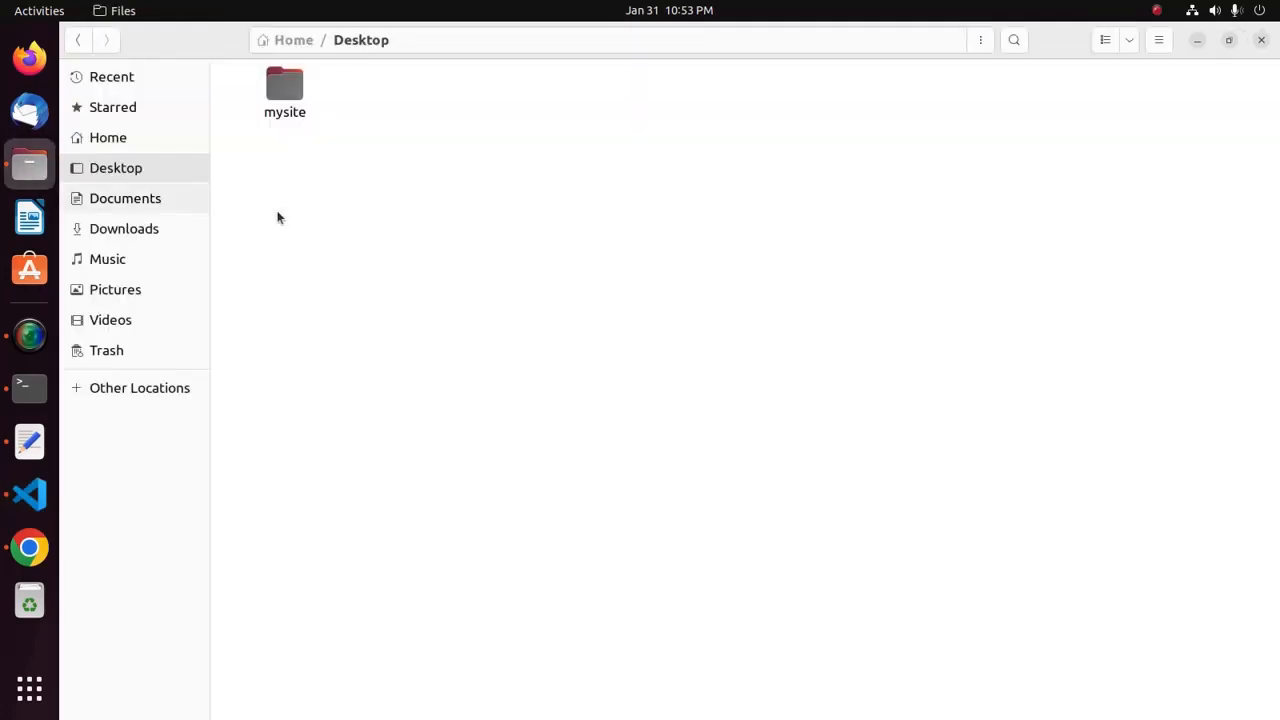
# Step: Copy mysite's images, CSS files and index.html into the techwebdocs.github.io clone
pyautogui.click(285, 85)
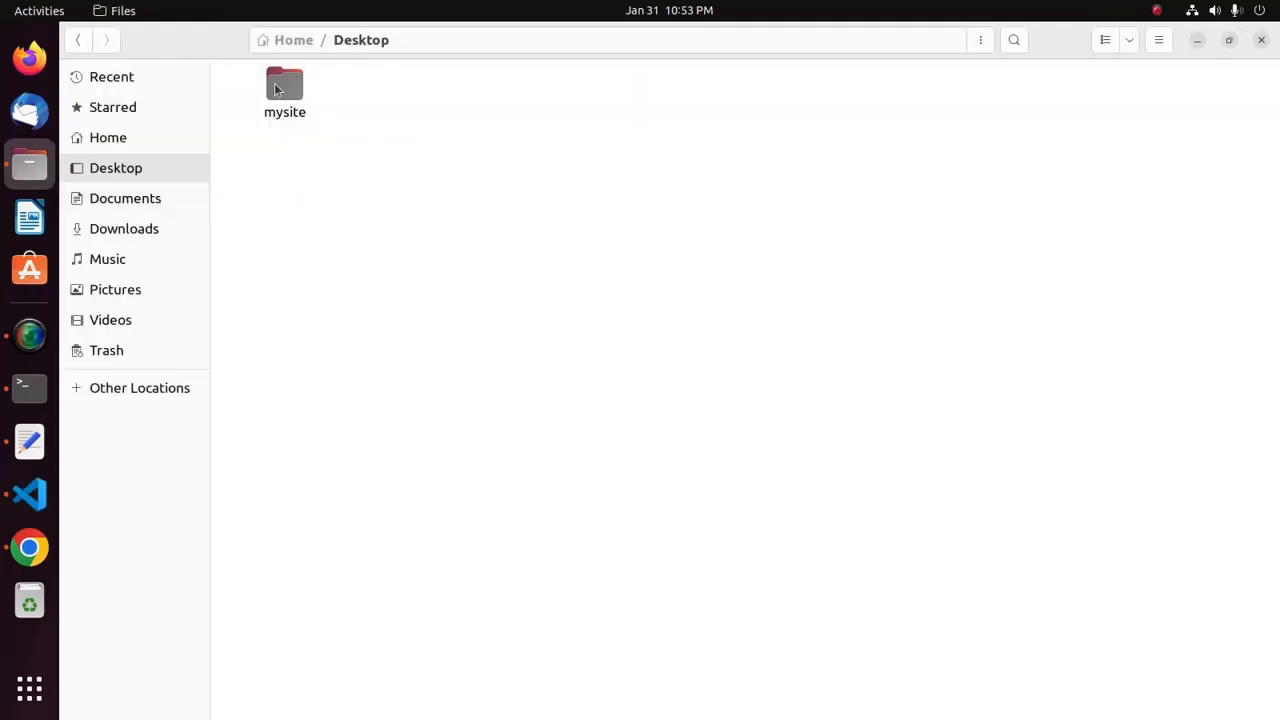
pyautogui.doubleClick(284, 85)
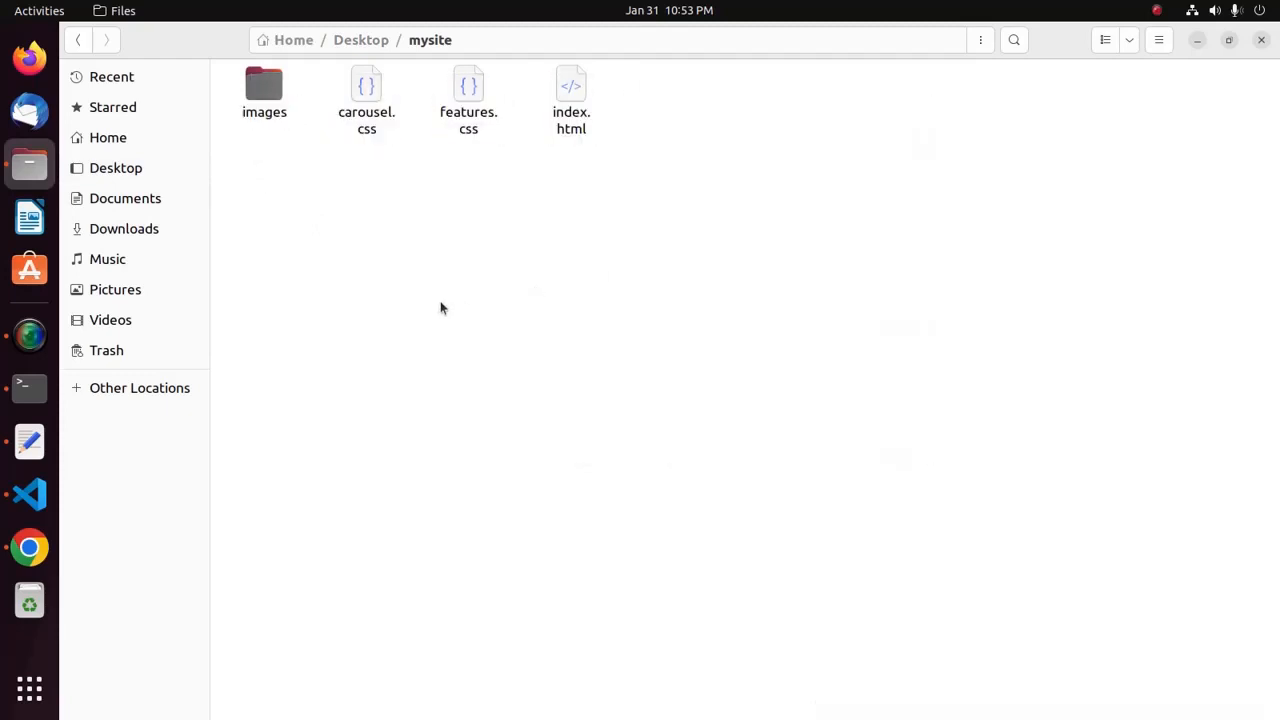
pyautogui.click(108, 137)
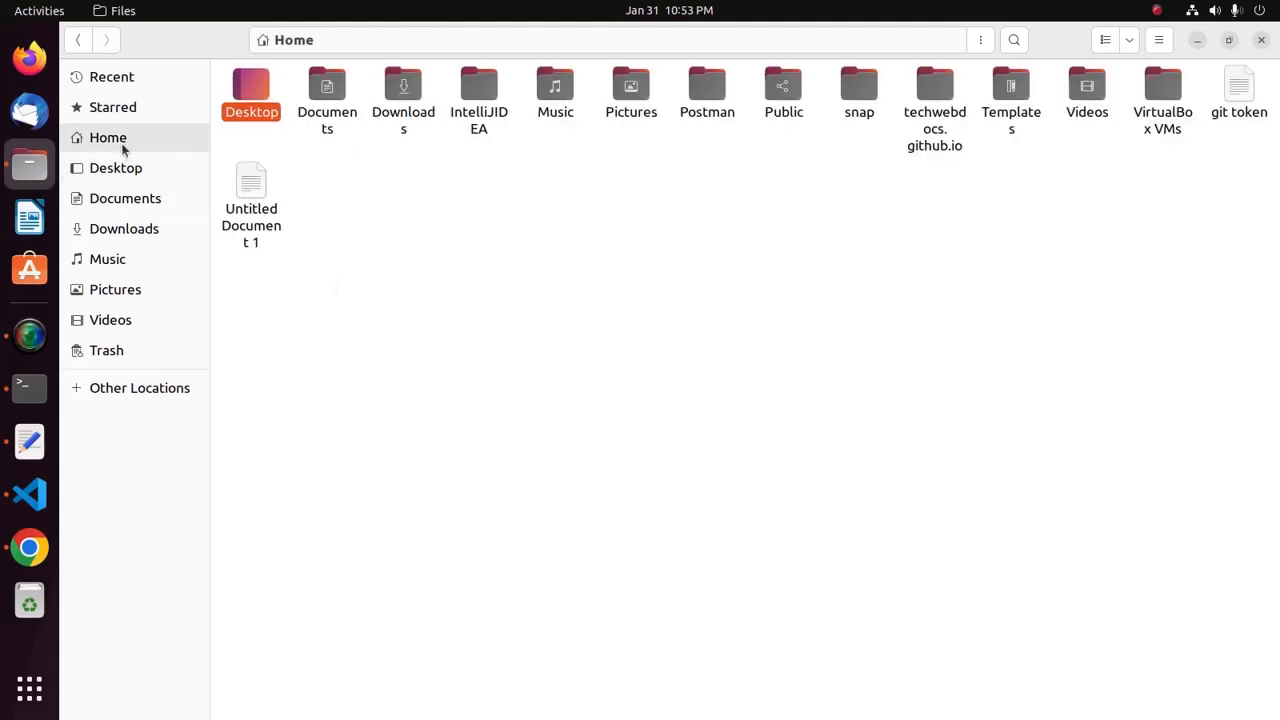
pyautogui.click(746, 259)
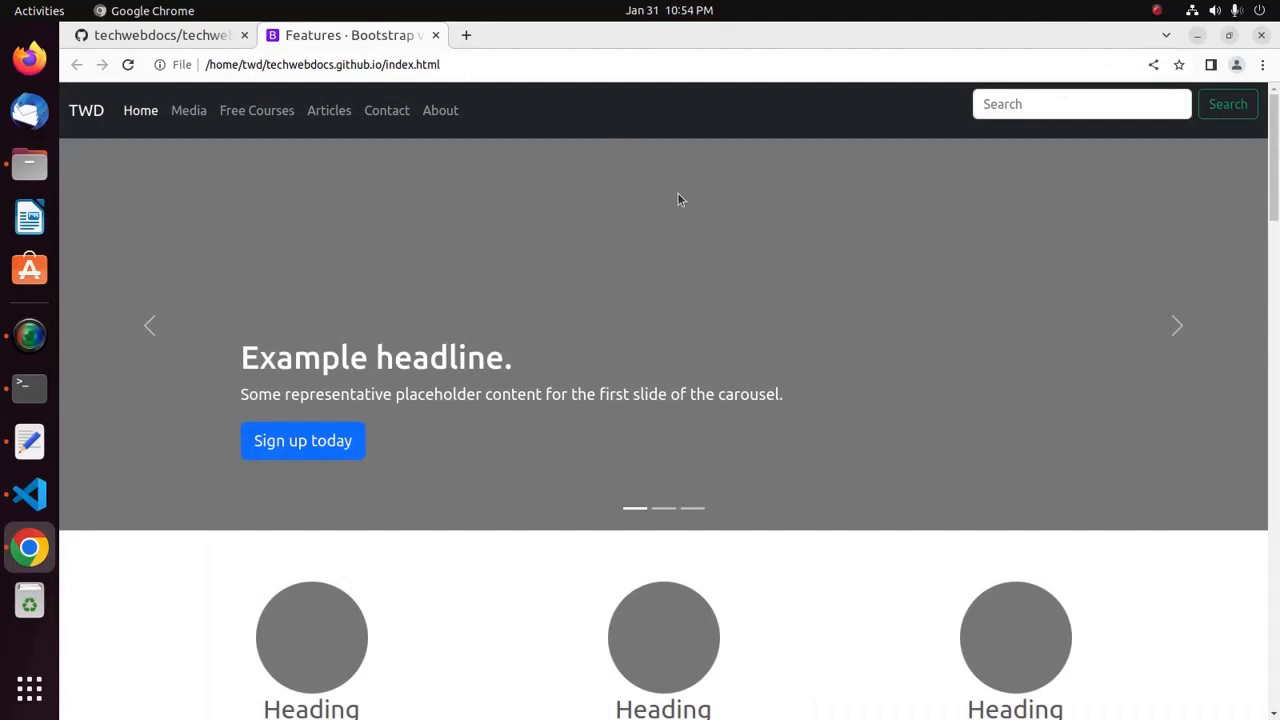
pyautogui.moveTo(794, 177)
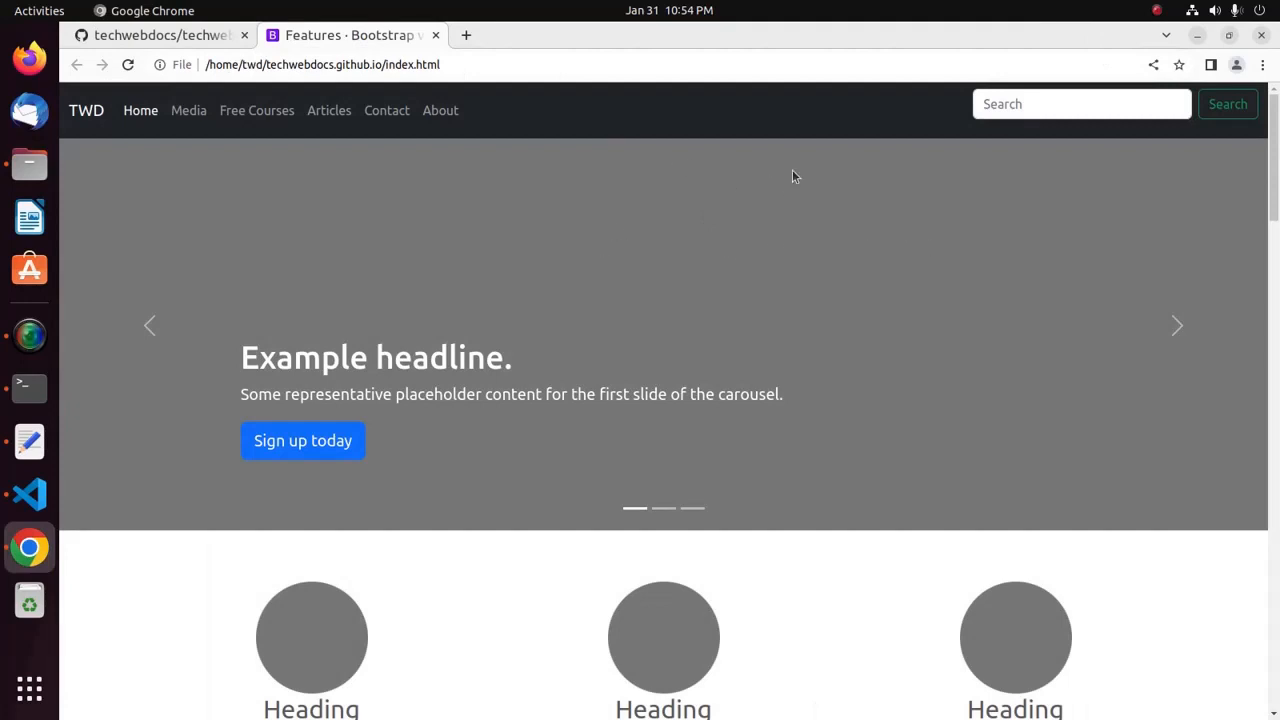
# Step: Switch to VS Code to see the new untracked site files
pyautogui.click(29, 164)
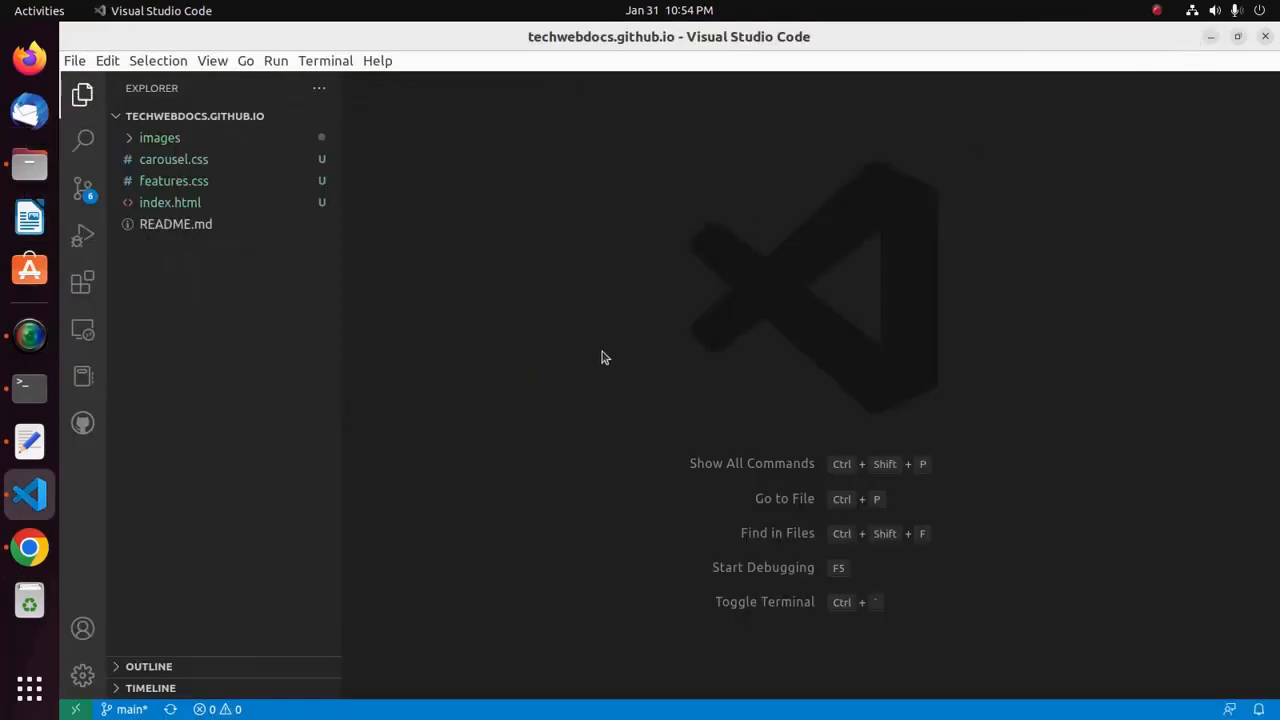
pyautogui.moveTo(20, 388)
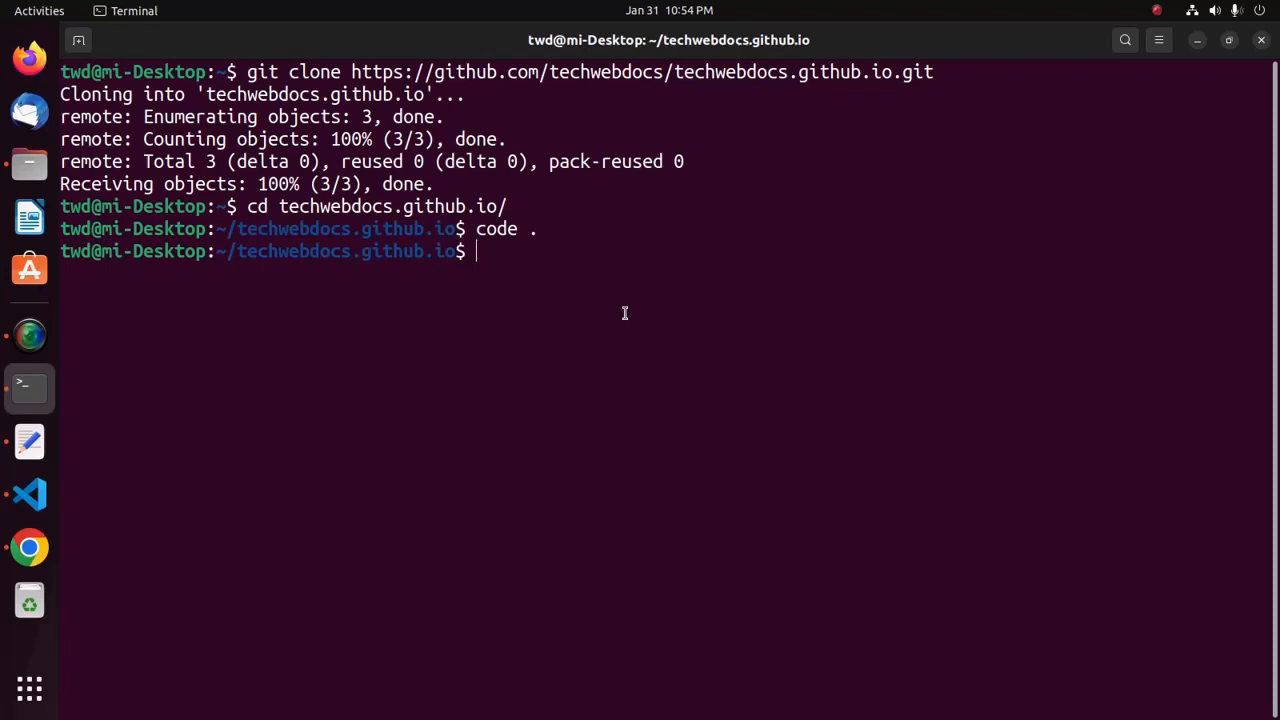
# Step: Reinitialize the repository and stage all site files with git add
pyautogui.write('git init')
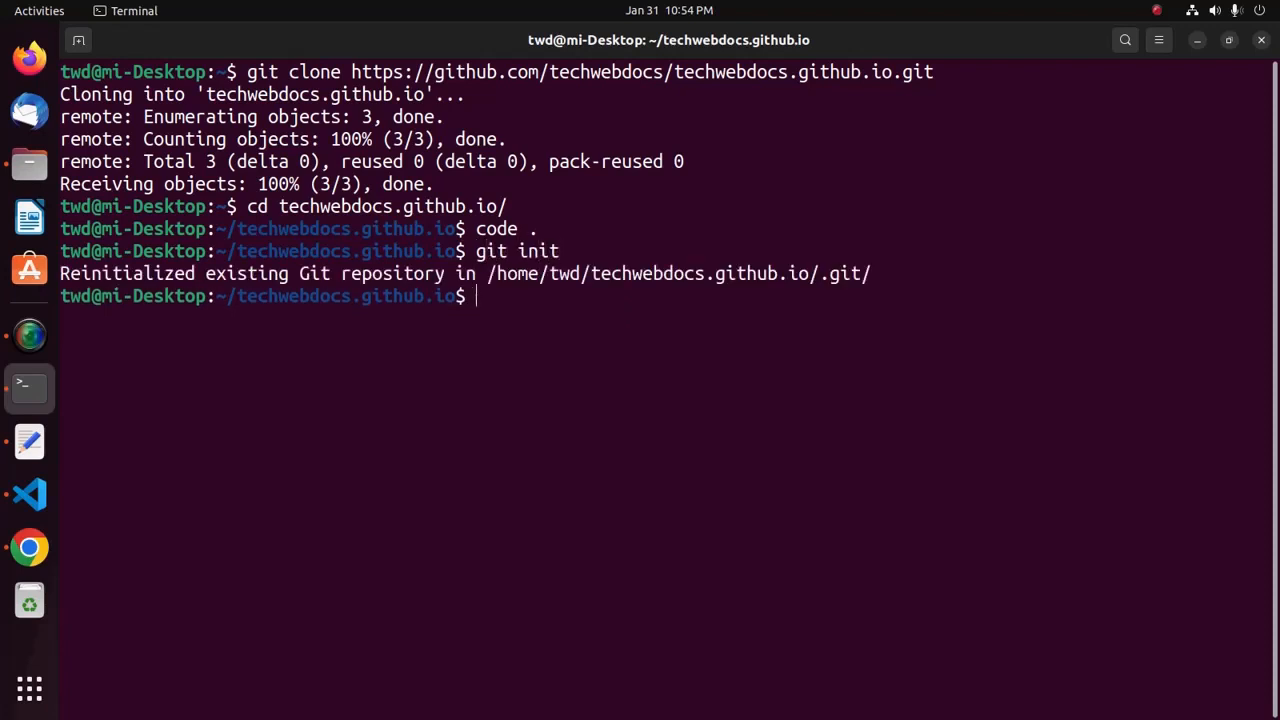
pyautogui.write('git add')
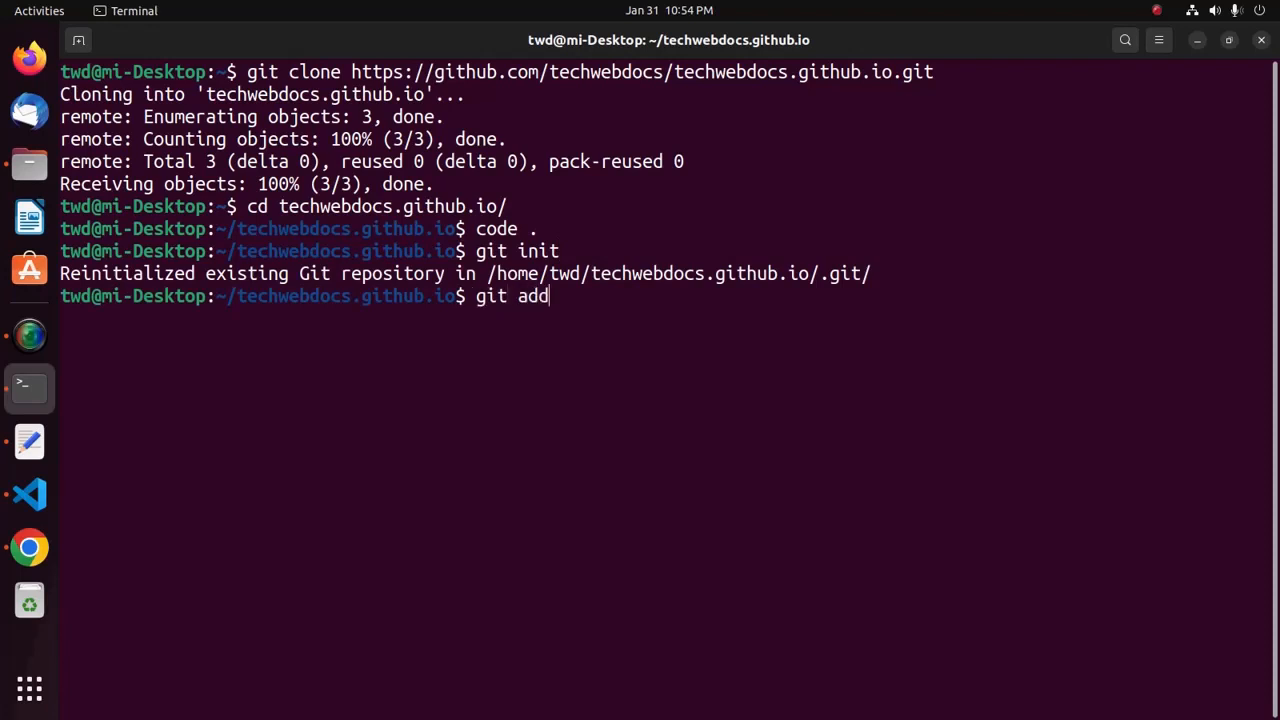
pyautogui.write('.')
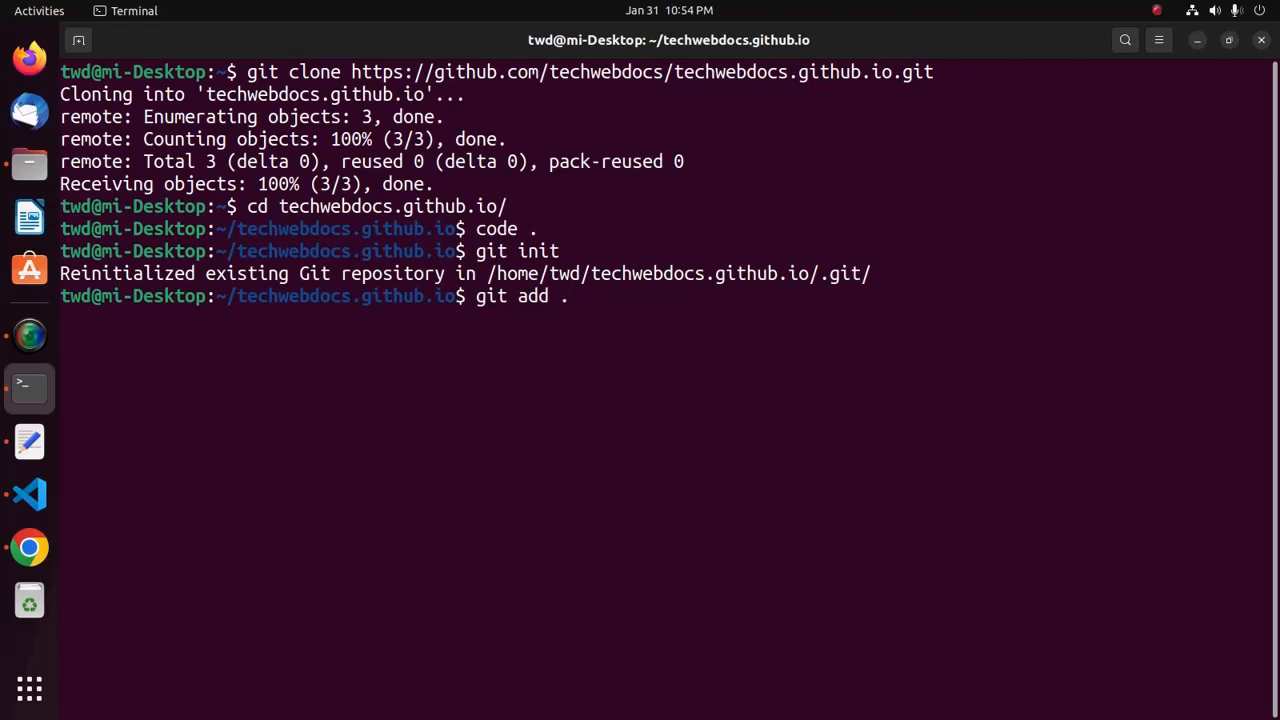
pyautogui.press('Return')
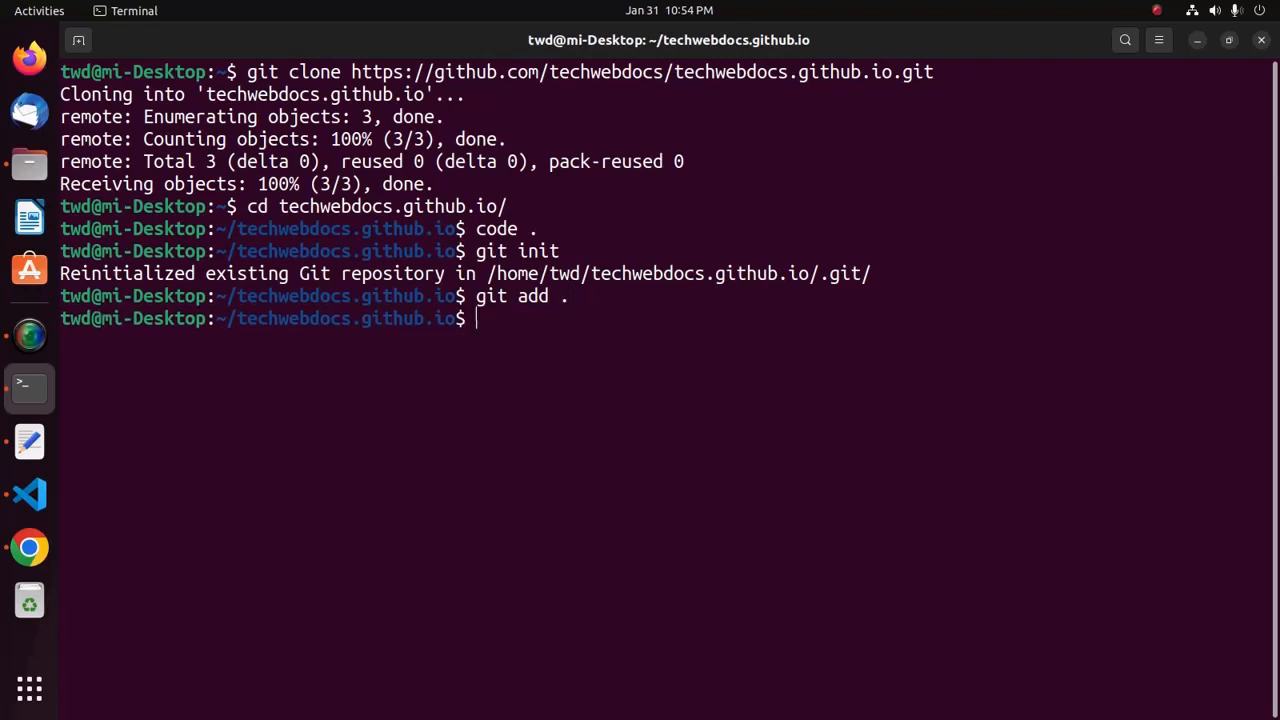
# Step: Commit the staged files with the message "second commit"
pyautogui.write('git')
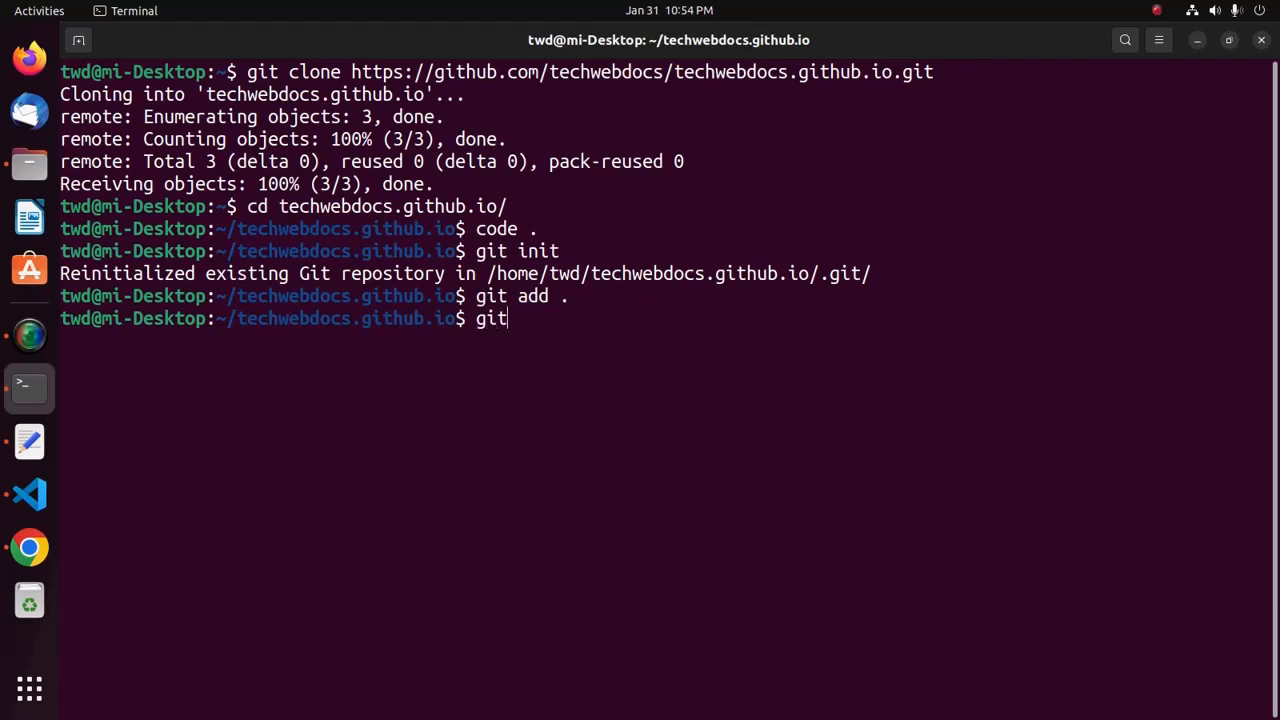
pyautogui.write('comm')
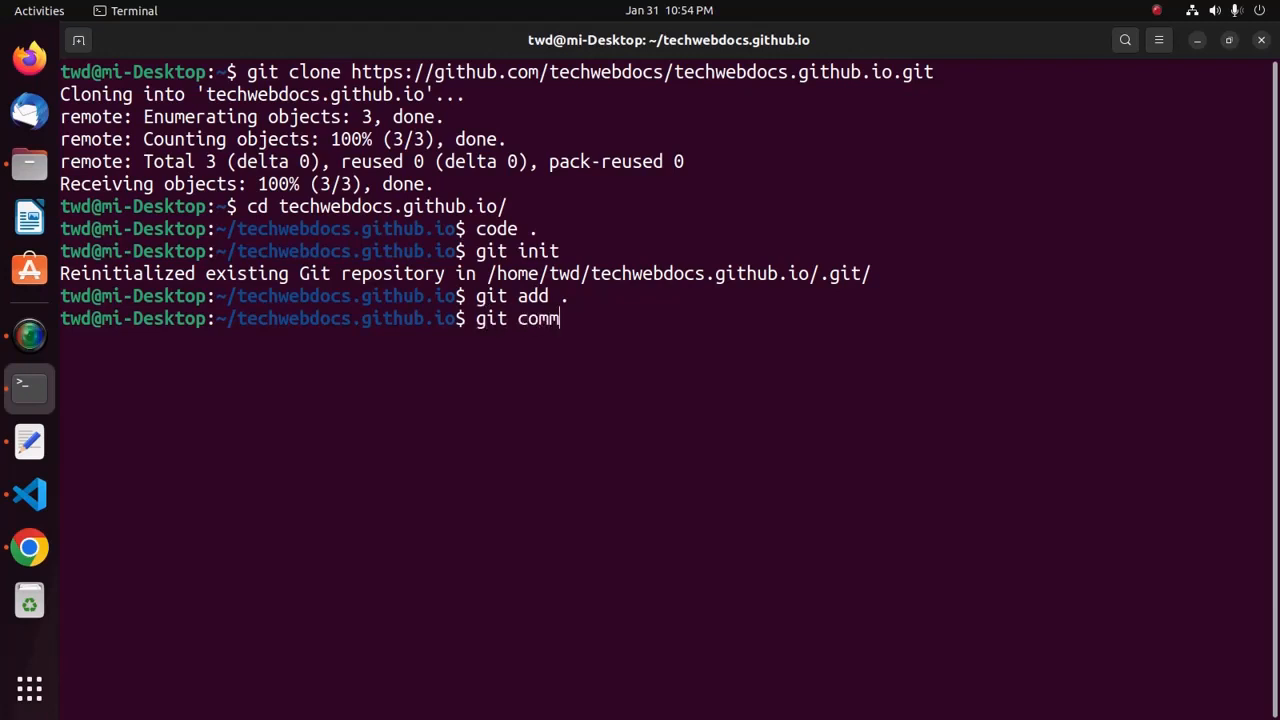
pyautogui.write('it')
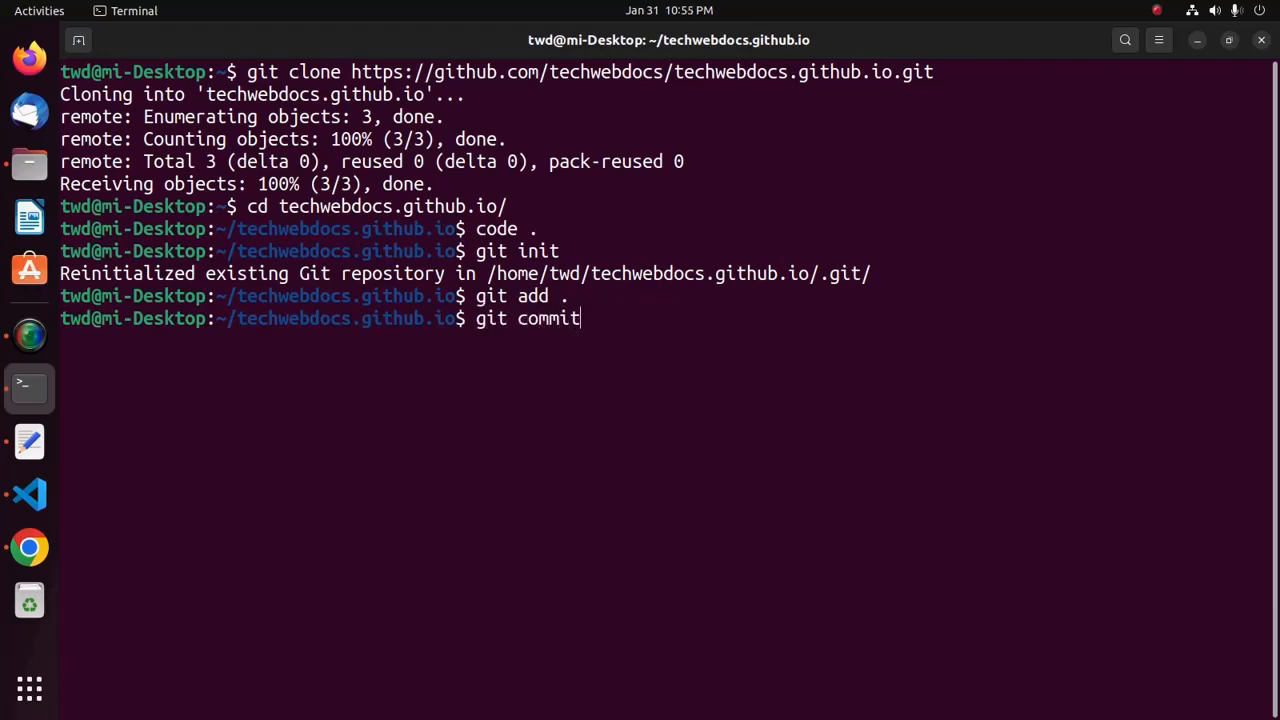
pyautogui.write('-m')
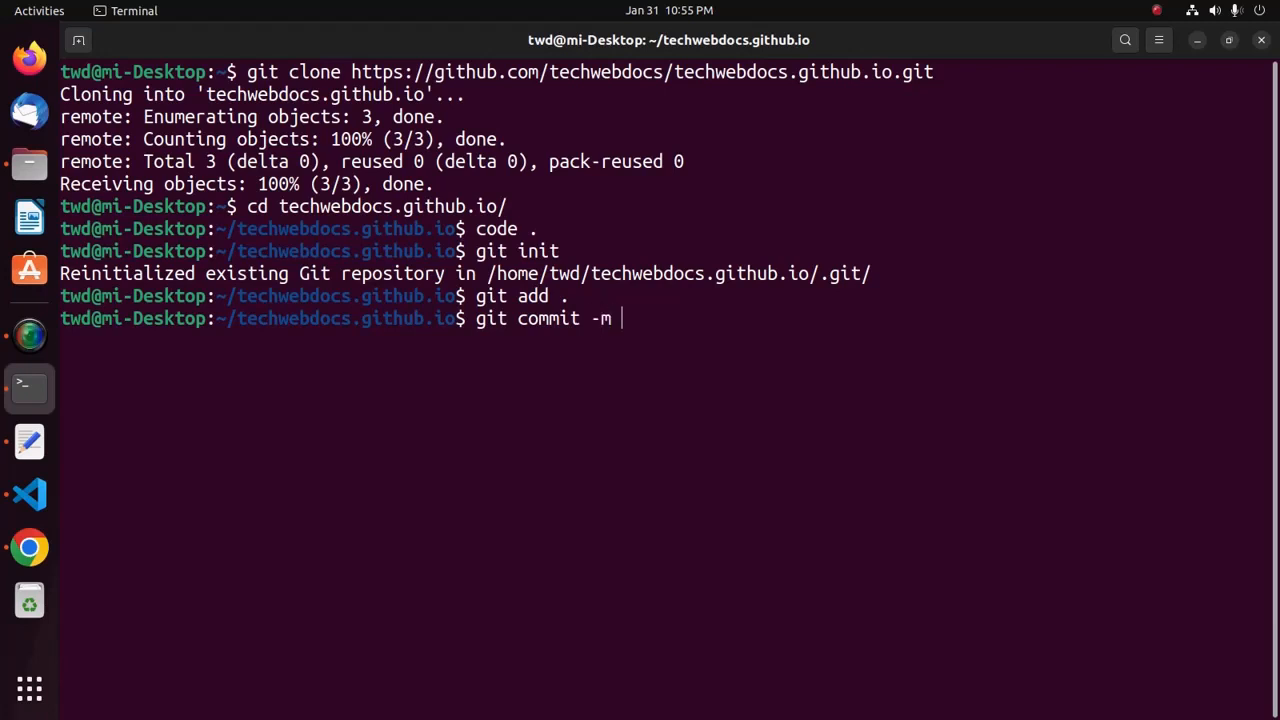
pyautogui.write('"')
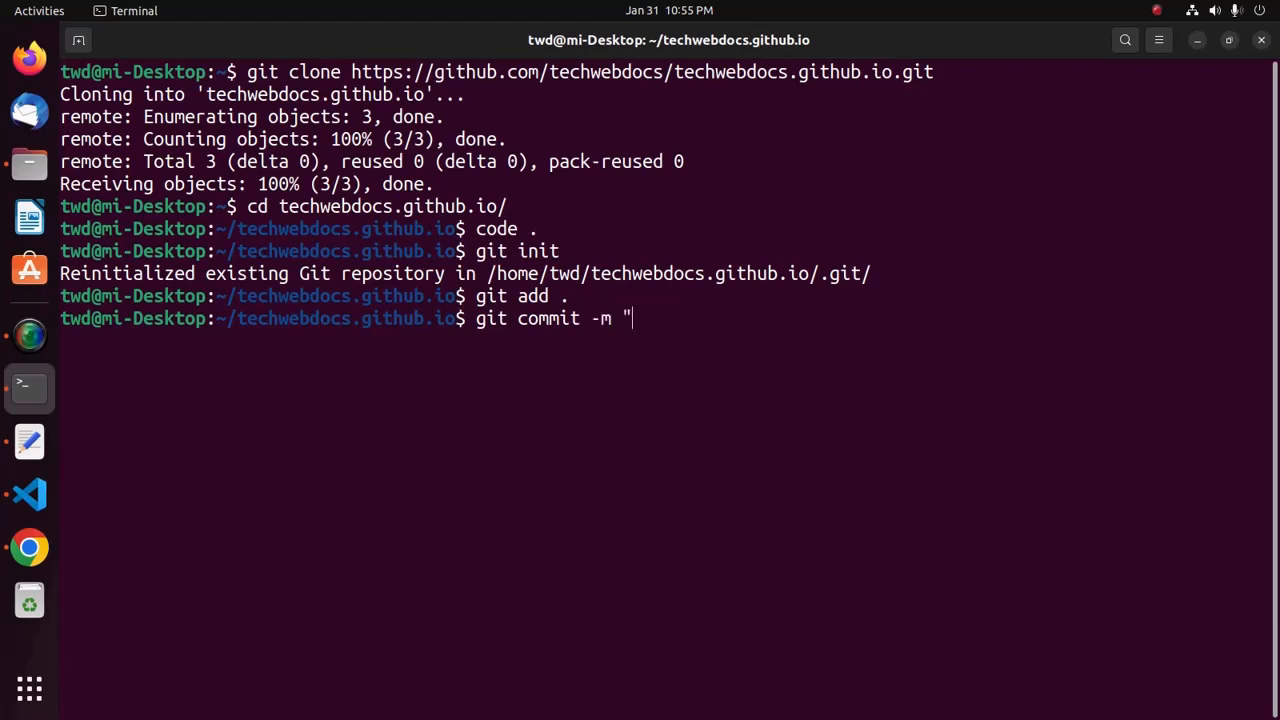
pyautogui.write('se')
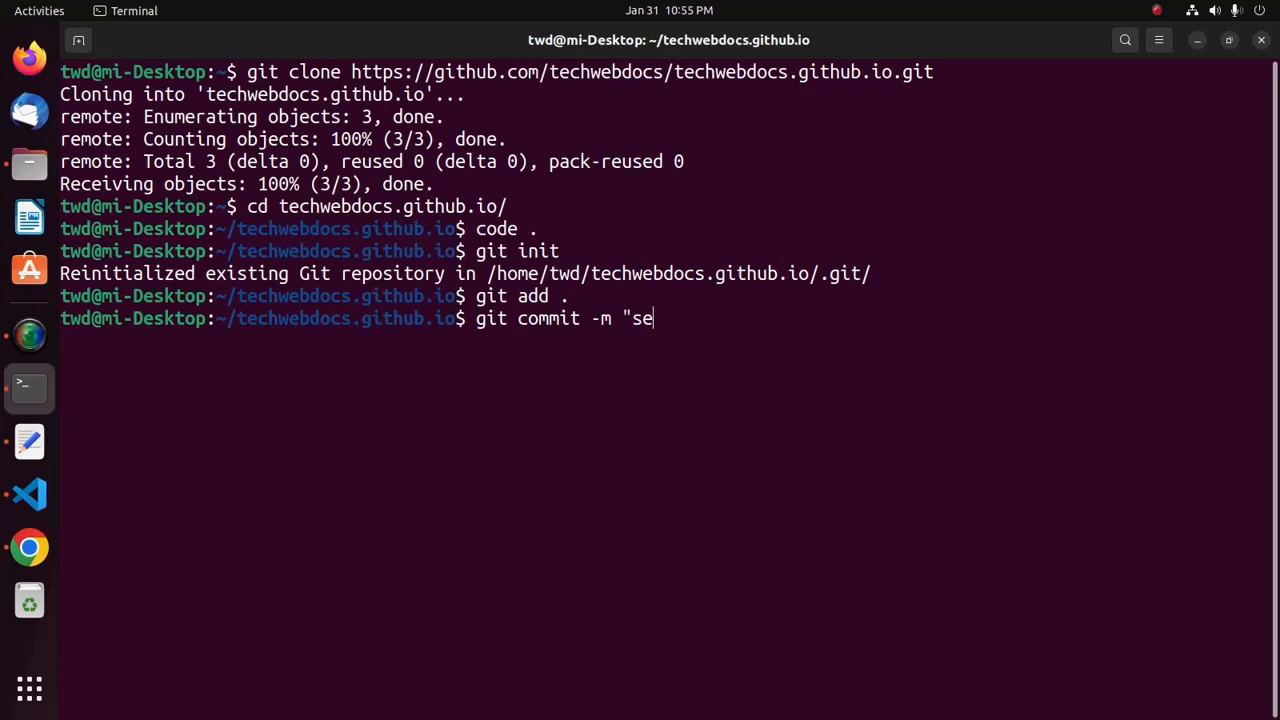
pyautogui.write('cond')
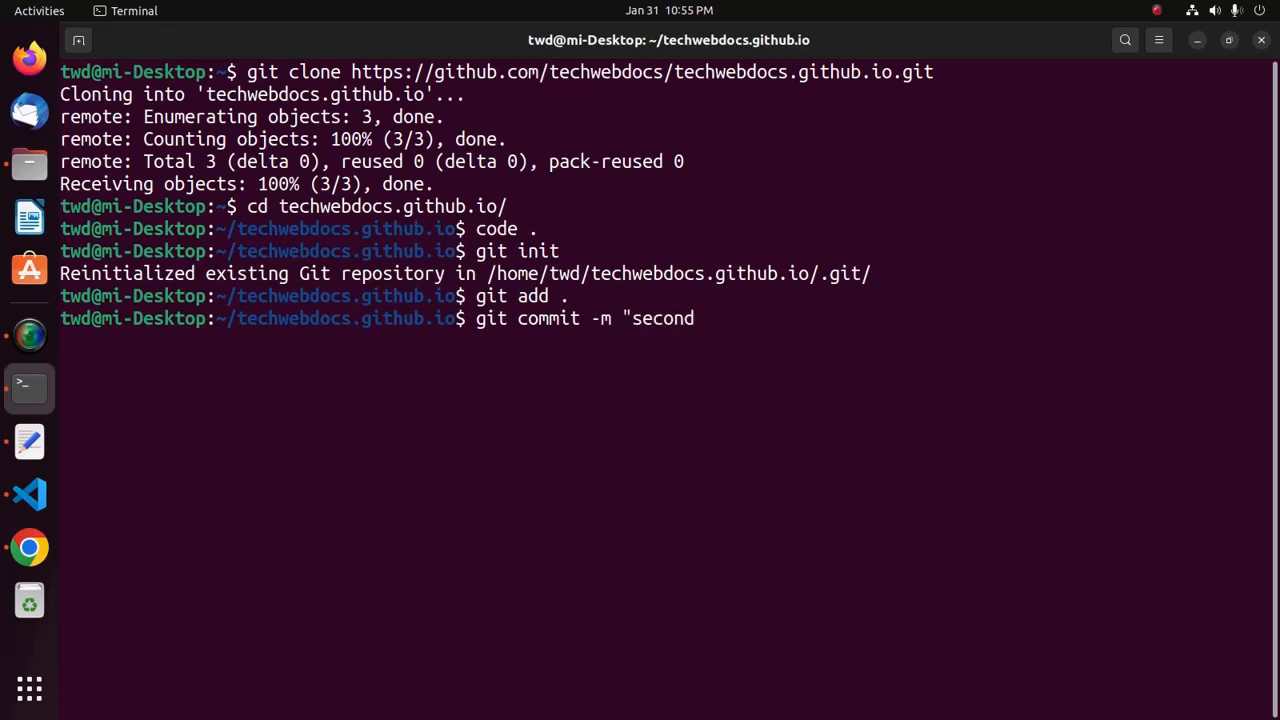
pyautogui.write('commit"')
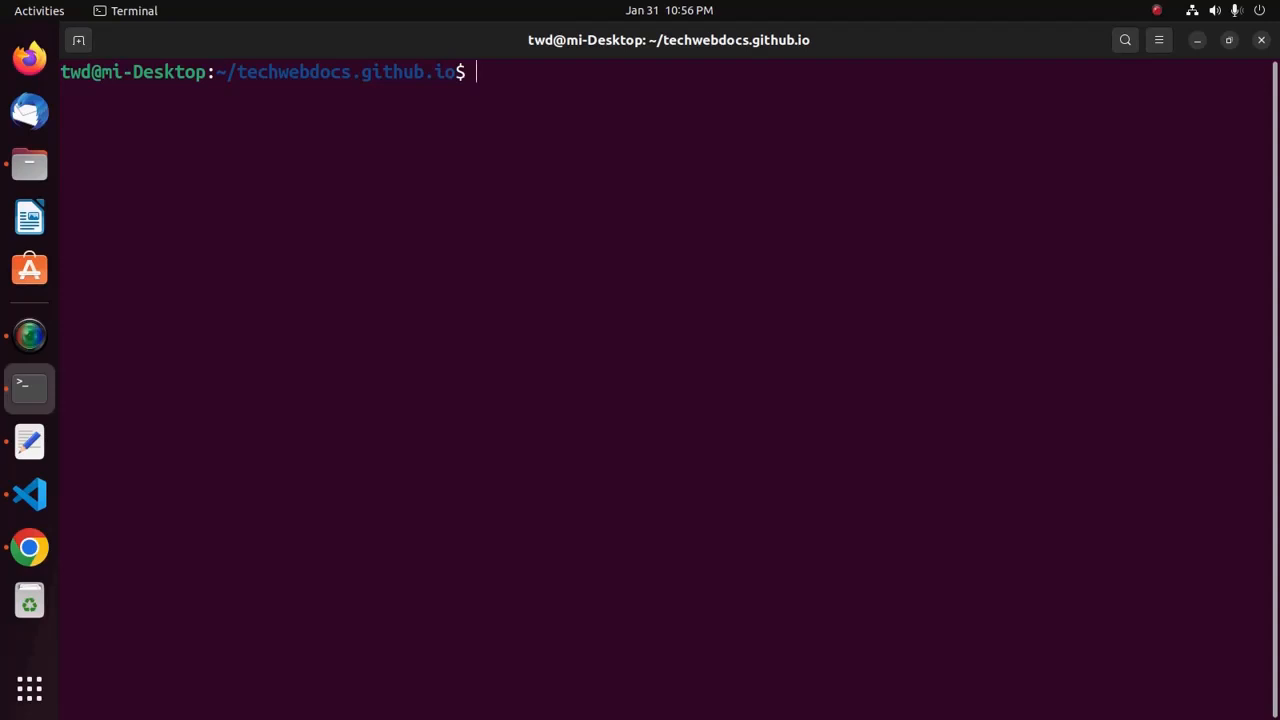
# Step: Rename the local branch to main with git branch -M main
pyautogui.write('git')
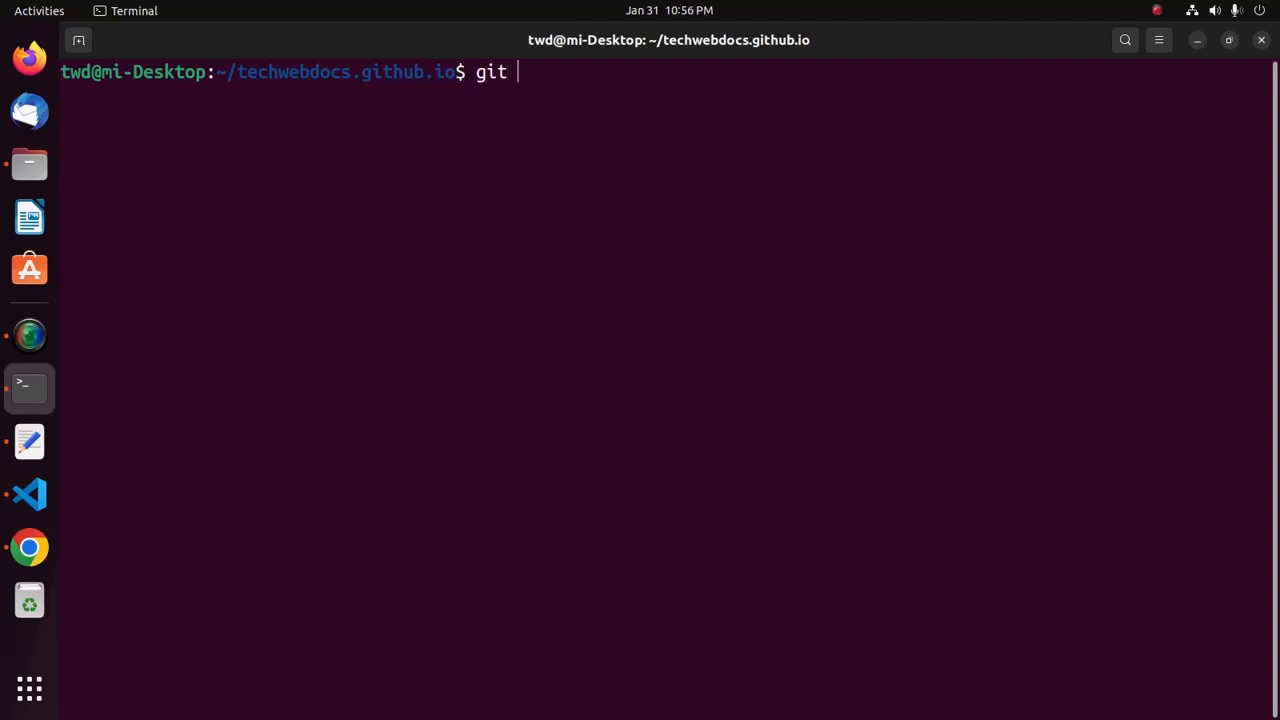
pyautogui.write('branch')
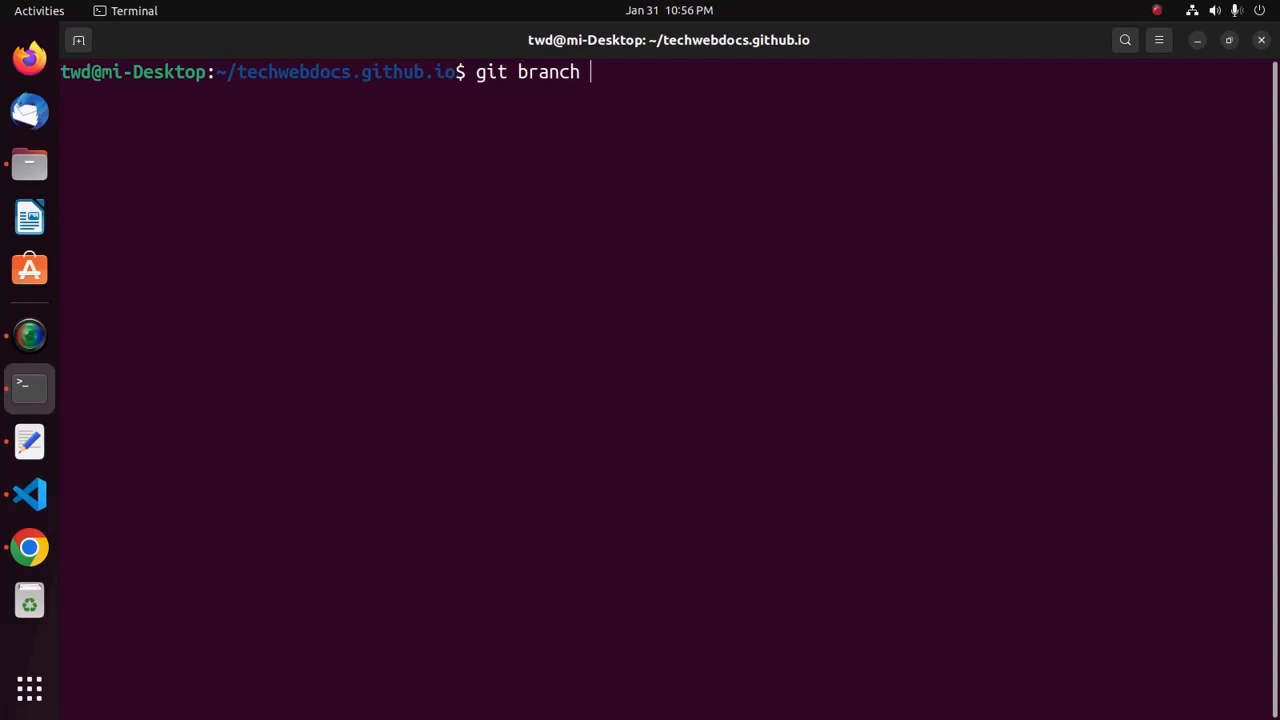
pyautogui.write('-M')
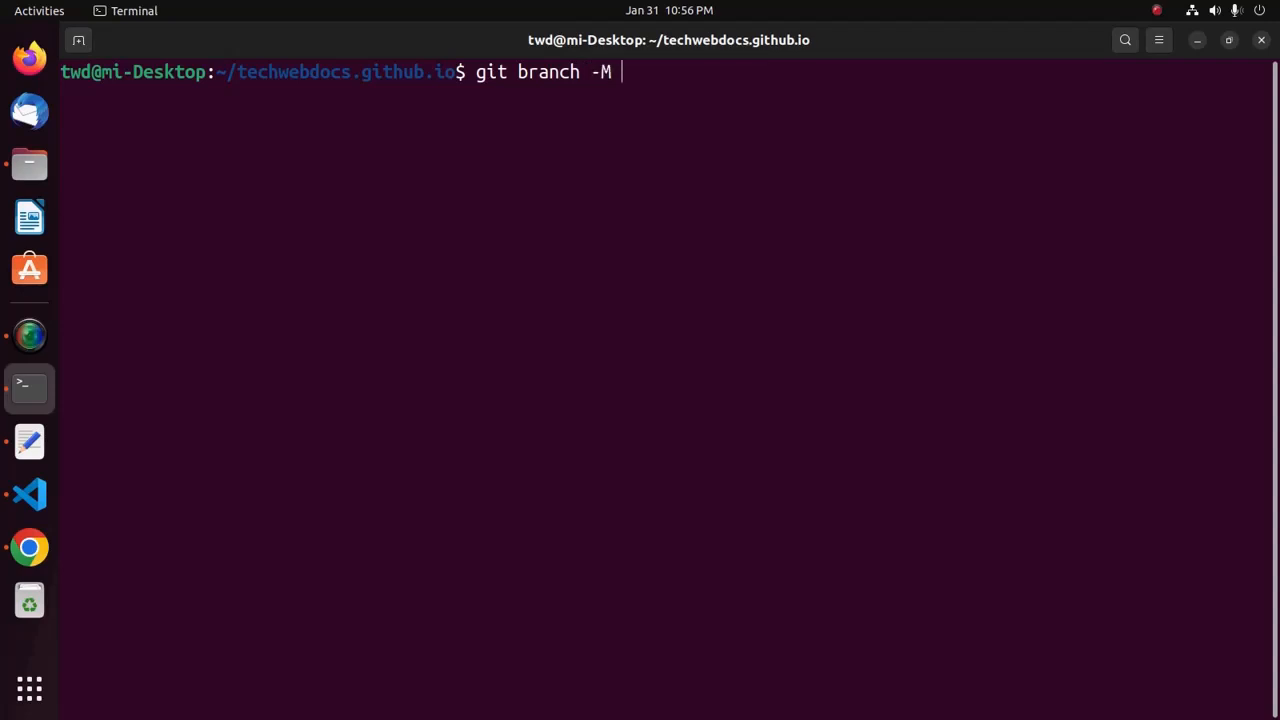
pyautogui.write('main')
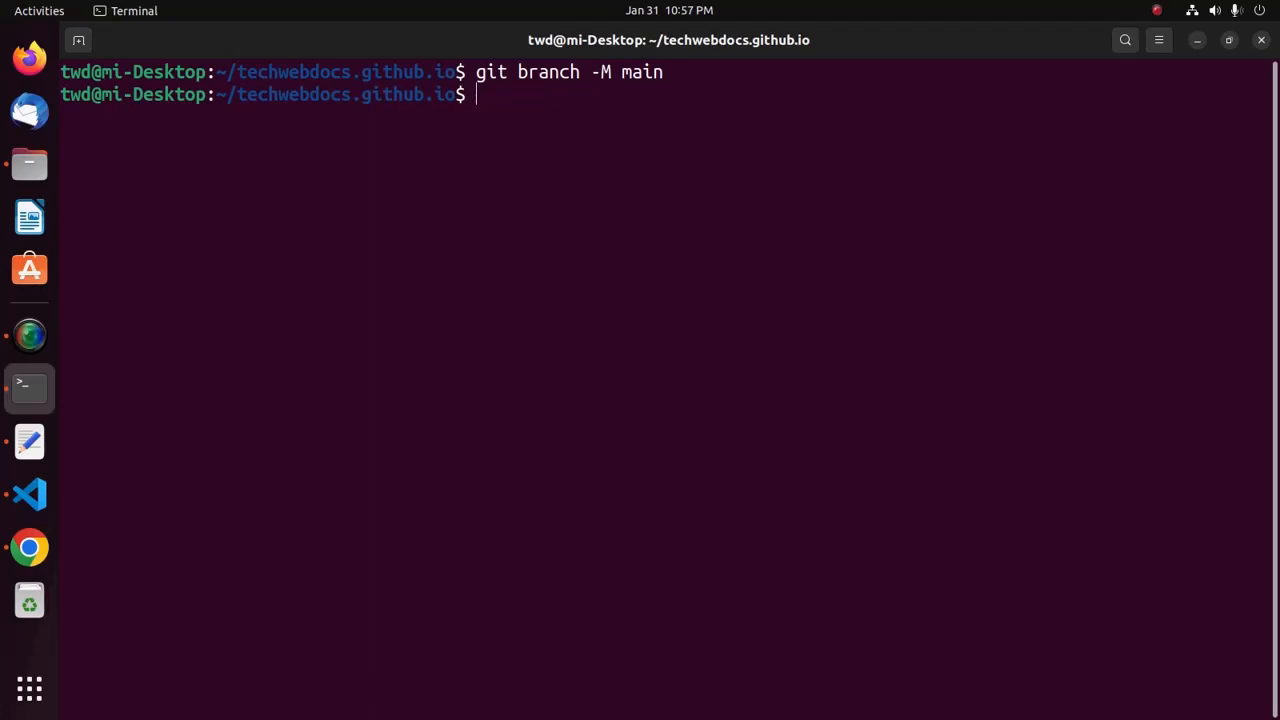
# Step: Push main to origin with -u, entering the techwebdocs username; password authentication fails
pyautogui.write('git')
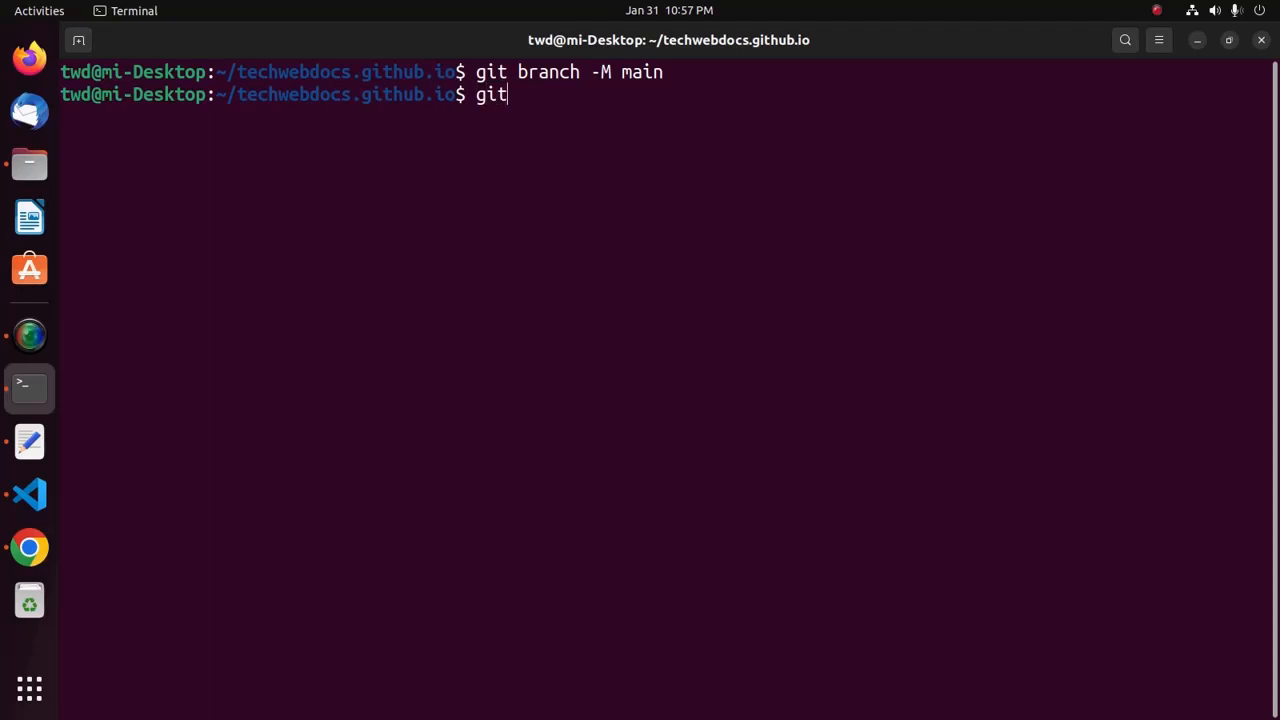
pyautogui.write('pu')
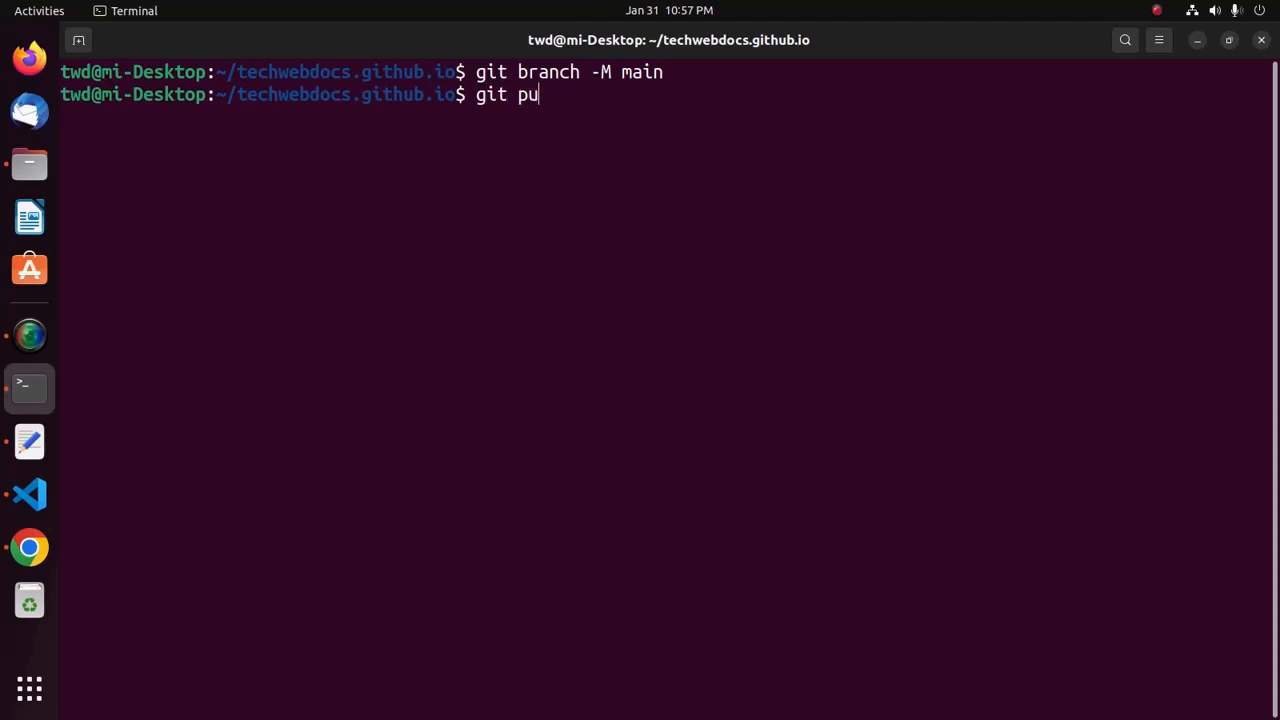
pyautogui.write('sh')
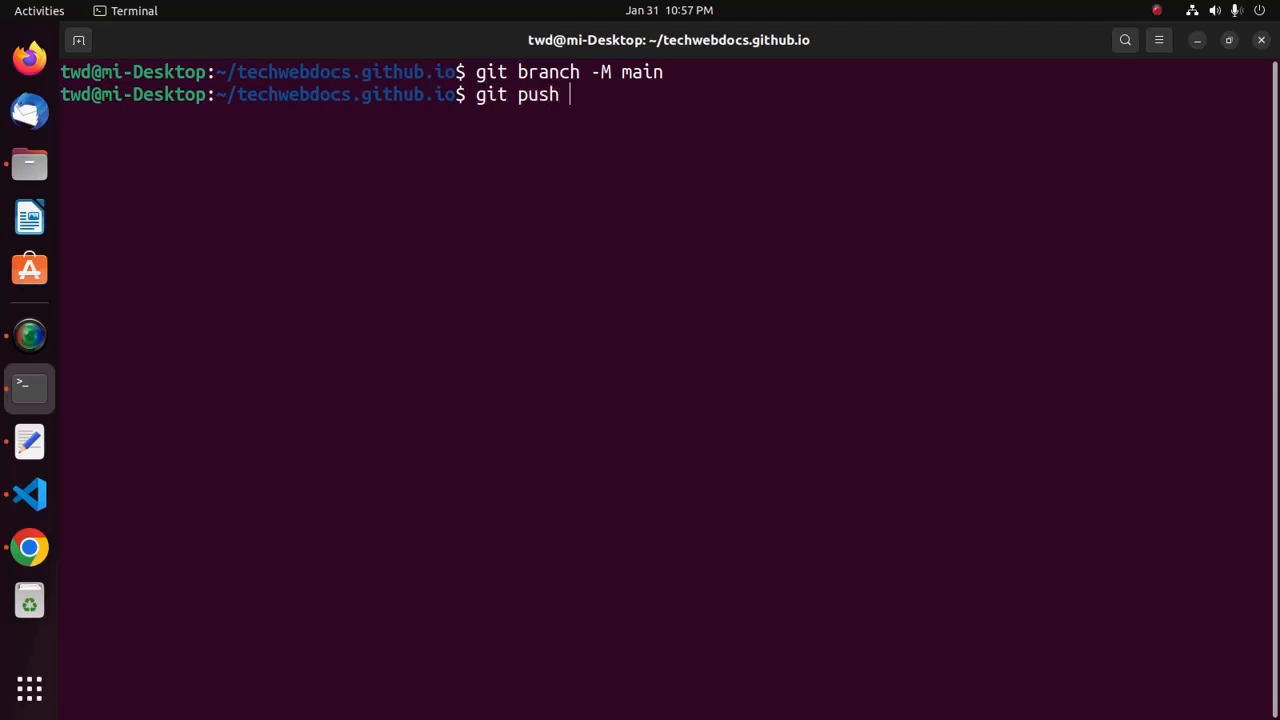
pyautogui.write('-u')
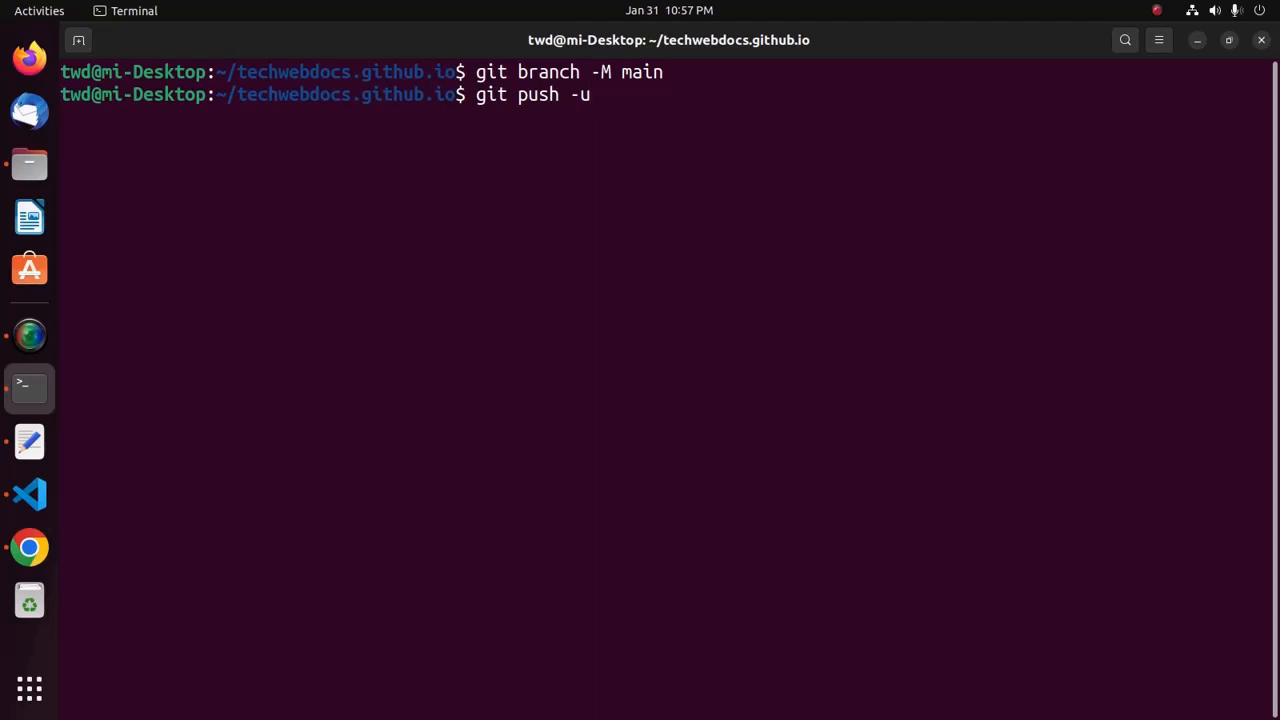
pyautogui.write('origin')
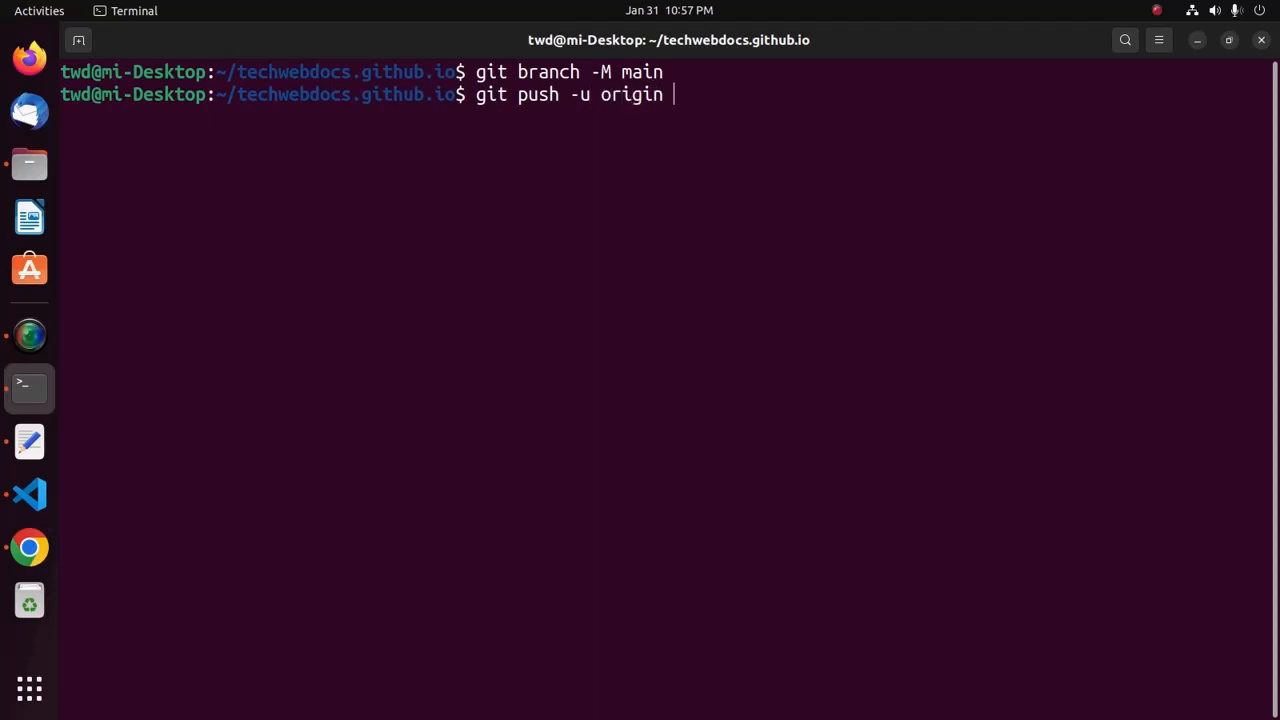
pyautogui.write('main')
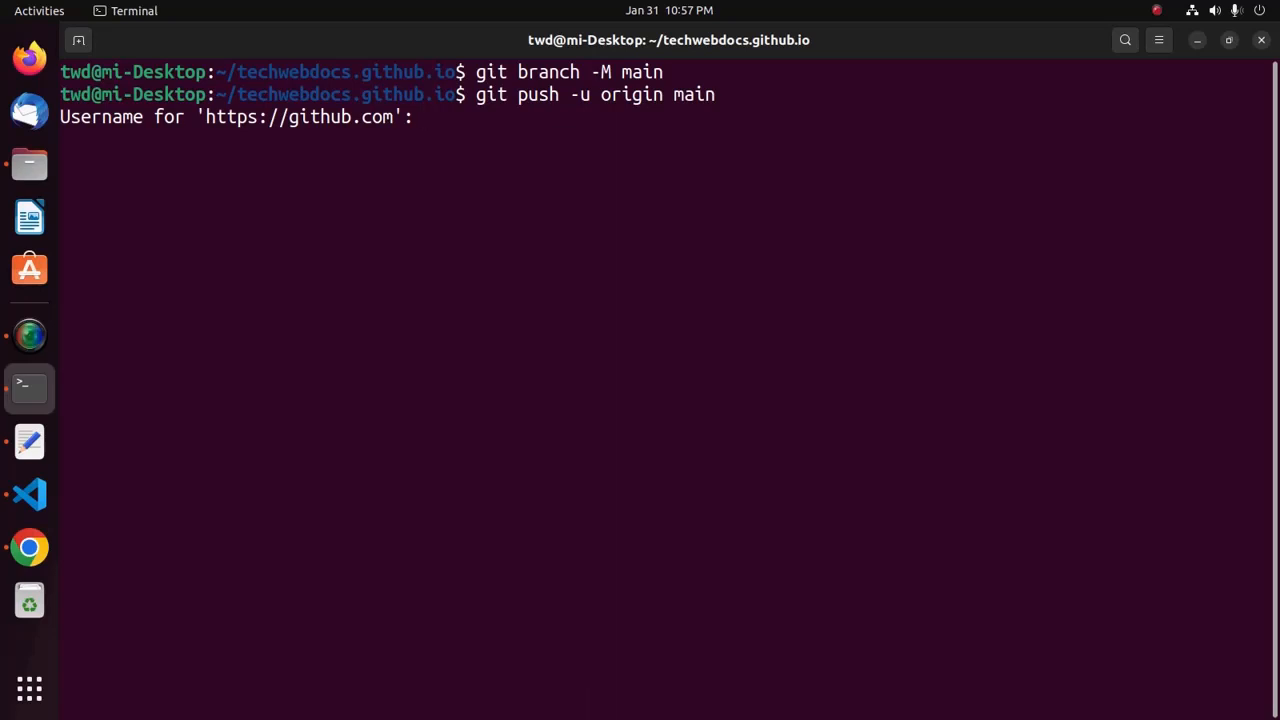
pyautogui.write('tech')
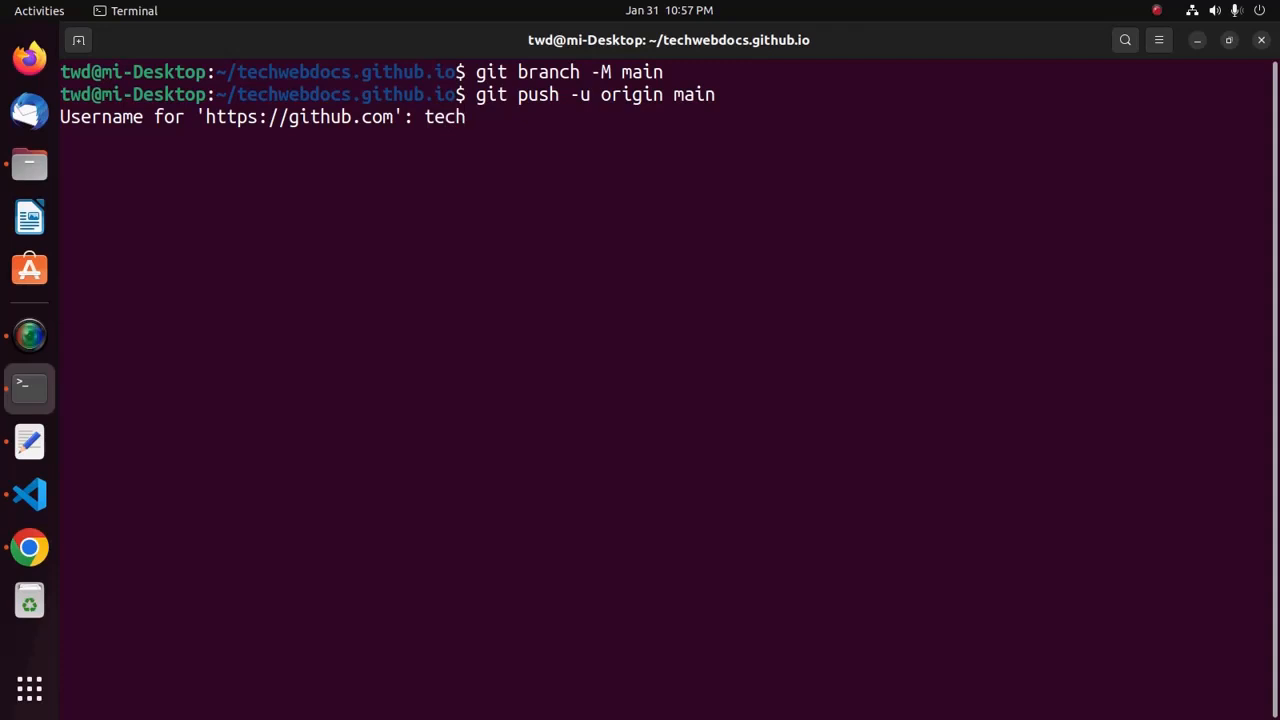
pyautogui.write('web')
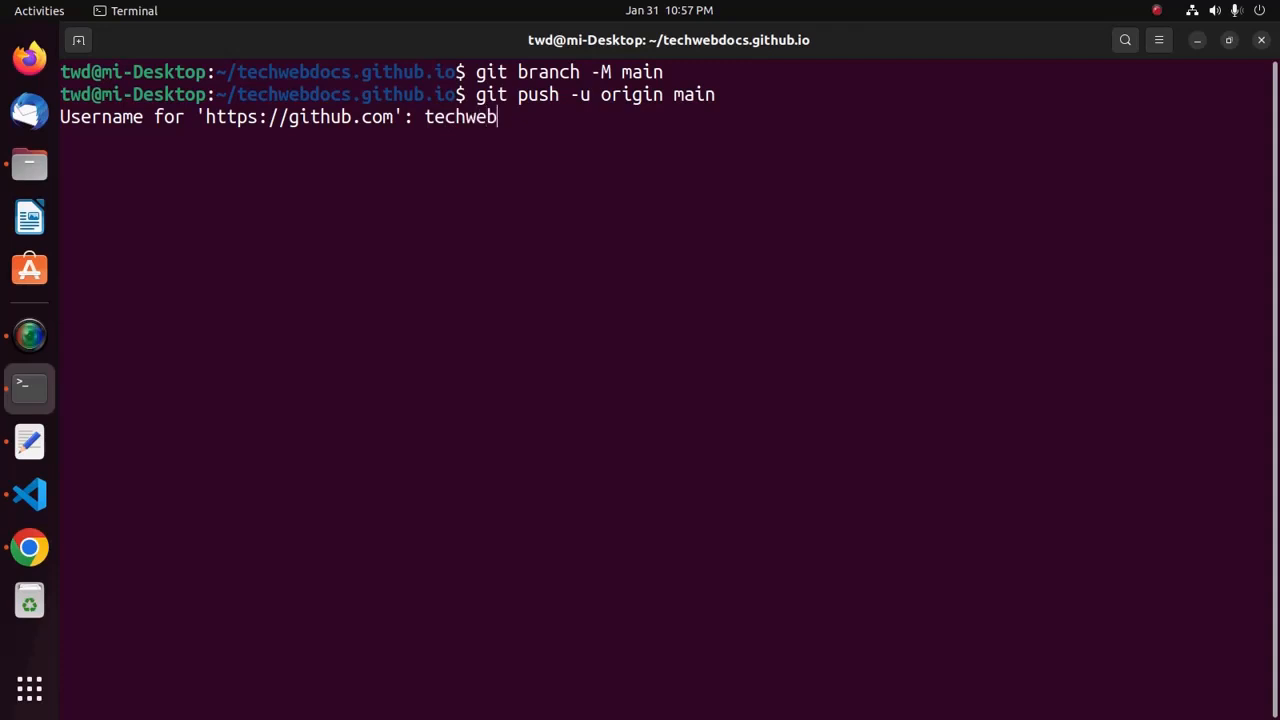
pyautogui.write('docs')
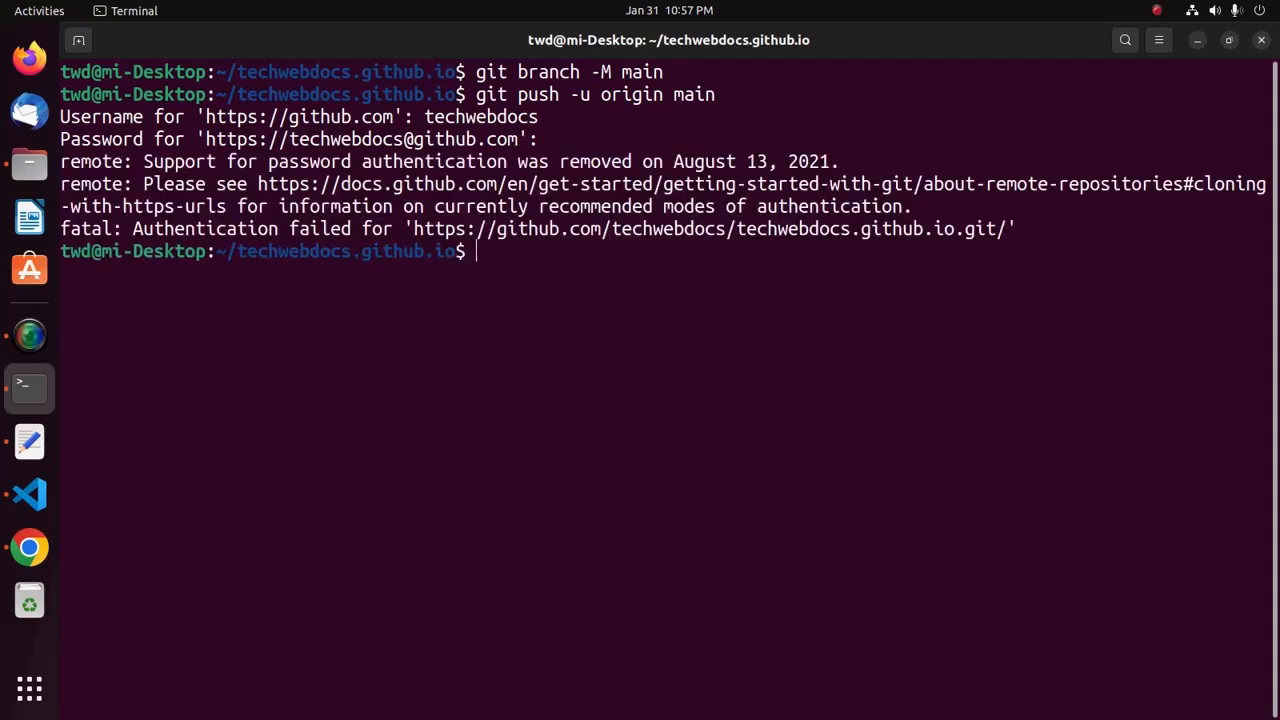
# Step: Rename the branch to main, push to origin main, and enter the techwebdocs username at the prompt
pyautogui.write('git branch -M main')
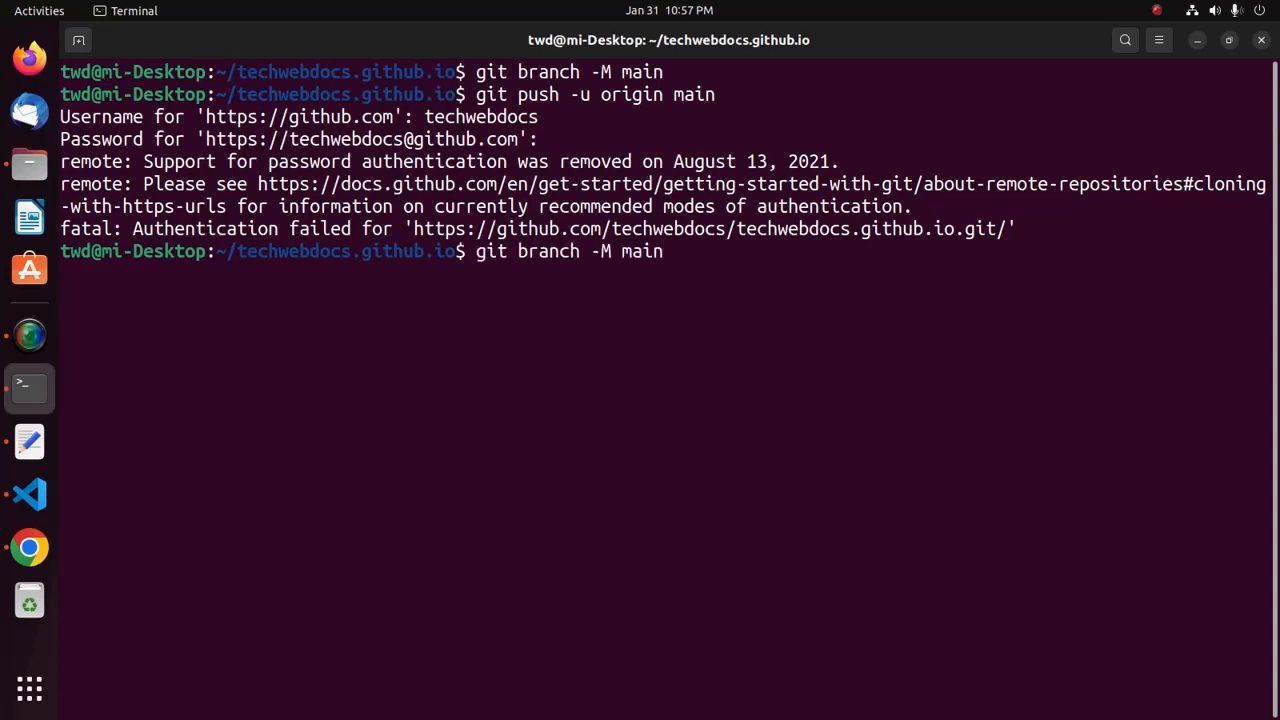
pyautogui.write('git push -u origin main')
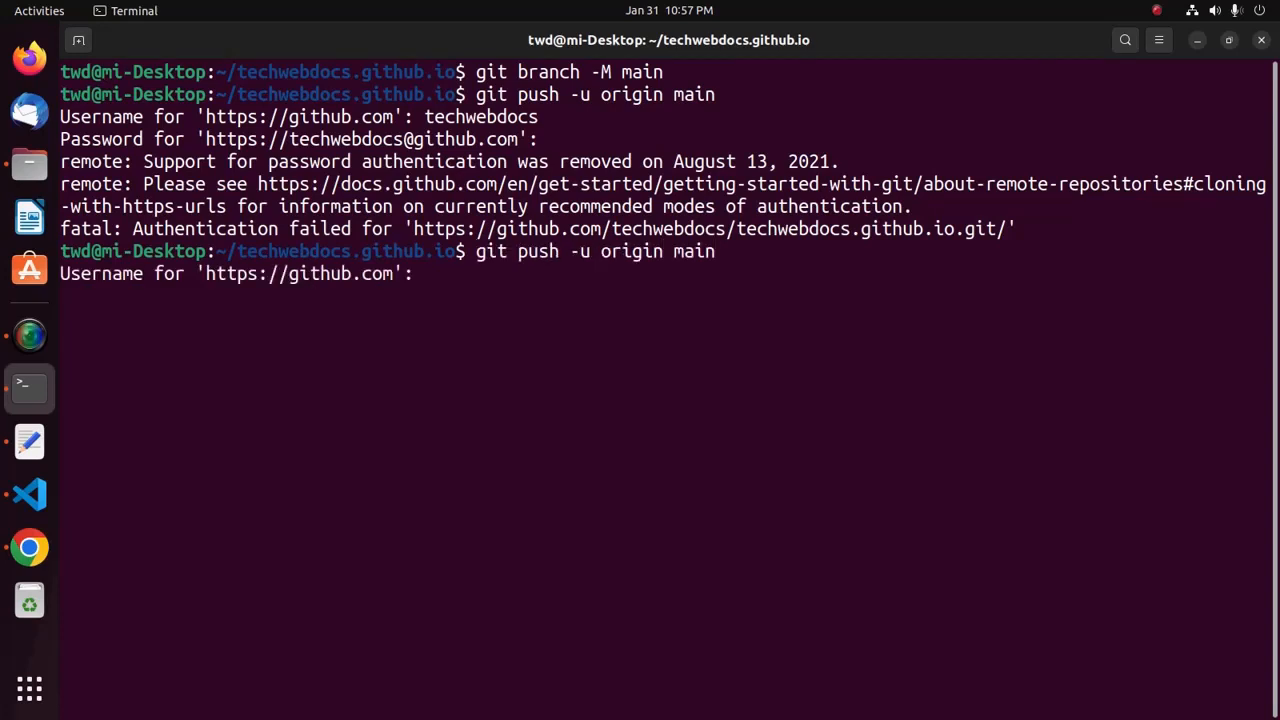
pyautogui.write('tec')
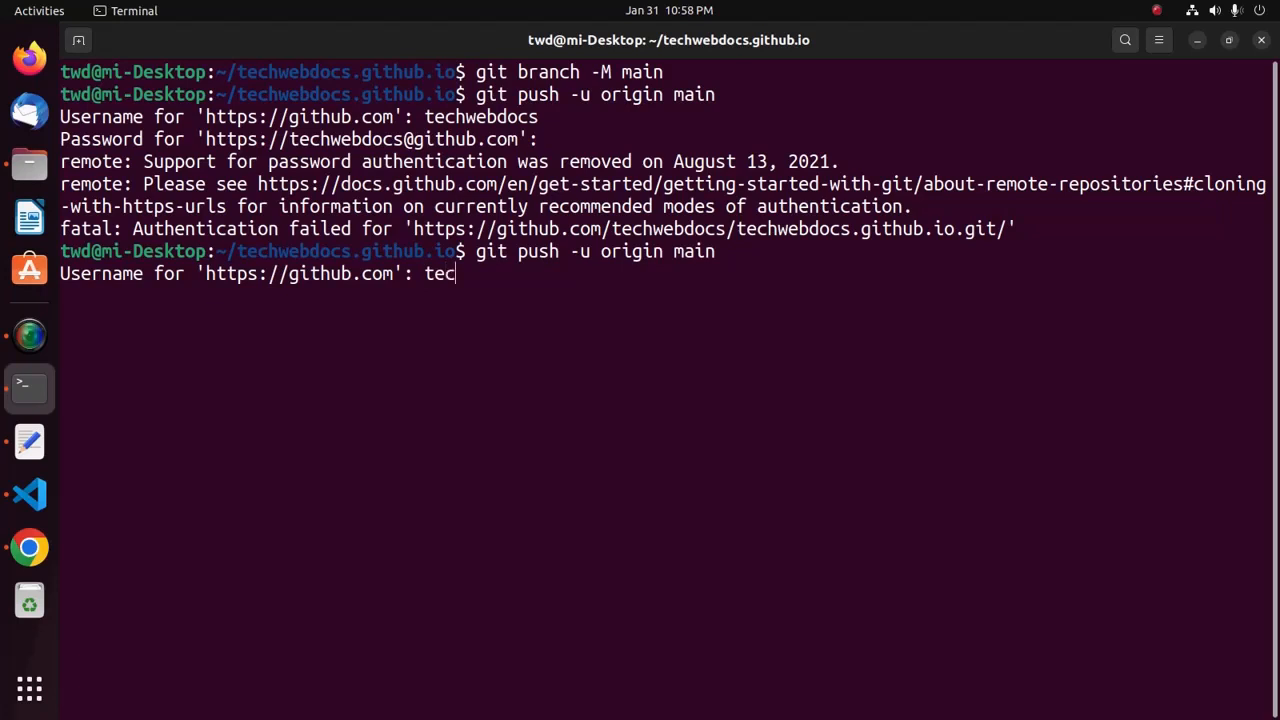
pyautogui.write('hwebdocs')
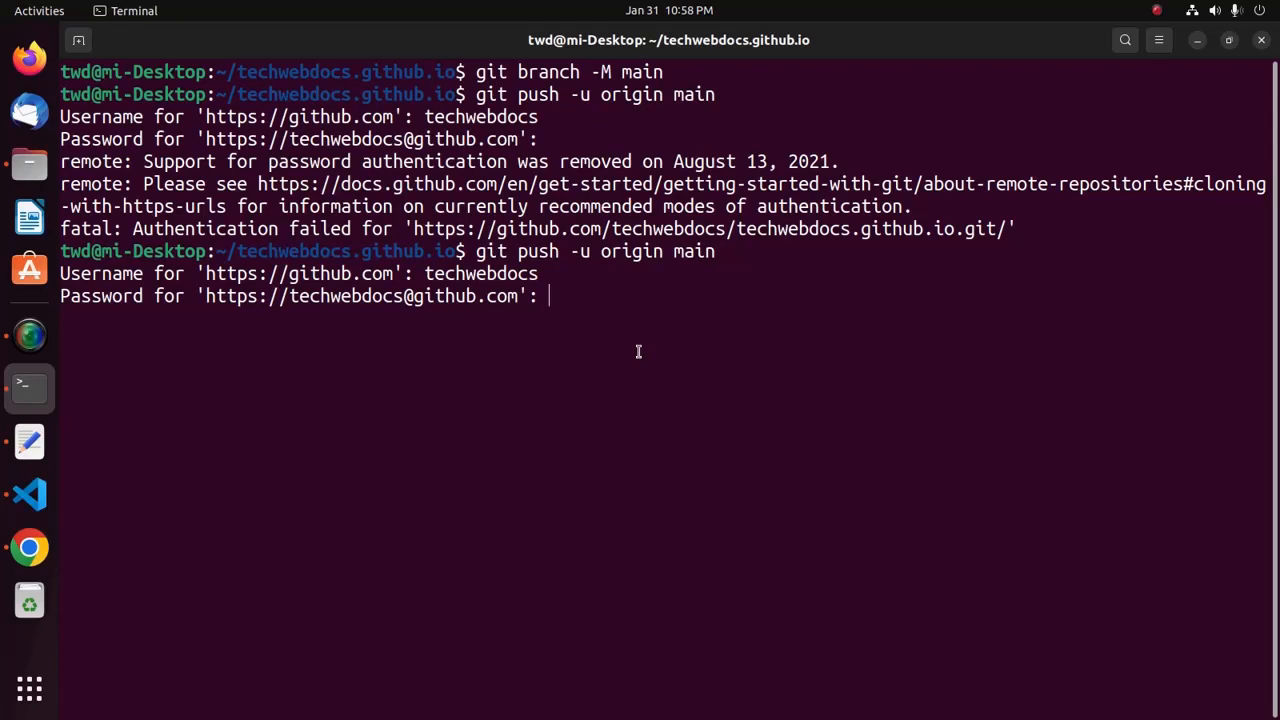
pyautogui.moveTo(636, 360)
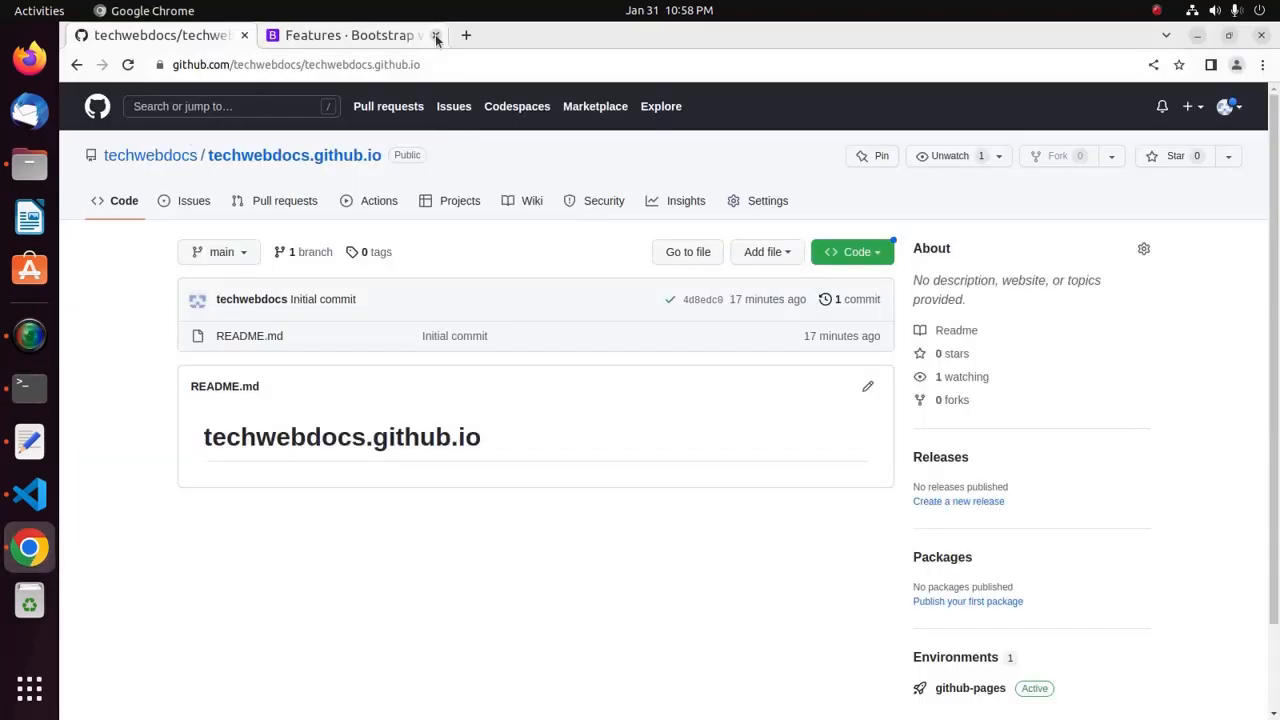
# Step: View the live techwebdocs.github.io site showing the TWD Bootstrap homepage and carousel
pyautogui.click(436, 36)
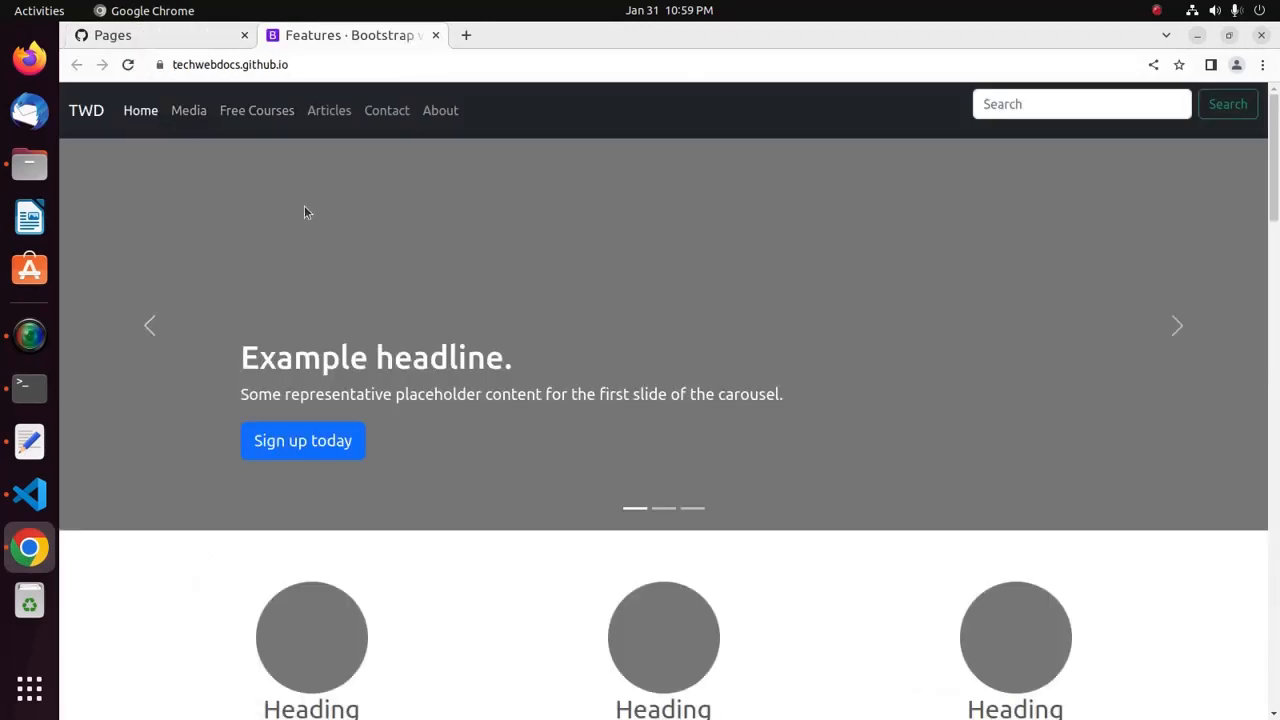
pyautogui.moveTo(648, 225)
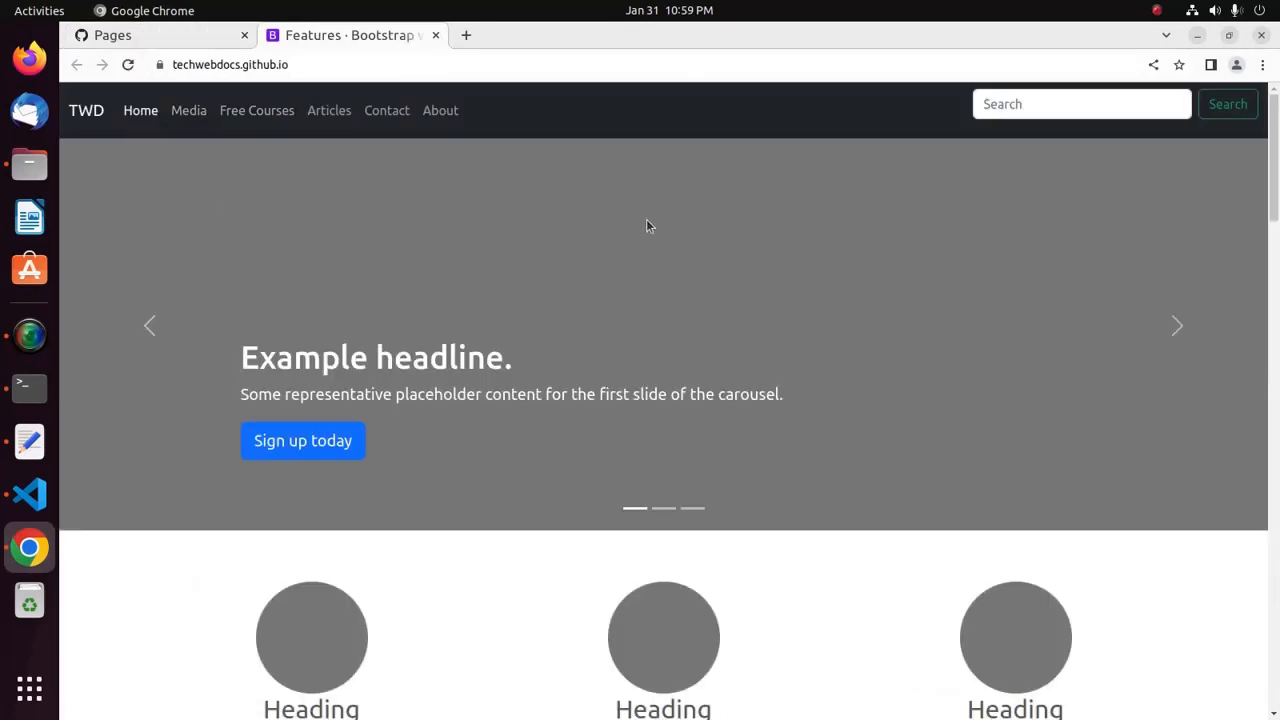
pyautogui.moveTo(670, 193)
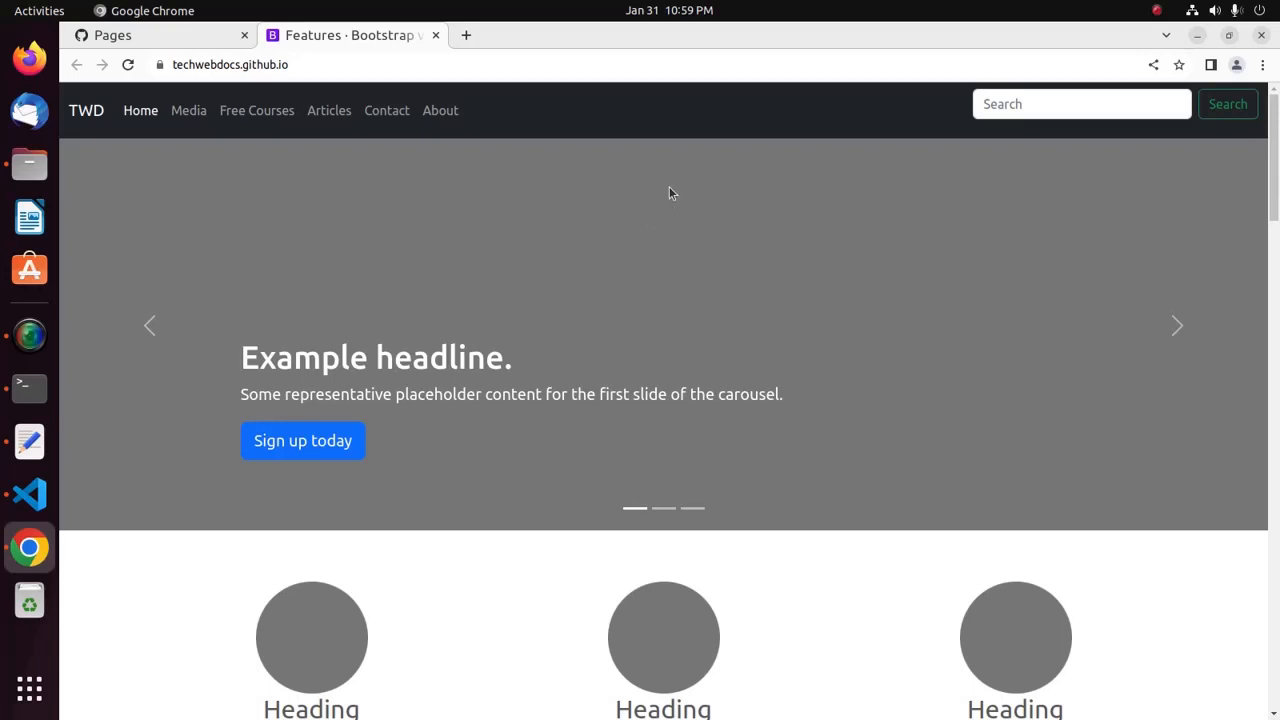
pyautogui.moveTo(514, 194)
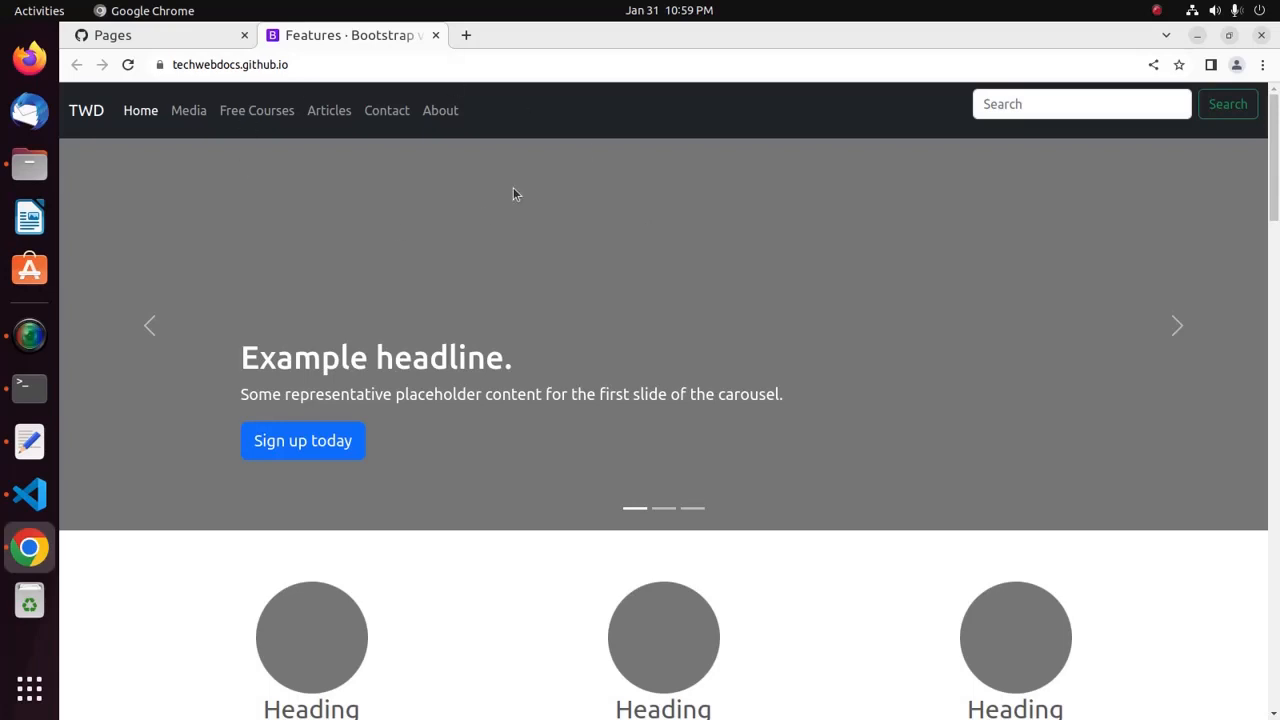
pyautogui.moveTo(565, 289)
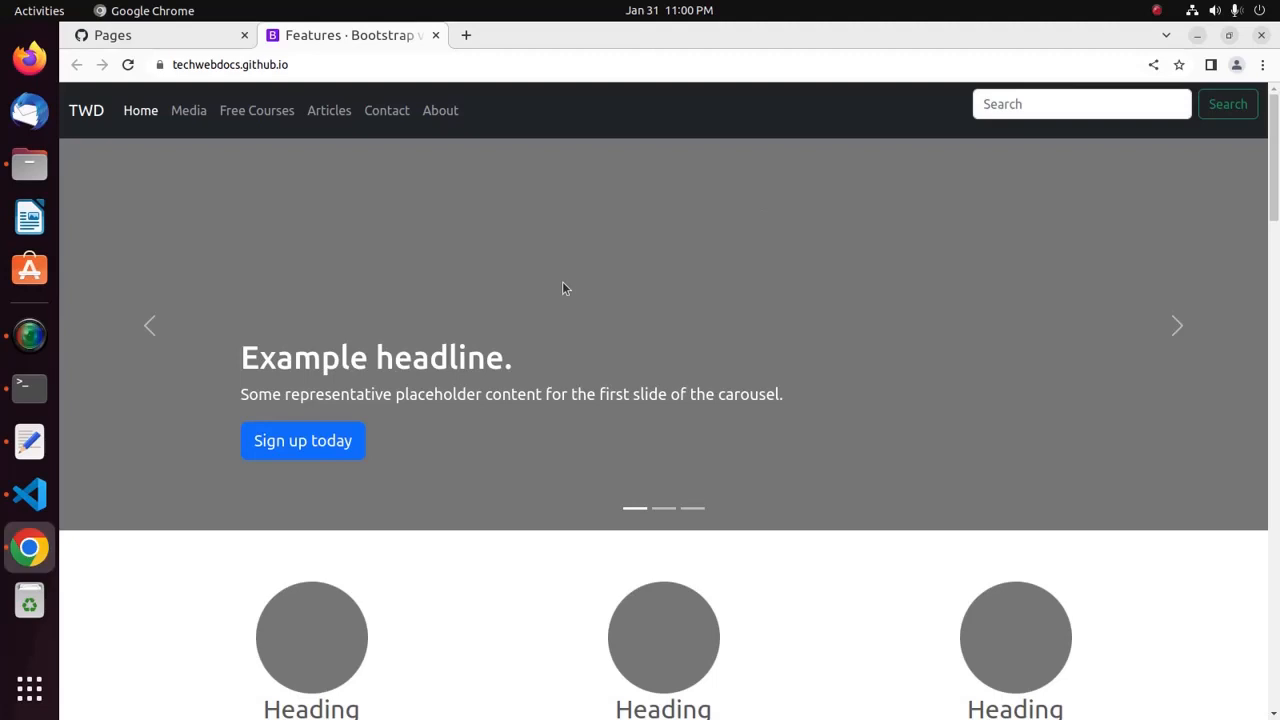